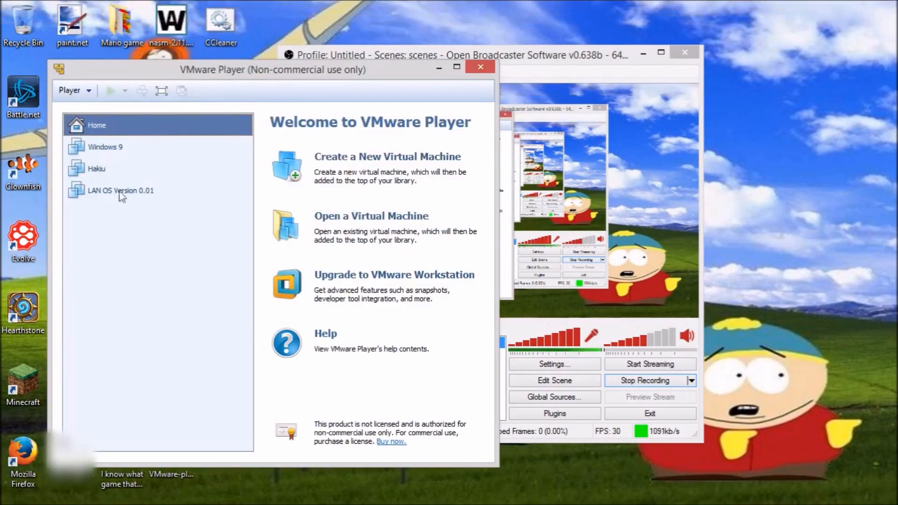
Select the Hakiu machine in the VMware Player library and power it on
click(105, 146)
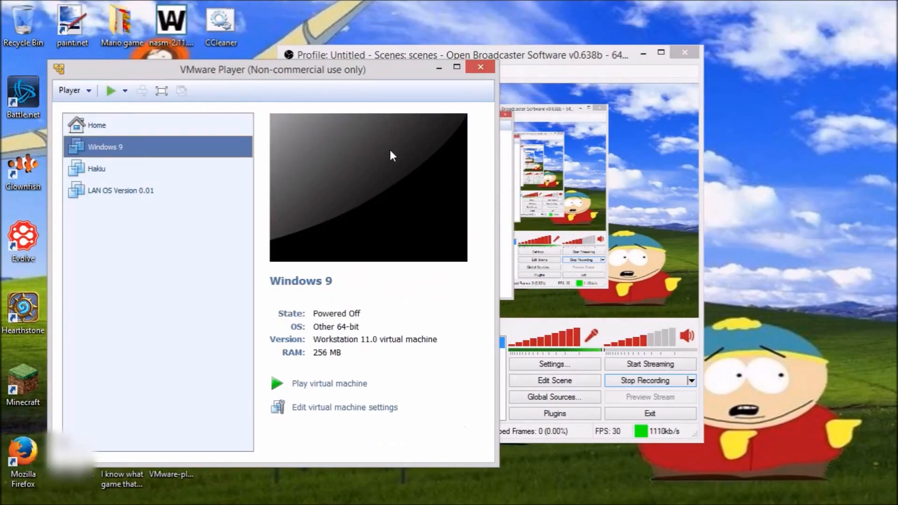
click(95, 168)
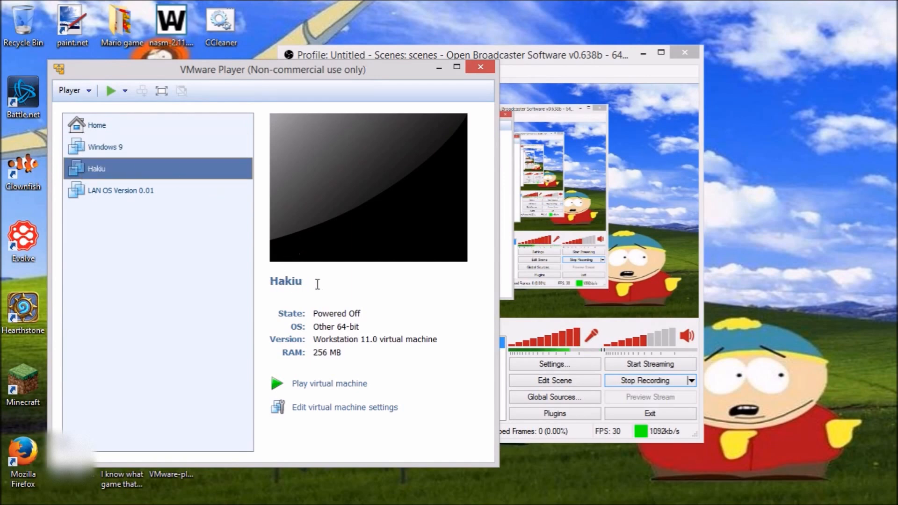
mouse_move(331, 275)
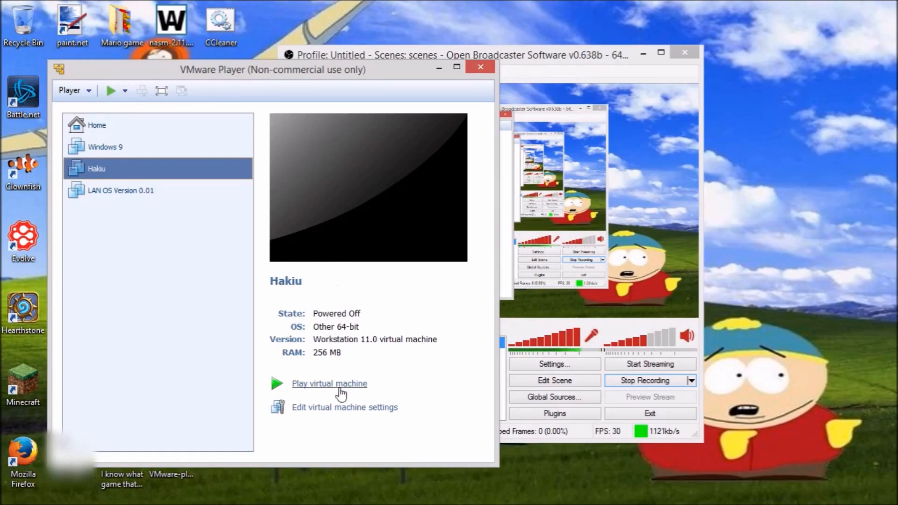
click(329, 383)
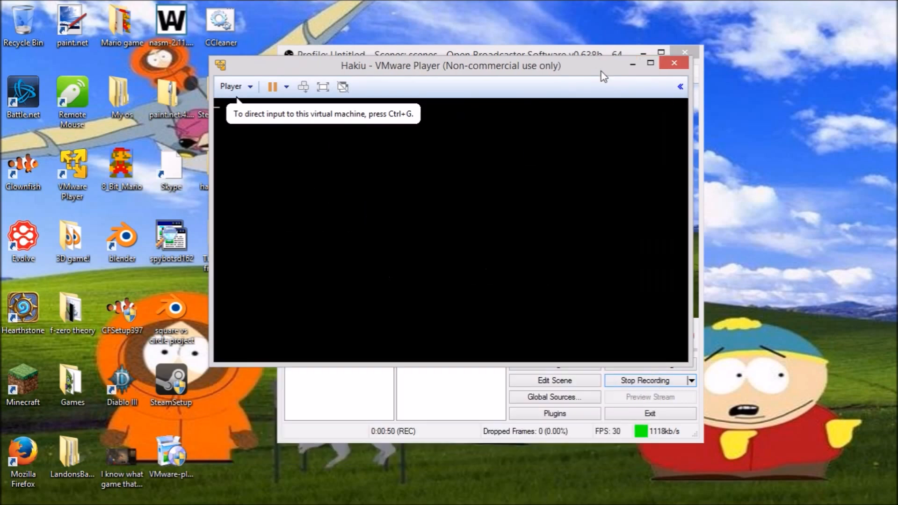
Maximize the Hakiu VM window and let Haiku boot to the welcome screen
click(650, 63)
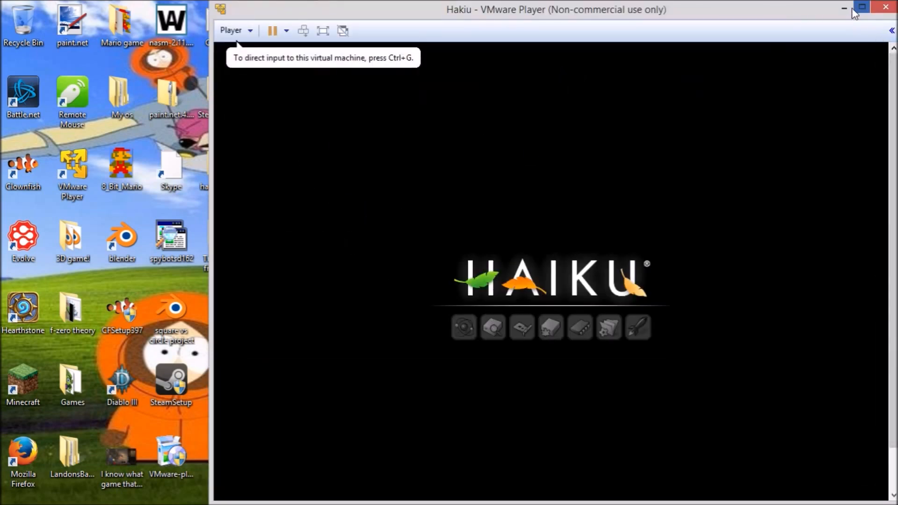
click(861, 8)
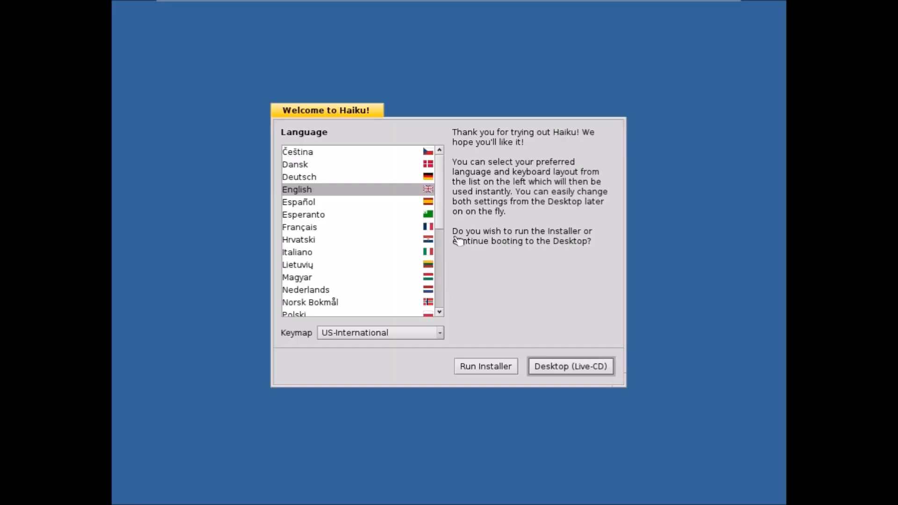
mouse_move(500, 333)
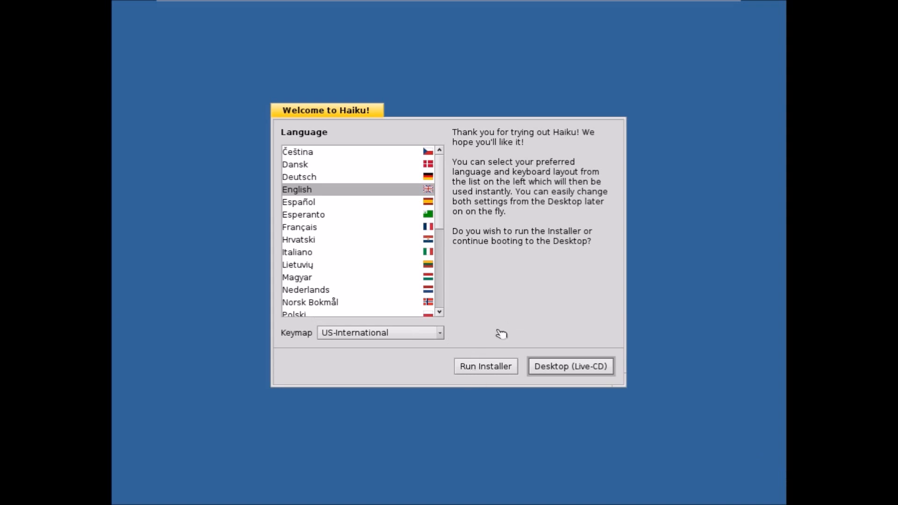
mouse_move(584, 355)
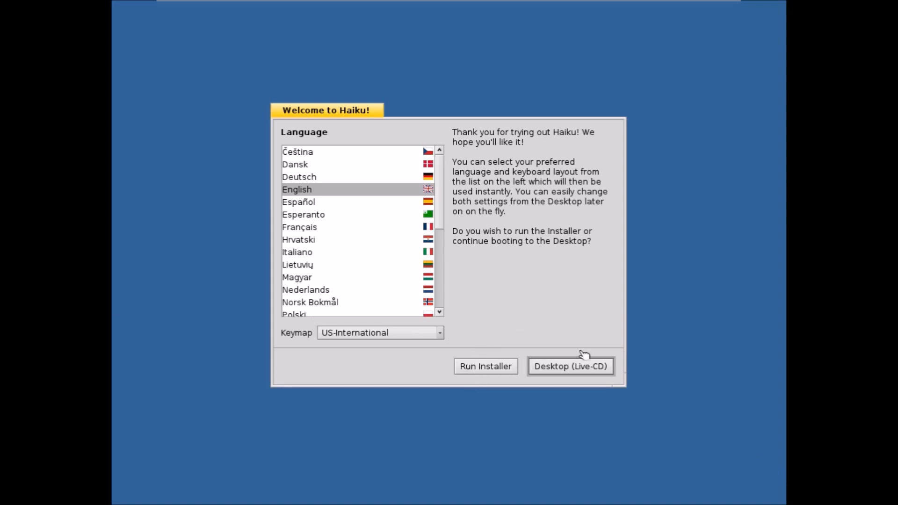
Choose Desktop (Live-CD) in the welcome dialog to load the desktop
click(570, 365)
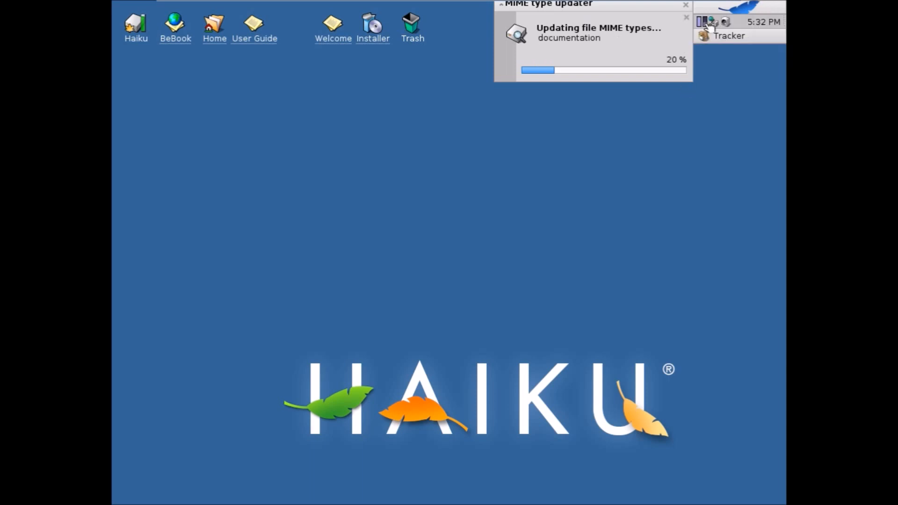
mouse_move(553, 63)
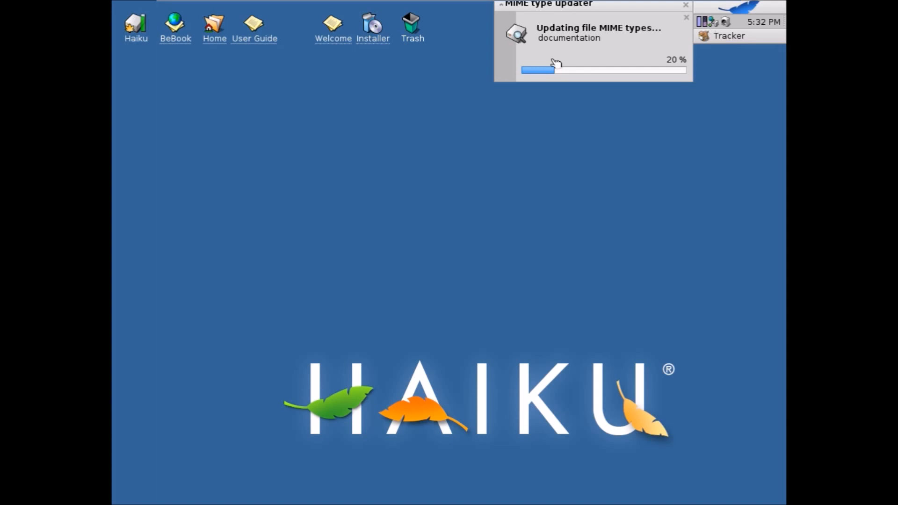
mouse_move(321, 42)
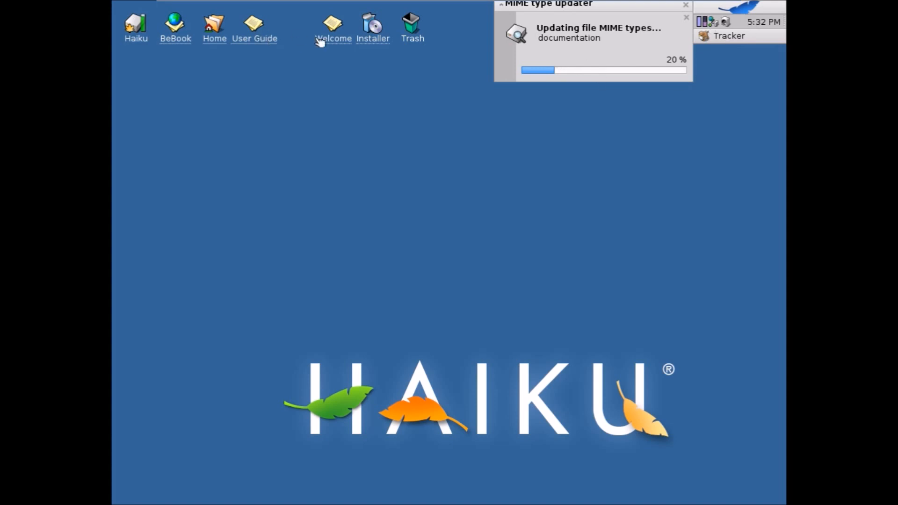
mouse_move(456, 68)
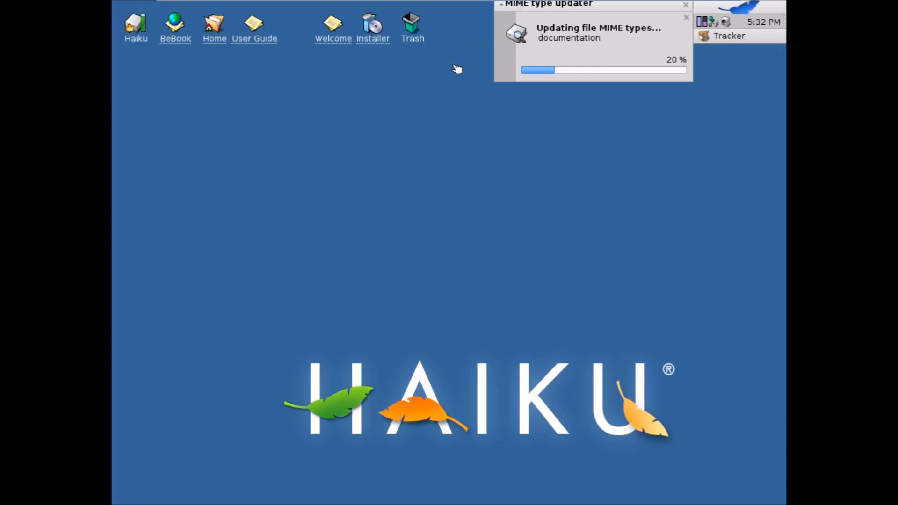
mouse_move(584, 90)
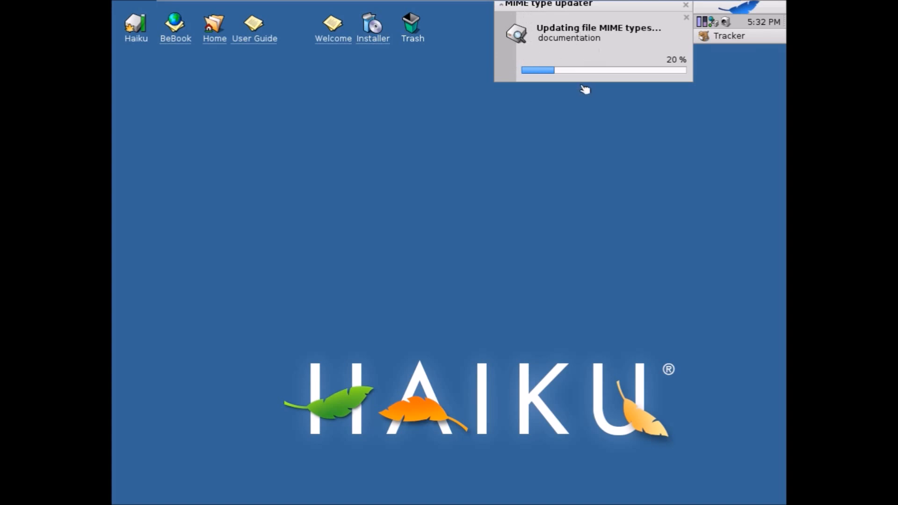
mouse_move(198, 44)
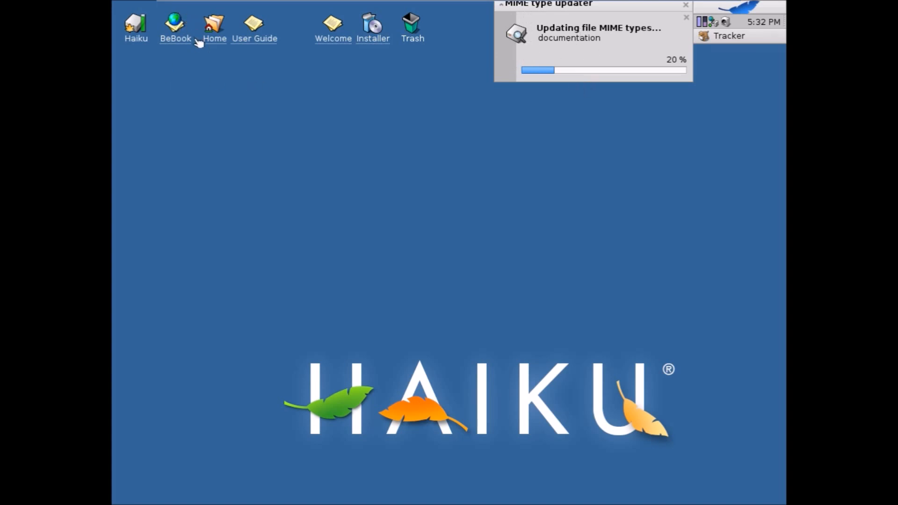
mouse_move(186, 50)
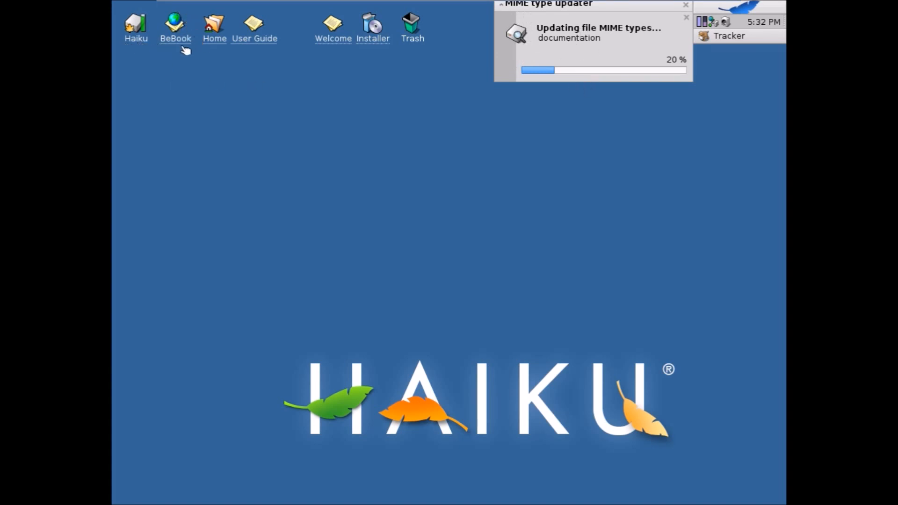
mouse_move(229, 29)
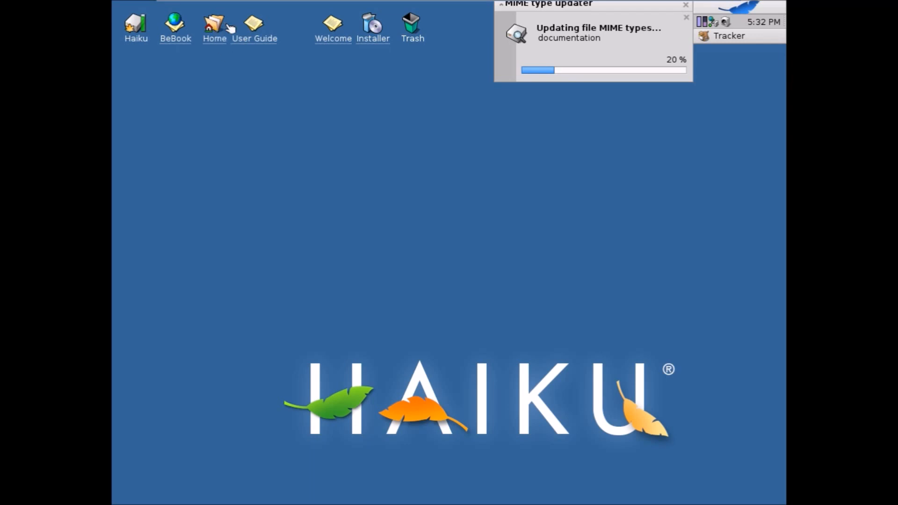
mouse_move(309, 46)
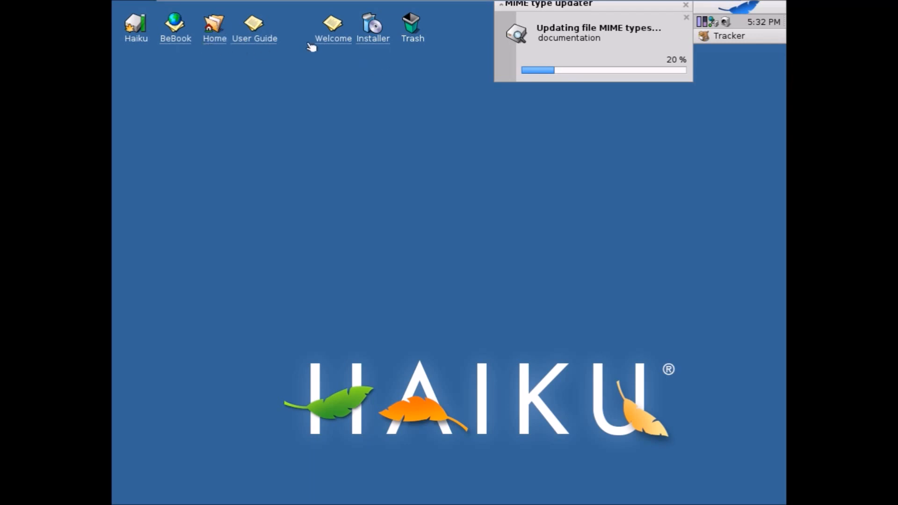
mouse_move(249, 37)
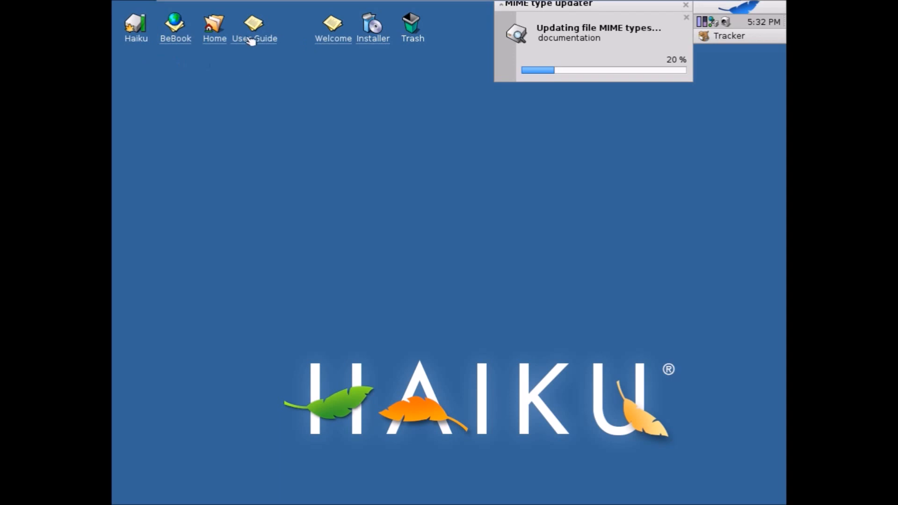
mouse_move(344, 56)
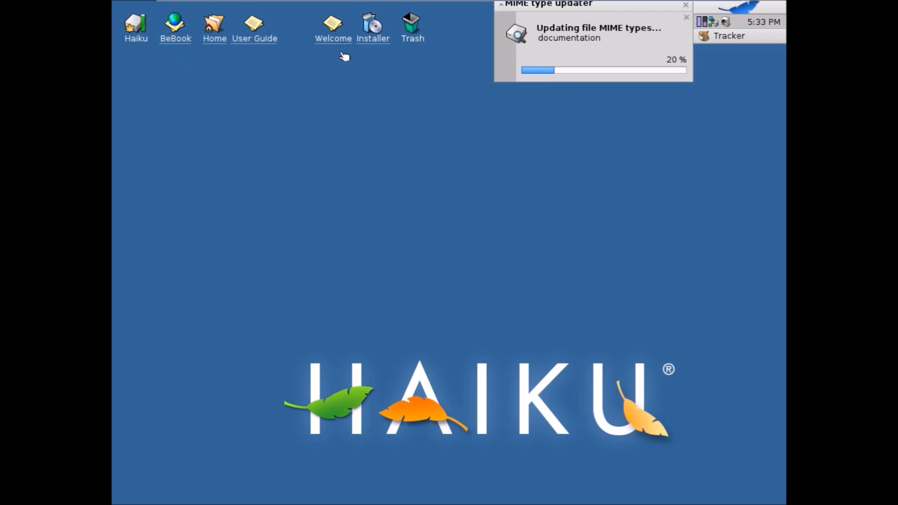
mouse_move(382, 28)
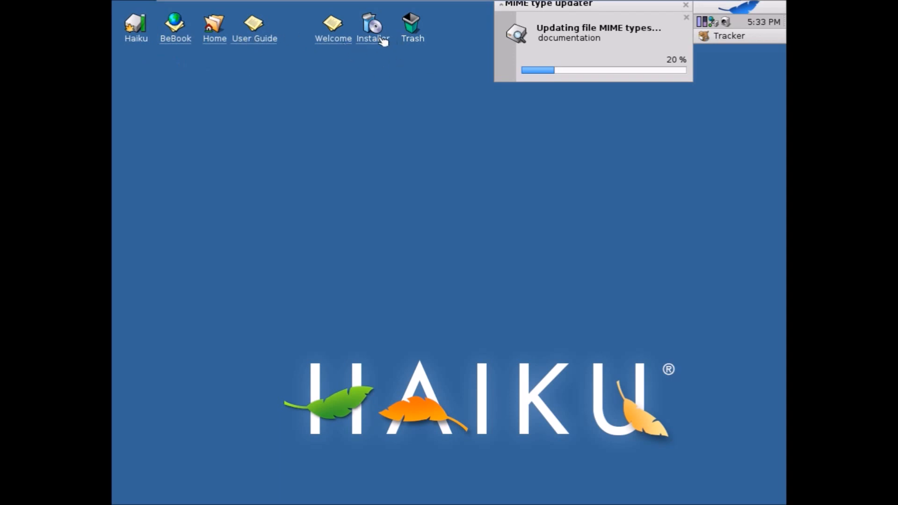
mouse_move(420, 36)
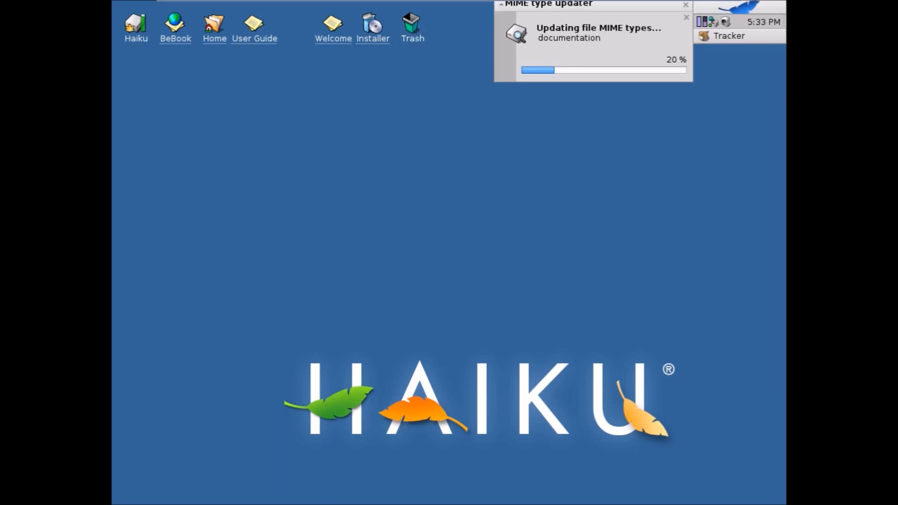
Set the clock from 5:33 to 1:33 PM in Time settings and close it
right_click(761, 22)
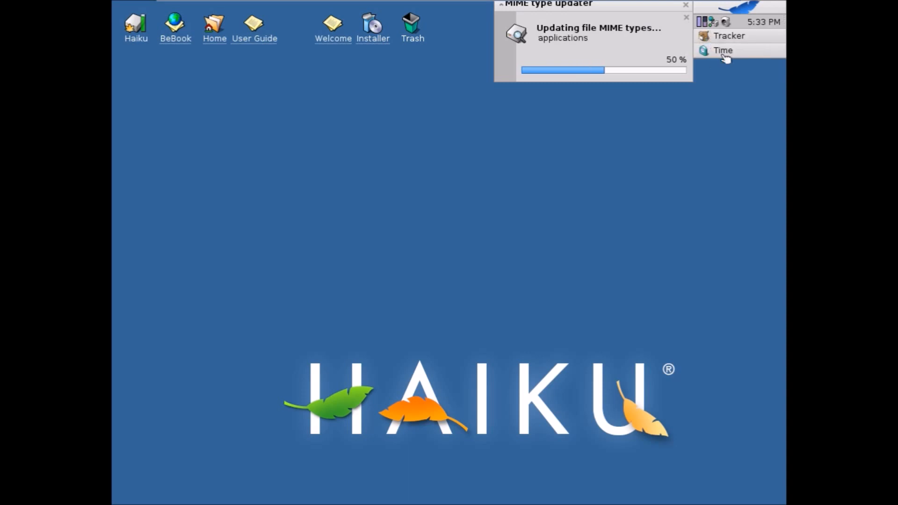
click(722, 50)
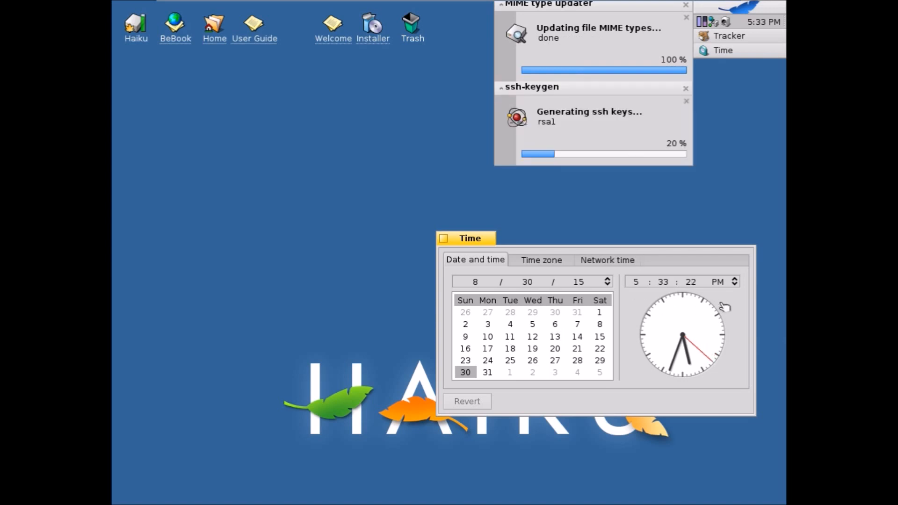
click(734, 284)
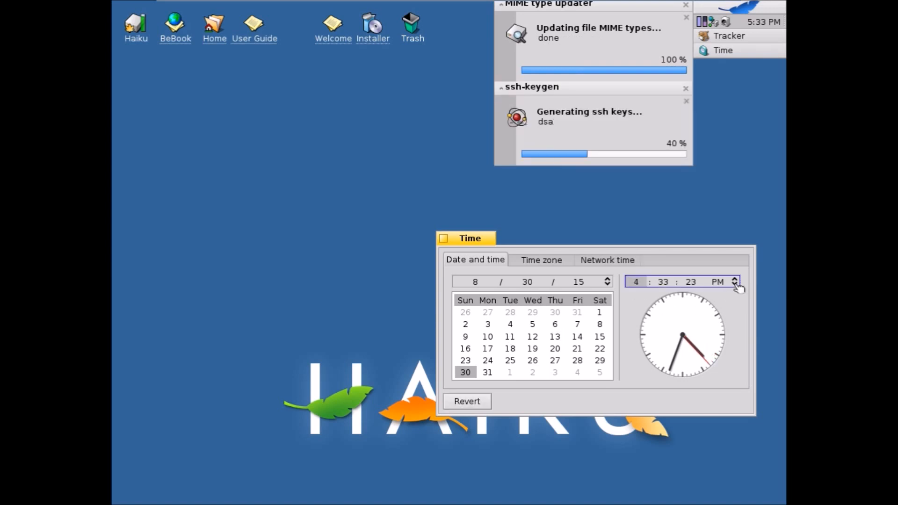
click(735, 284)
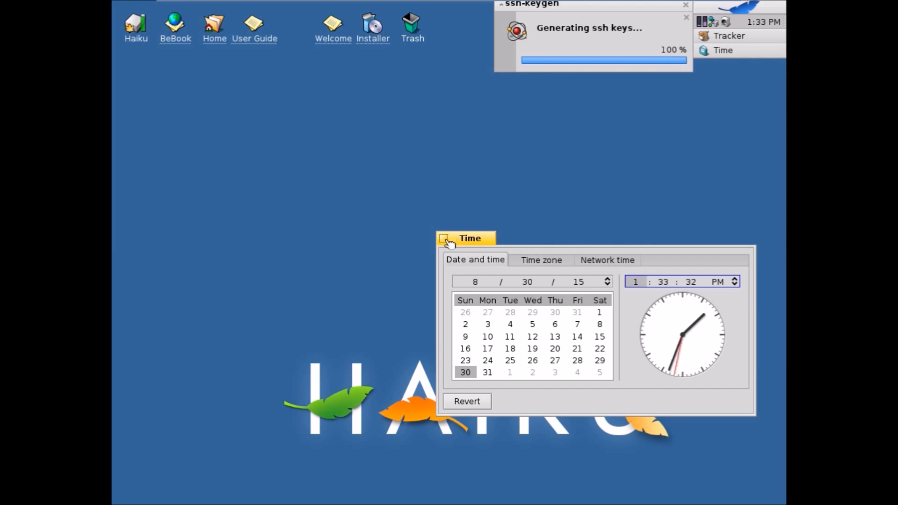
click(444, 238)
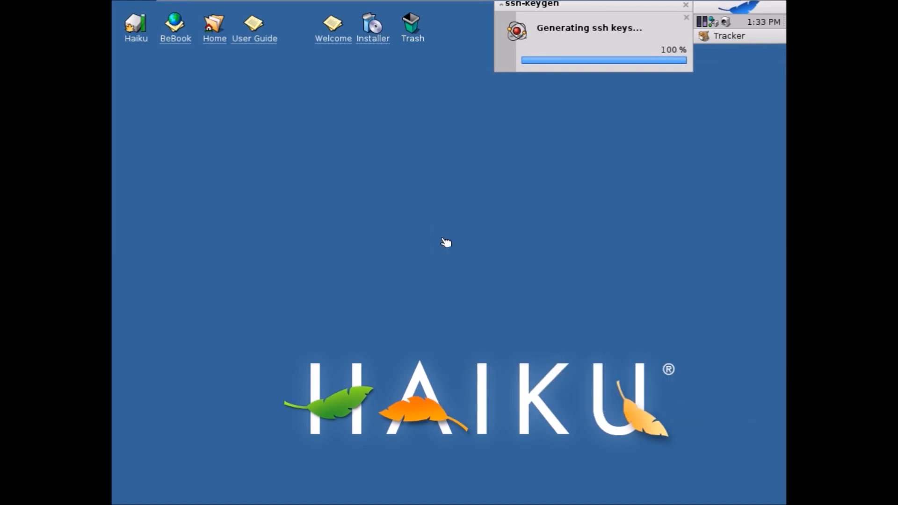
mouse_move(117, 116)
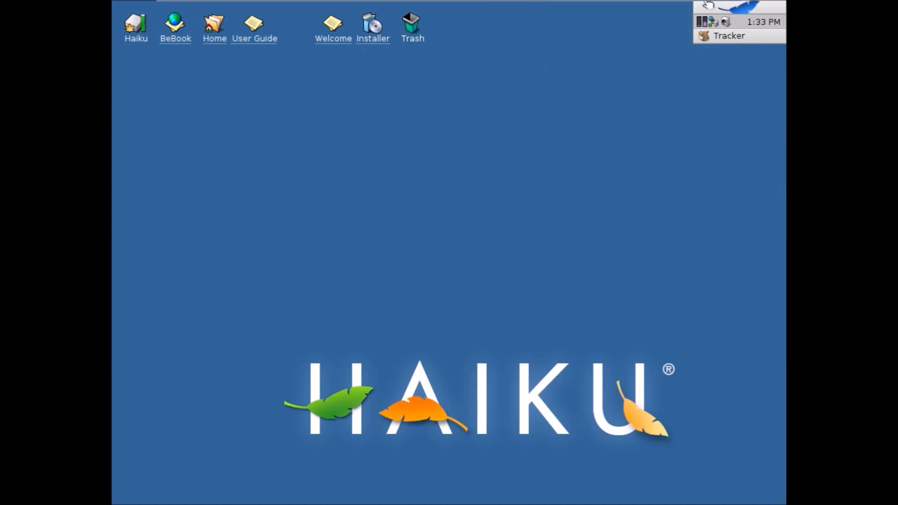
mouse_move(385, 250)
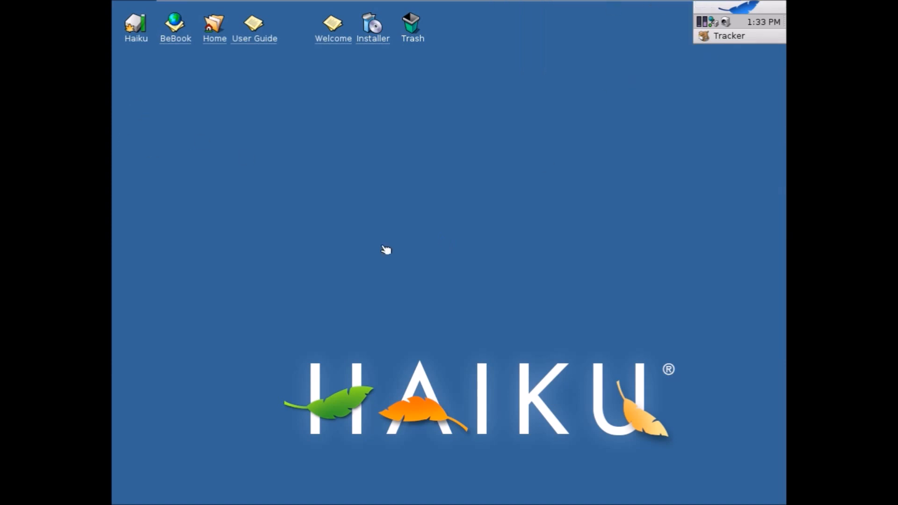
mouse_move(368, 225)
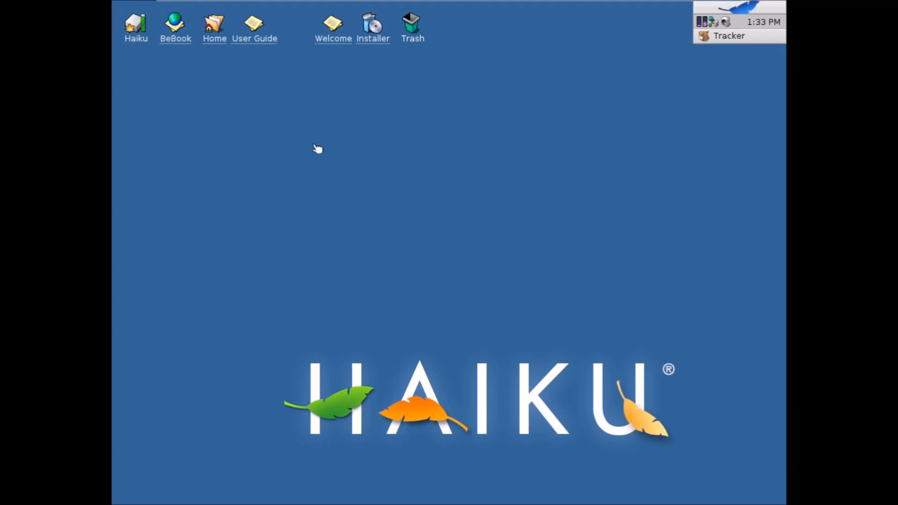
mouse_move(174, 216)
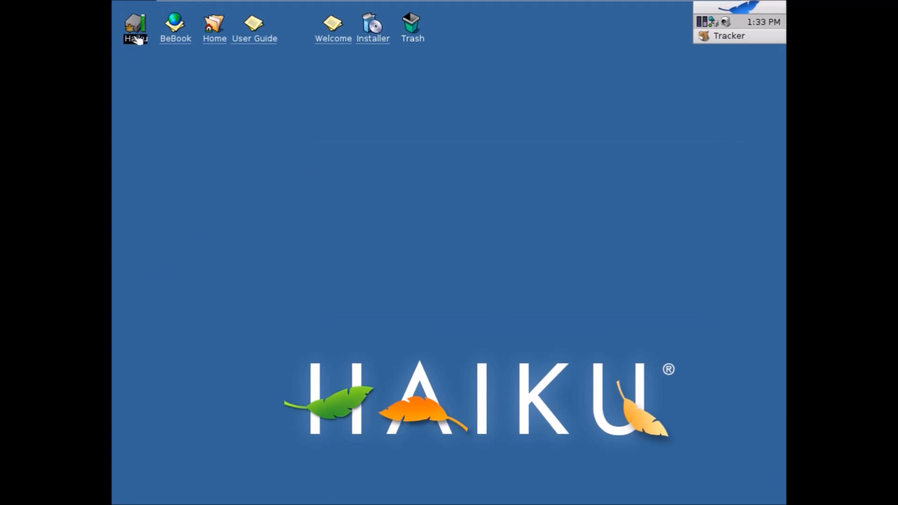
Open the Haiku volume's system folder, try launching Tracker, dismiss the error, and close it
double_click(135, 24)
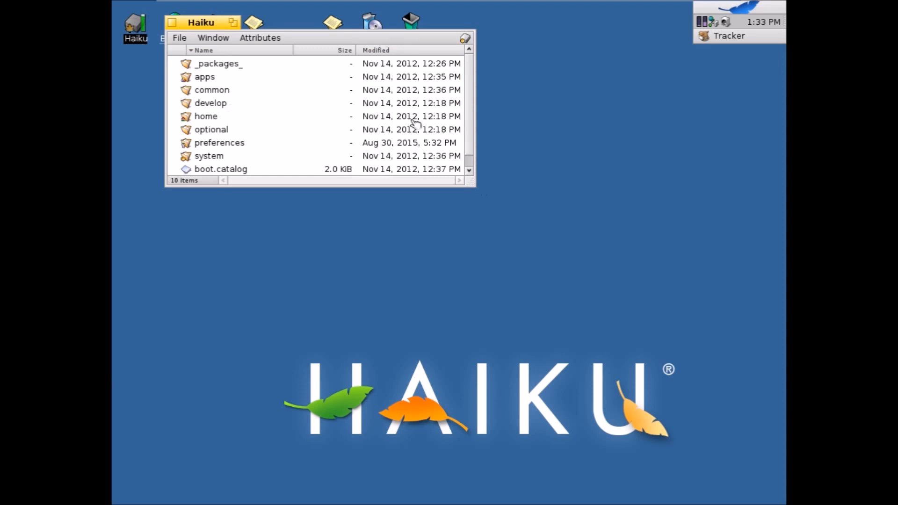
mouse_move(472, 129)
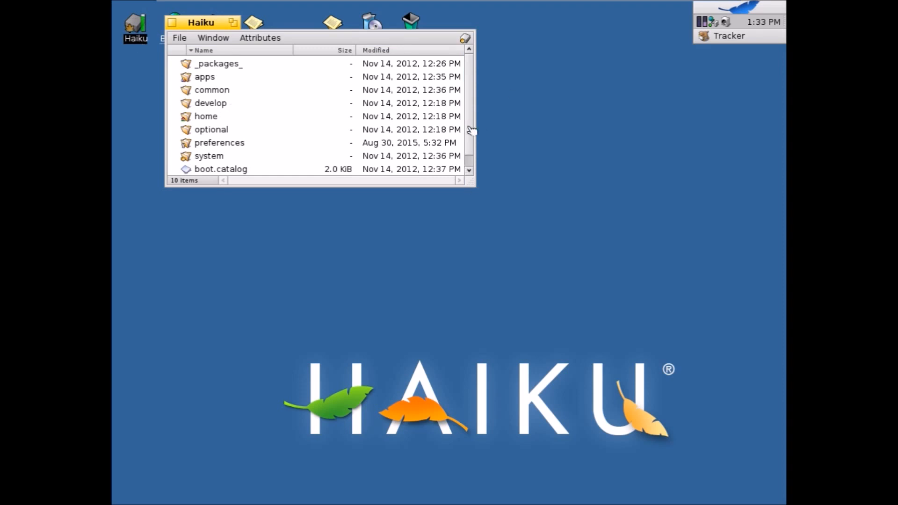
mouse_move(506, 83)
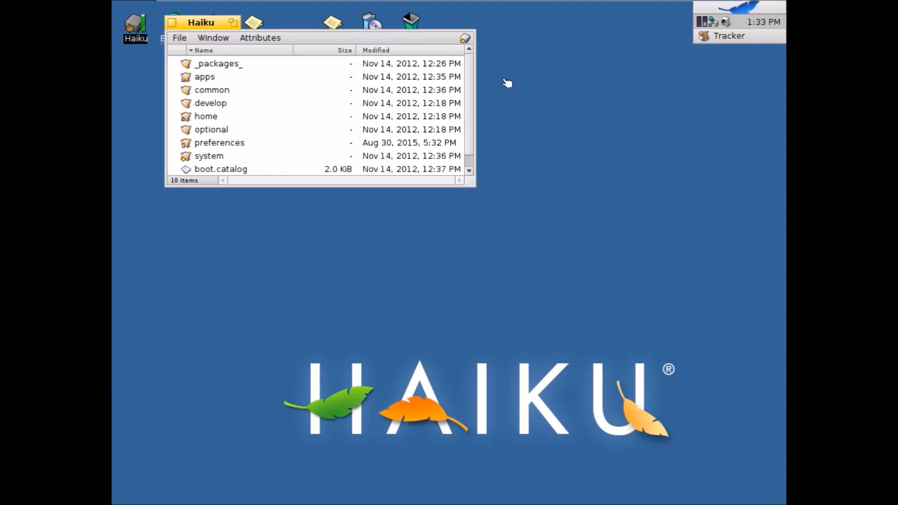
click(209, 155)
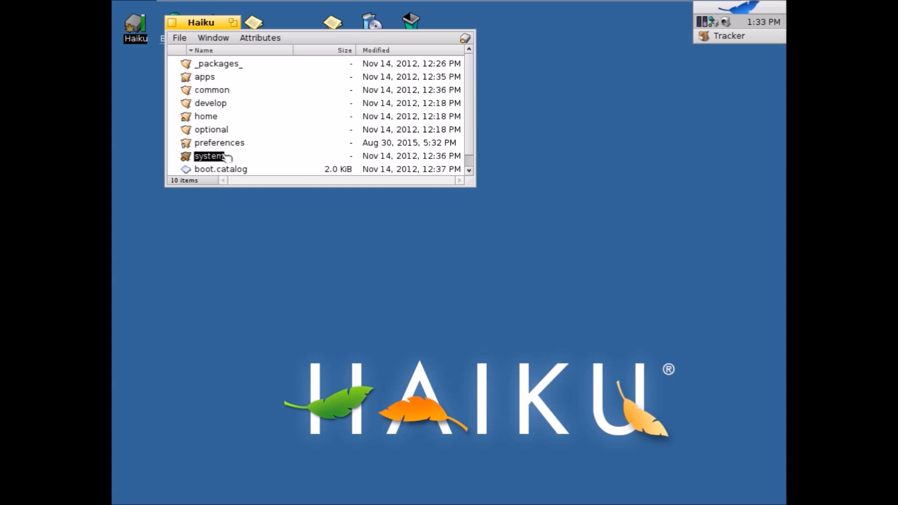
double_click(208, 155)
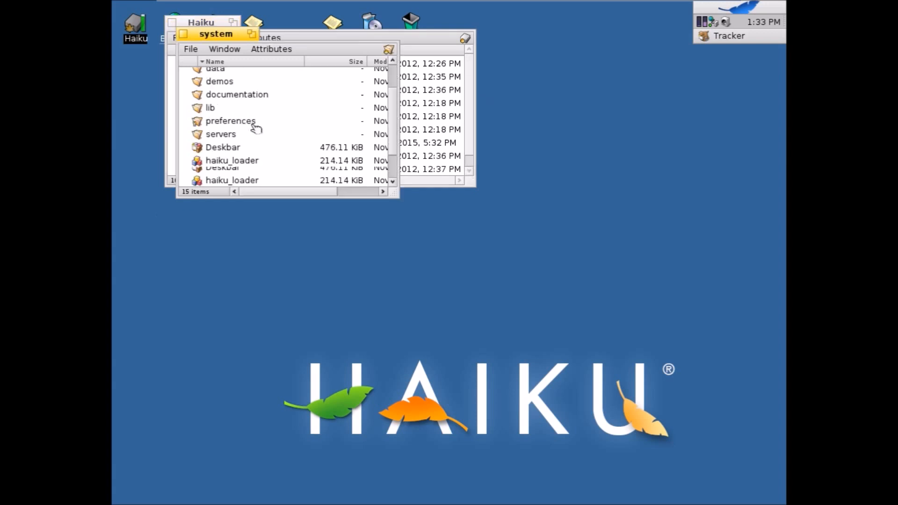
scroll(down, 3)
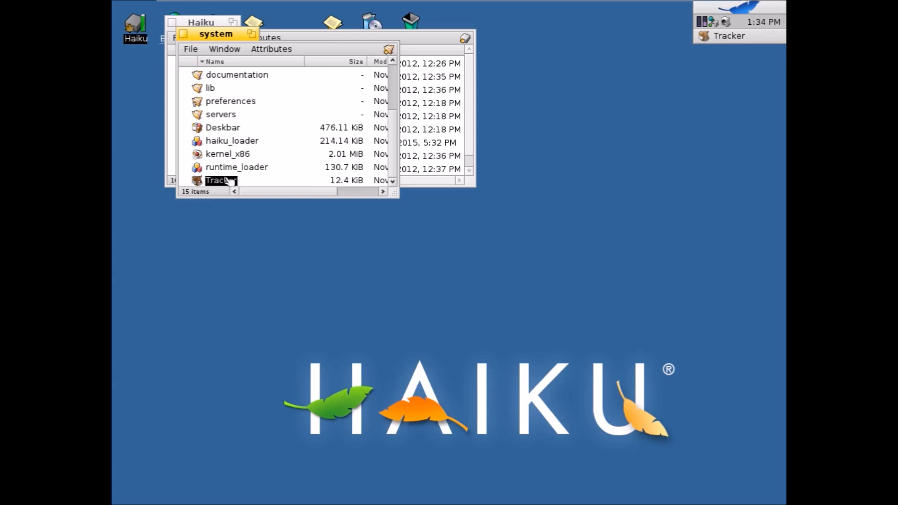
double_click(220, 180)
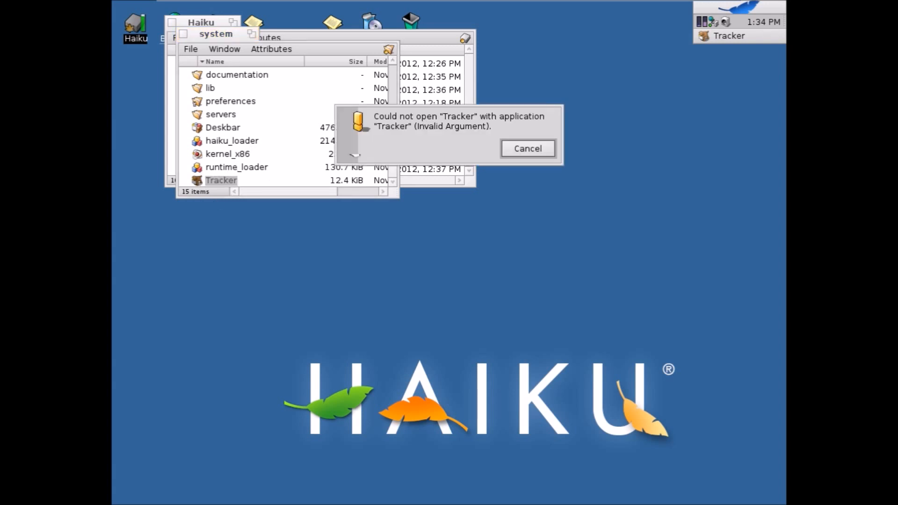
mouse_move(462, 147)
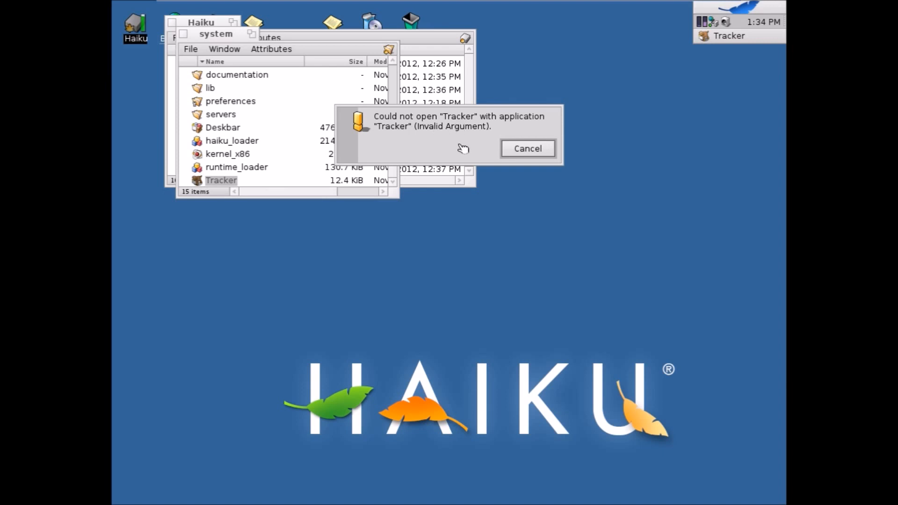
click(525, 148)
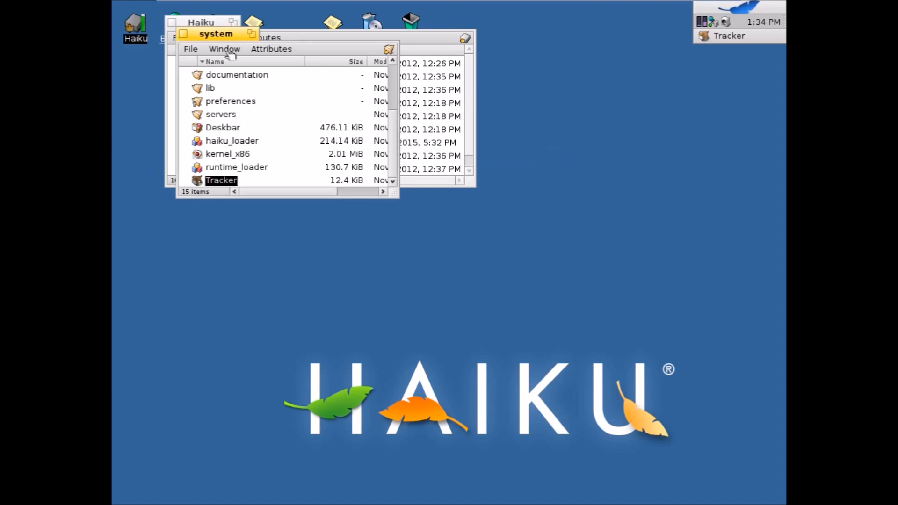
click(200, 22)
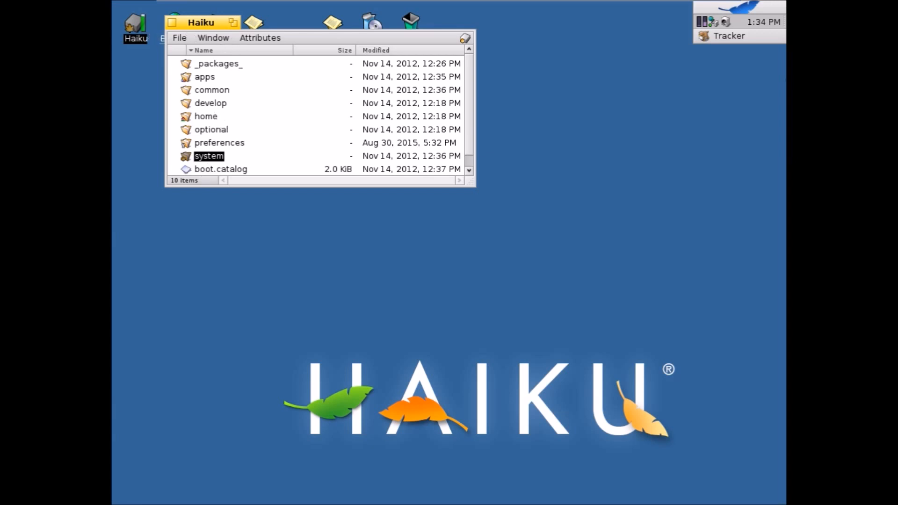
mouse_move(484, 125)
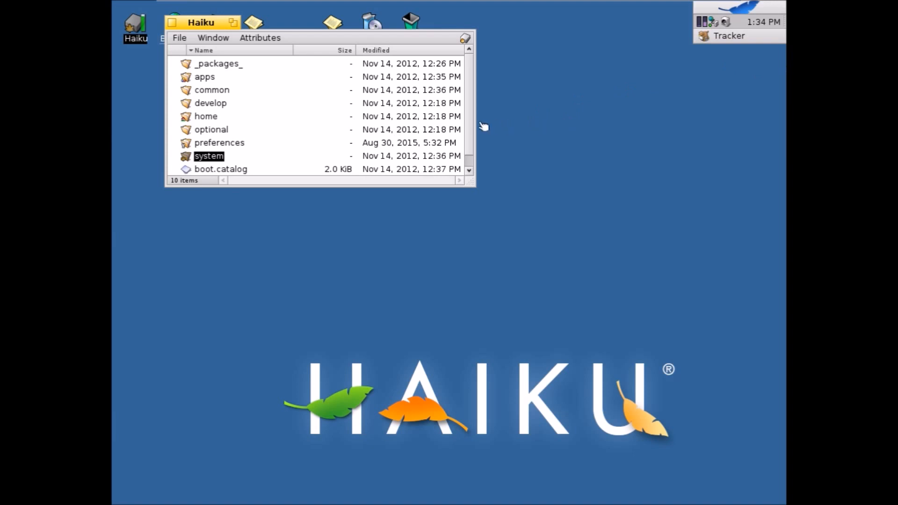
mouse_move(474, 97)
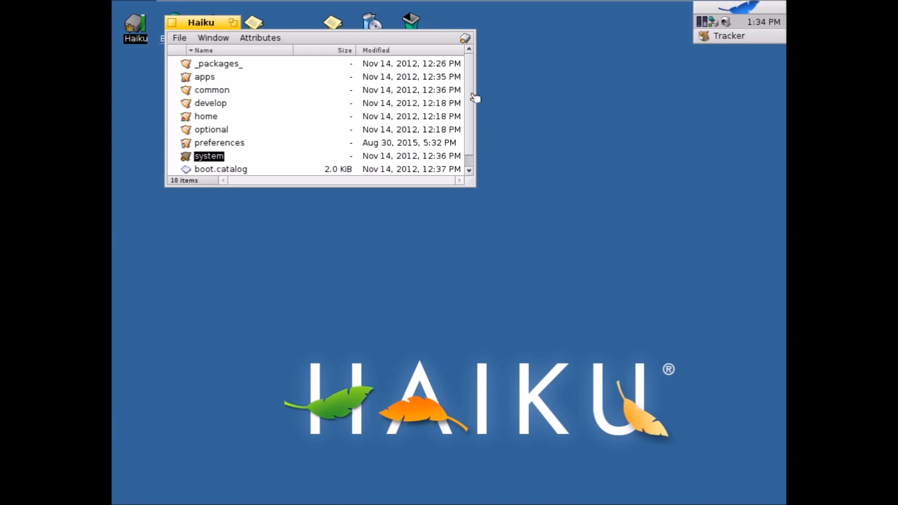
Select the boot floppy image file in the Haiku volume window
scroll(down, 3)
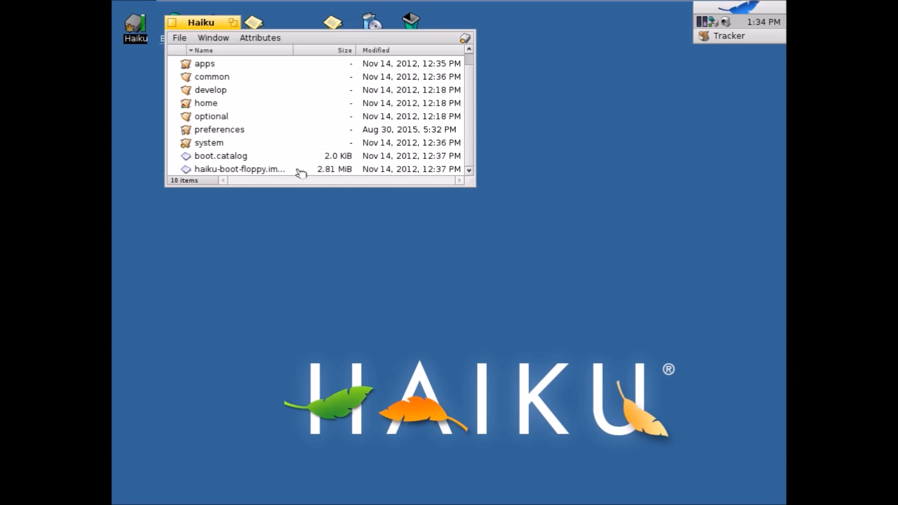
click(239, 169)
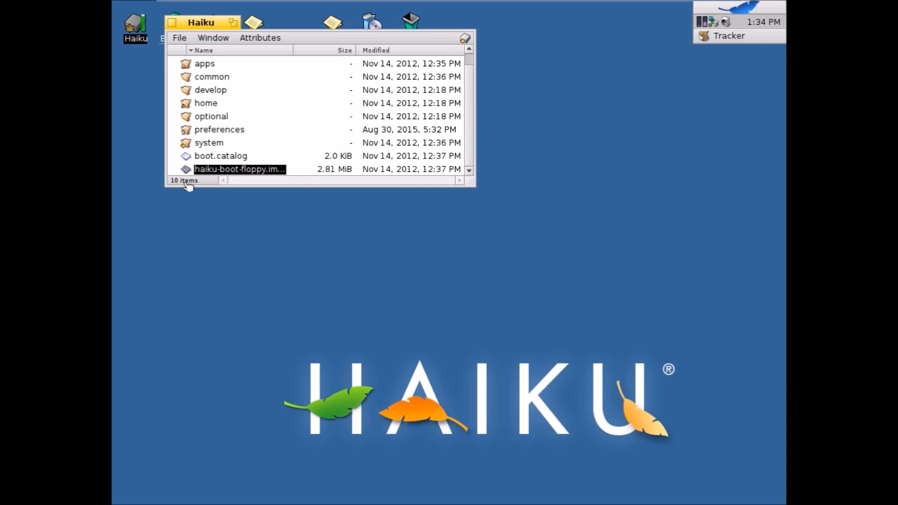
mouse_move(490, 99)
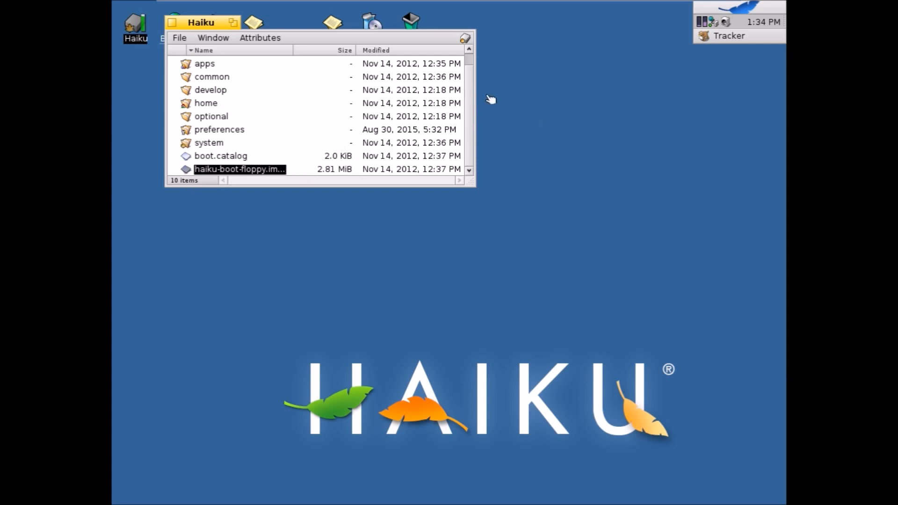
scroll(up, 3)
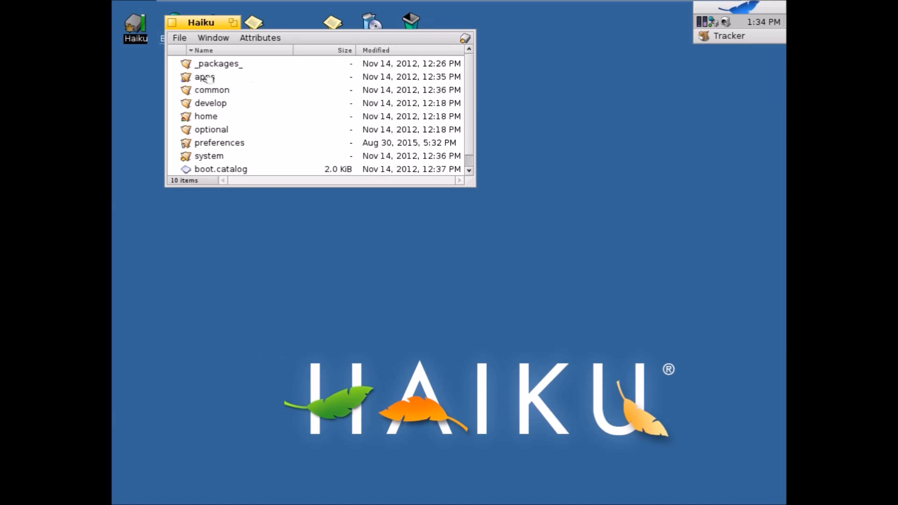
Launch the Pe text editor from the apps > Pe folder
double_click(204, 77)
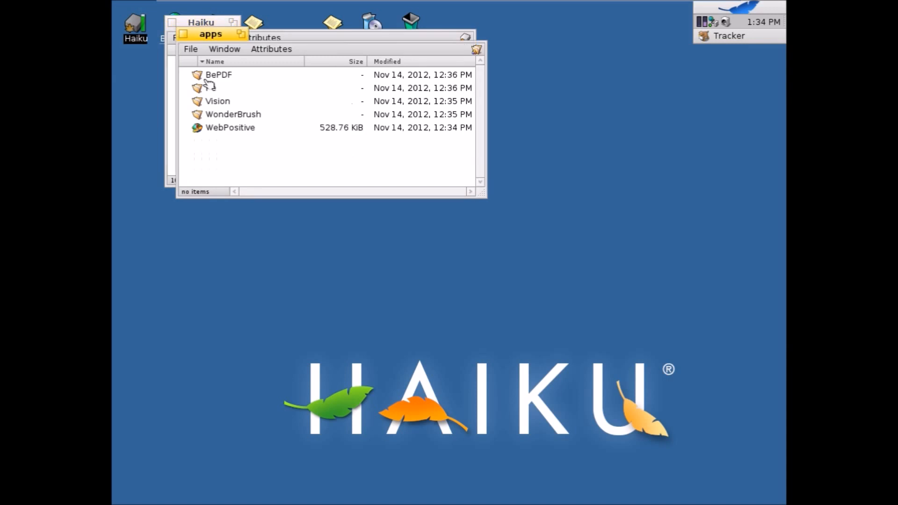
click(230, 127)
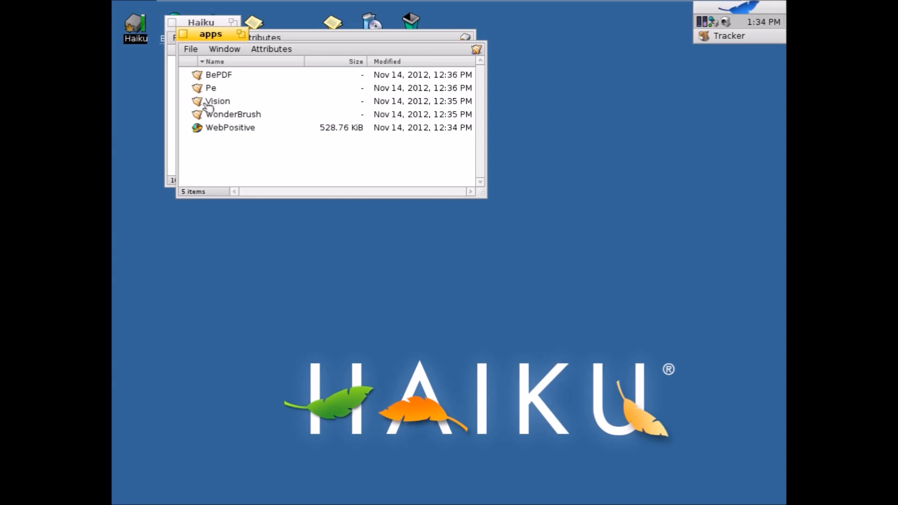
mouse_move(205, 88)
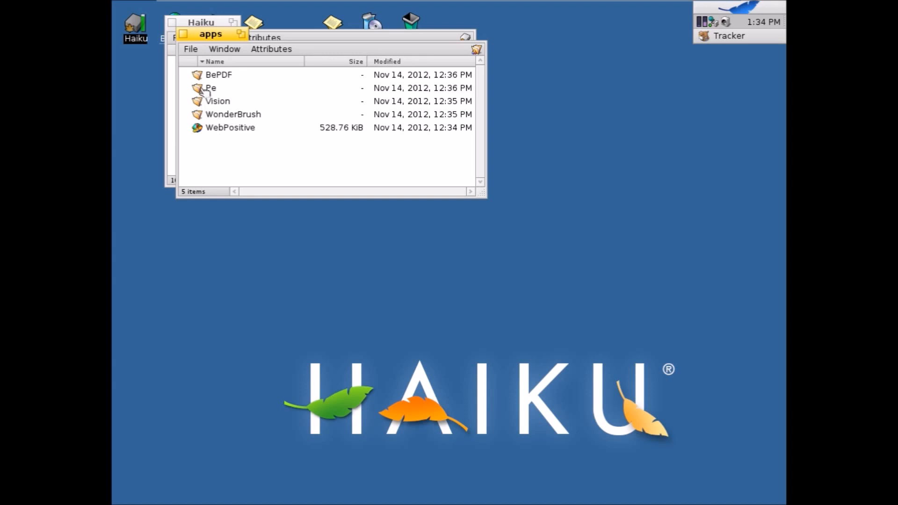
double_click(210, 88)
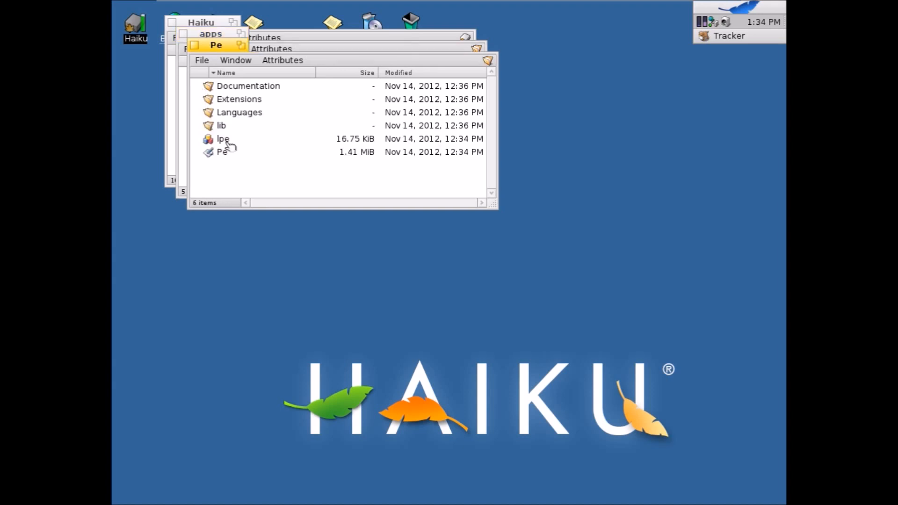
click(222, 152)
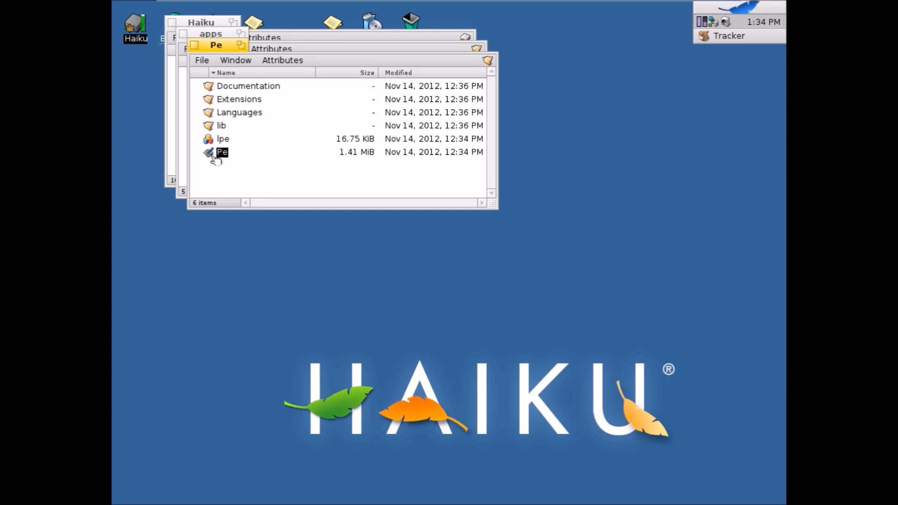
double_click(221, 151)
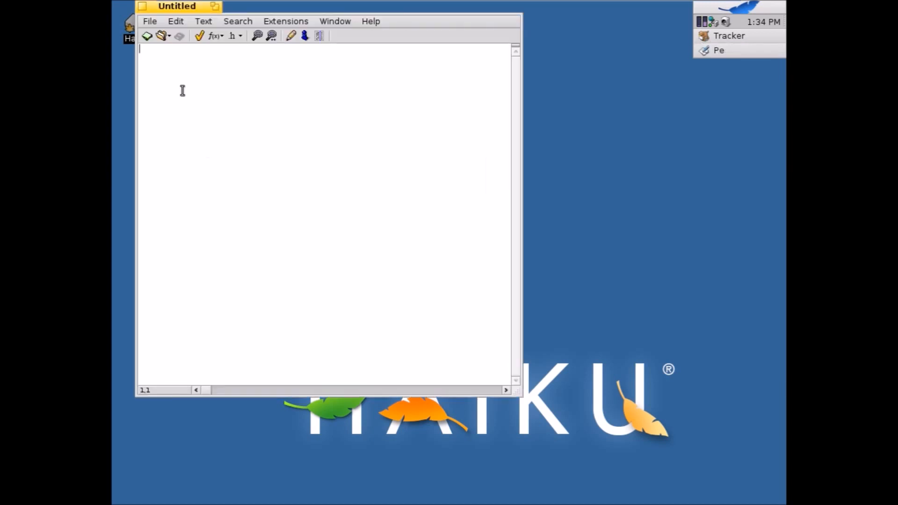
Type 'Hello i am testing an OS' in the untitled document and open the File menu
text(cnfdofd)
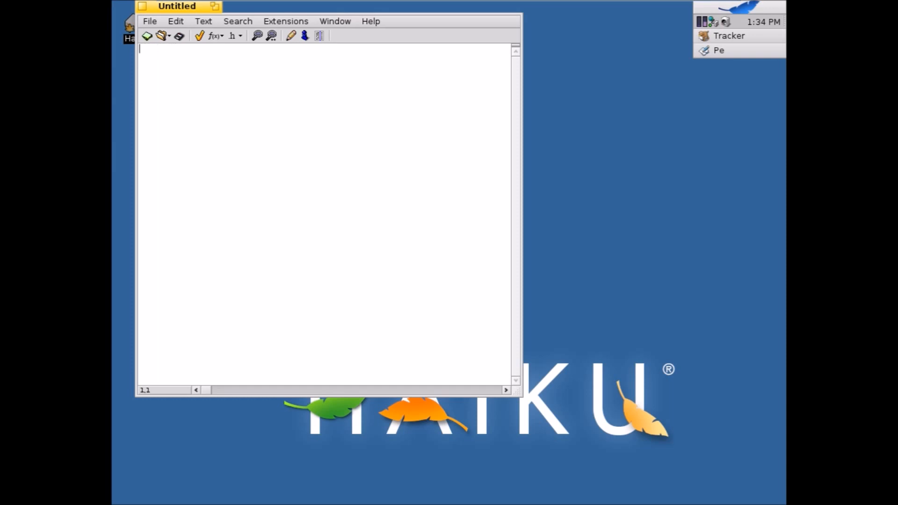
text(Hello)
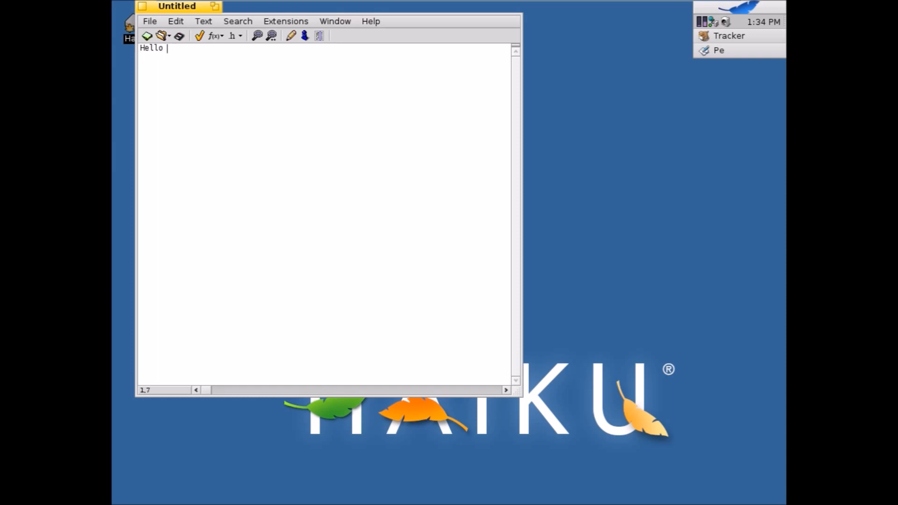
text(i a)
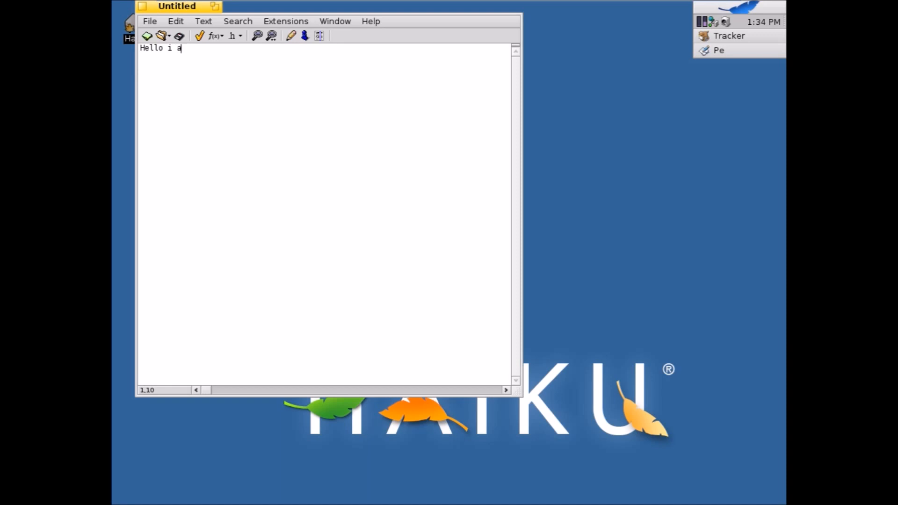
text(m testi)
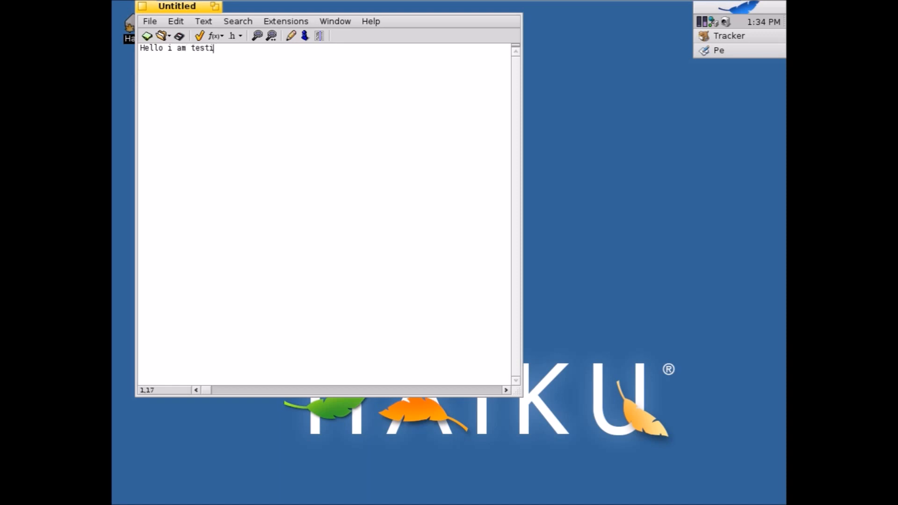
text(ng an OS)
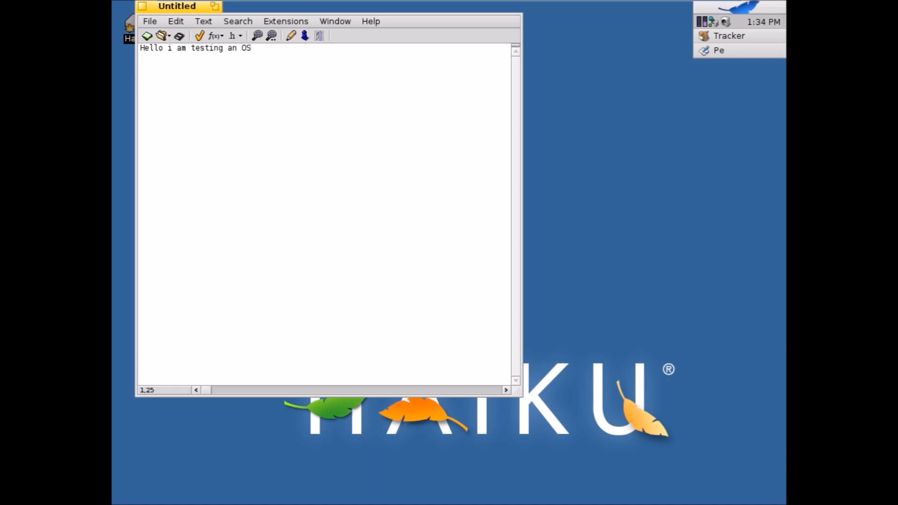
click(149, 21)
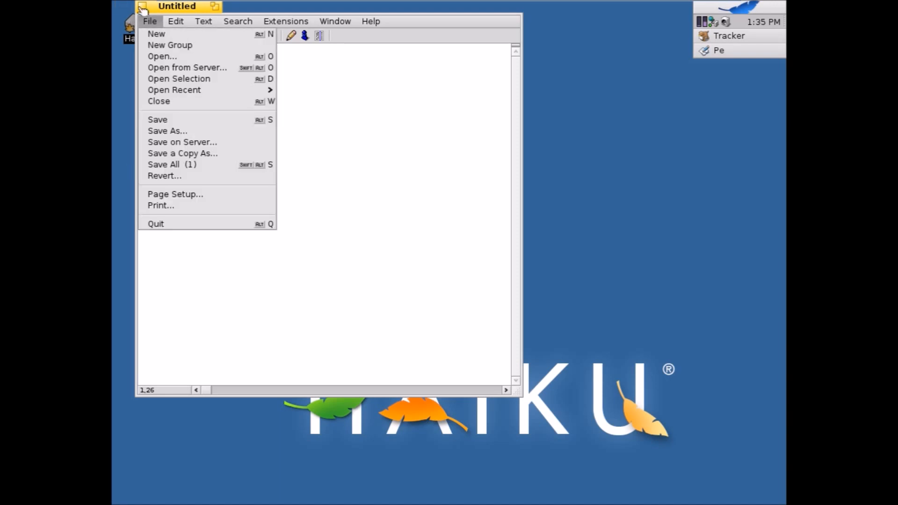
Quit Pe, choose to save into Desktop, and enter the name 'My Text ducment'
click(158, 101)
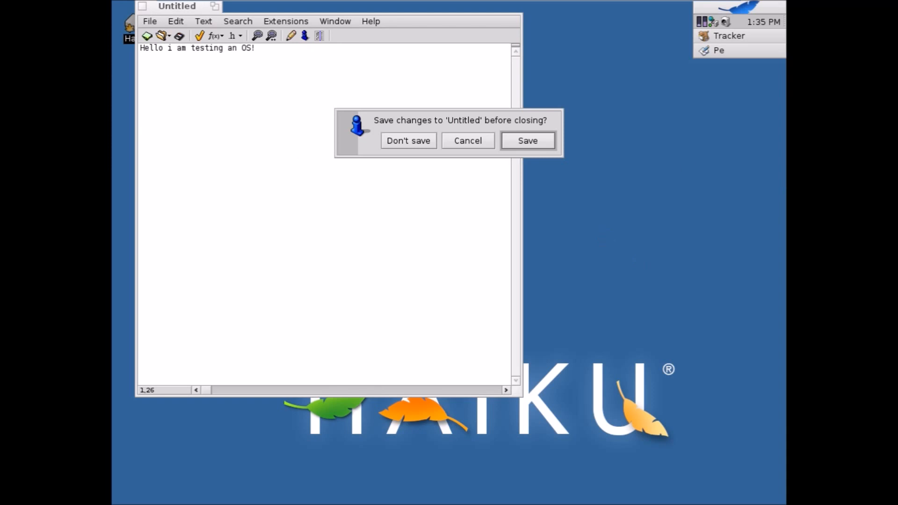
click(526, 140)
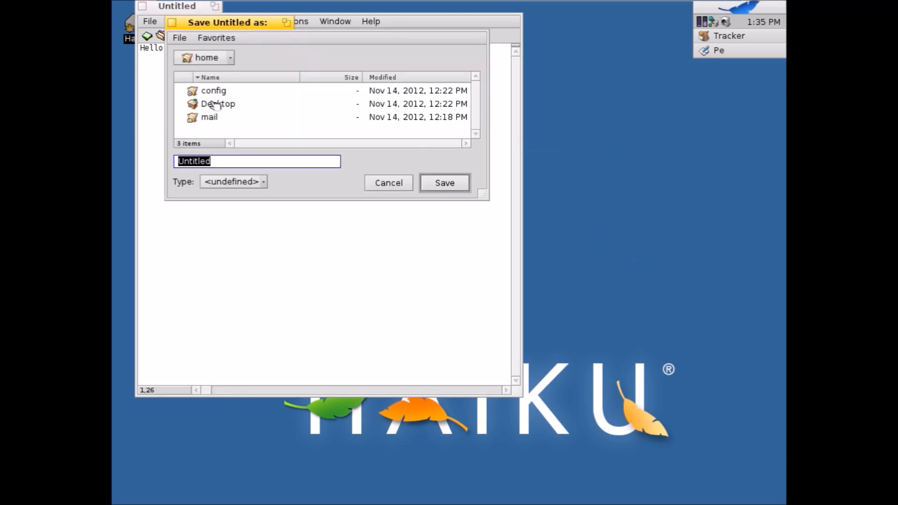
double_click(218, 104)
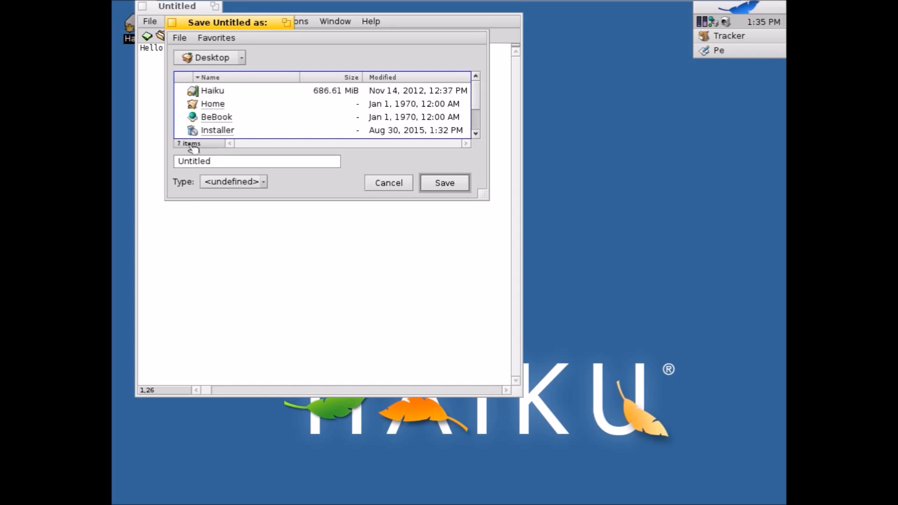
triple_click(256, 161)
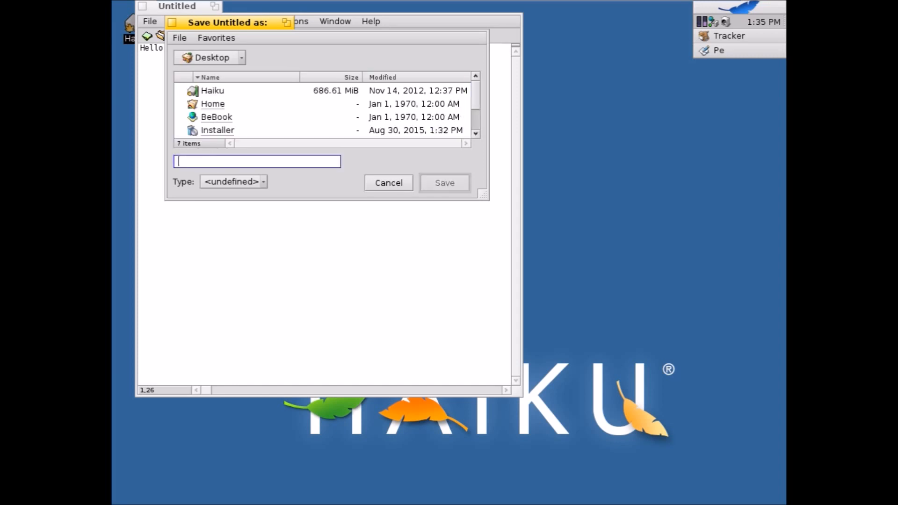
text(My)
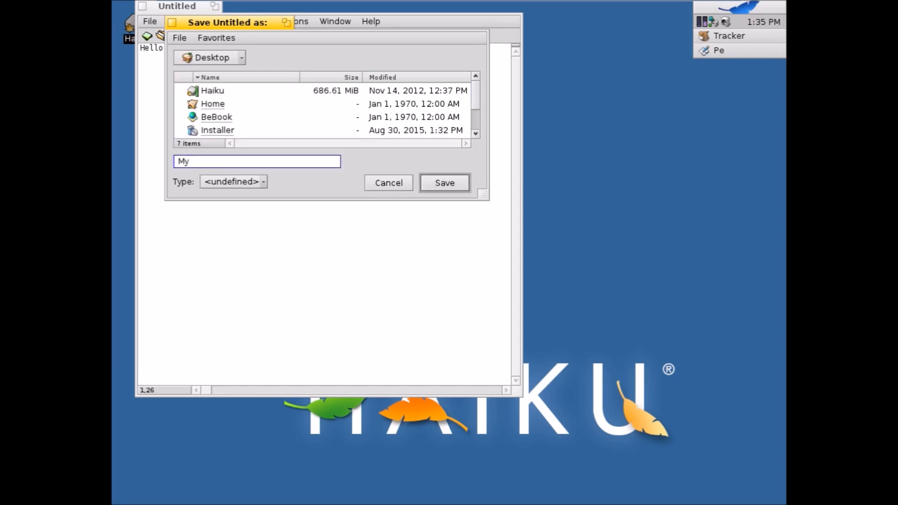
text(Text d)
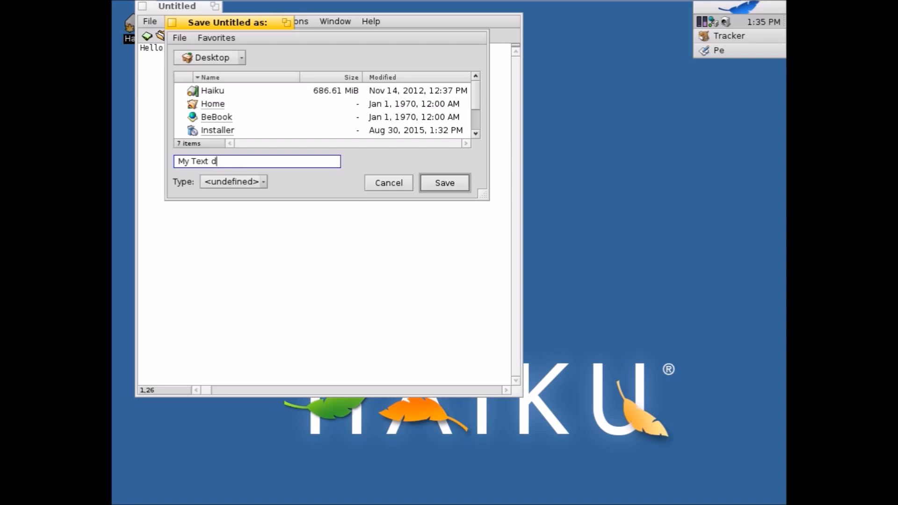
text(uc)
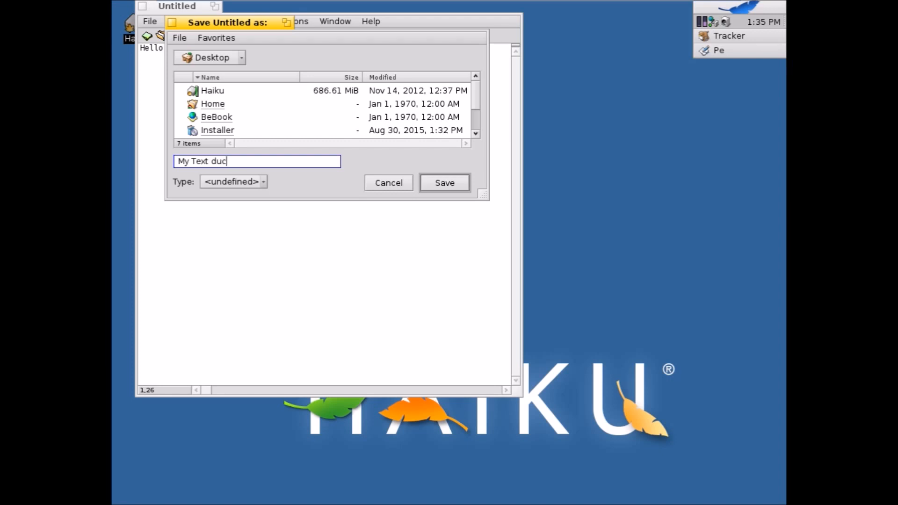
text(ment)
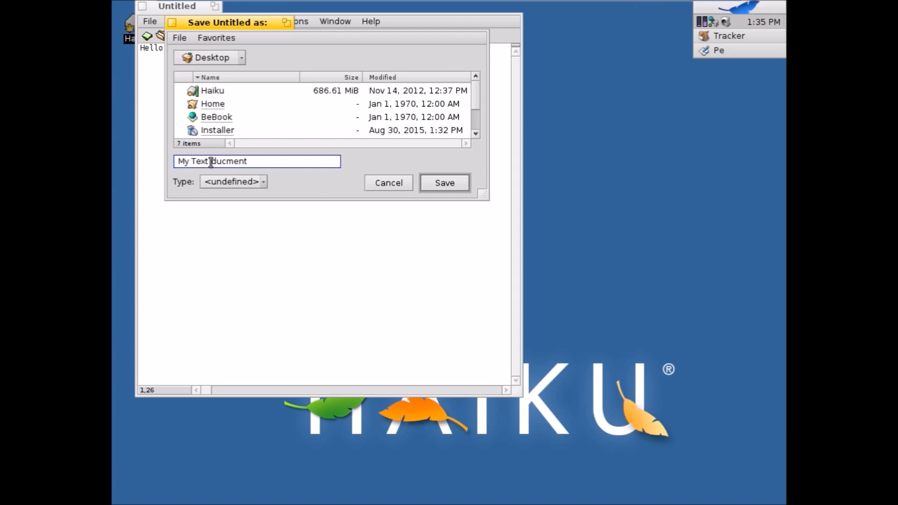
Set the file type to text/plain, correct the name to 'My Text document', and save
click(232, 182)
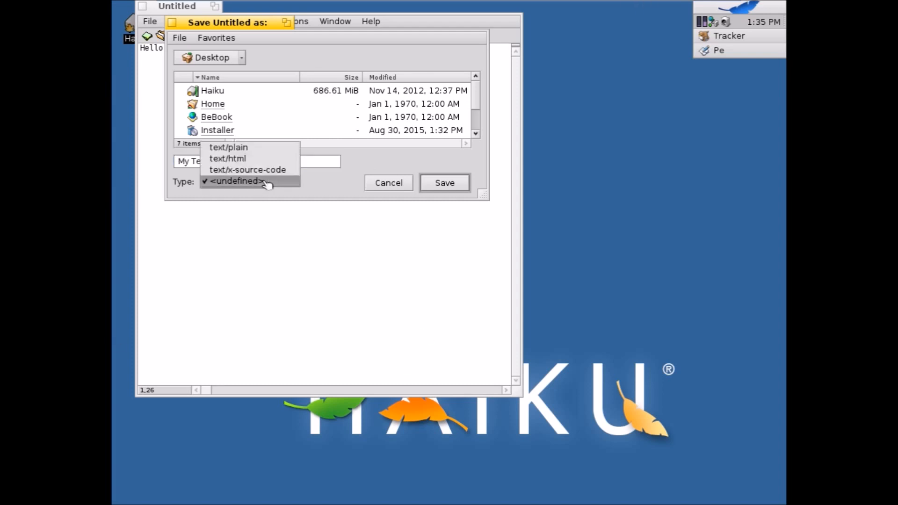
click(227, 147)
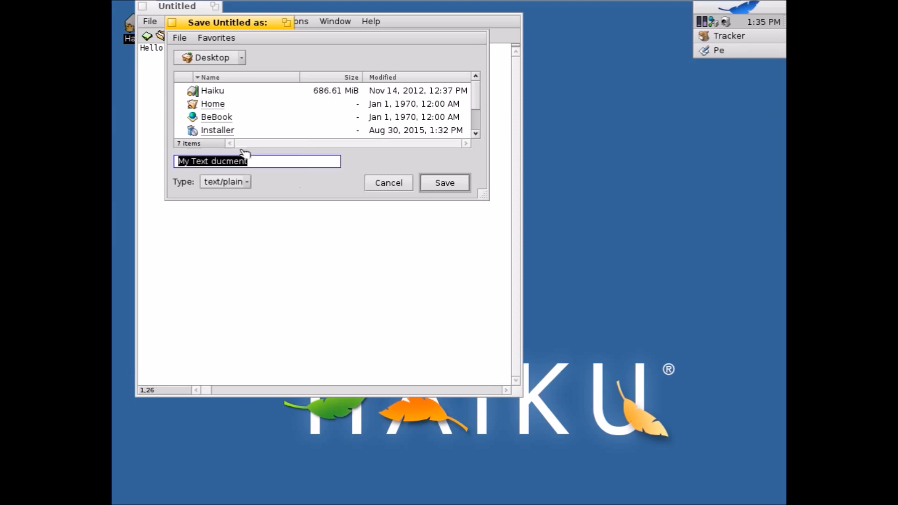
double_click(213, 160)
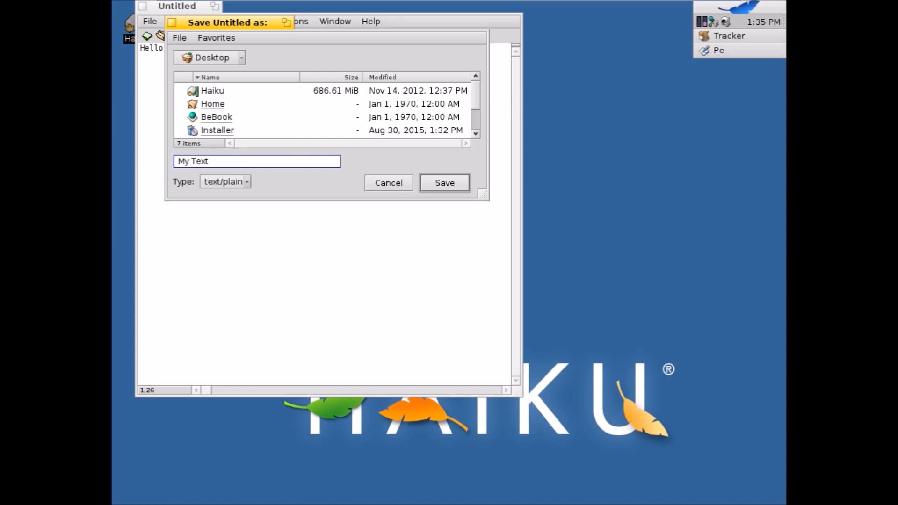
text(document)
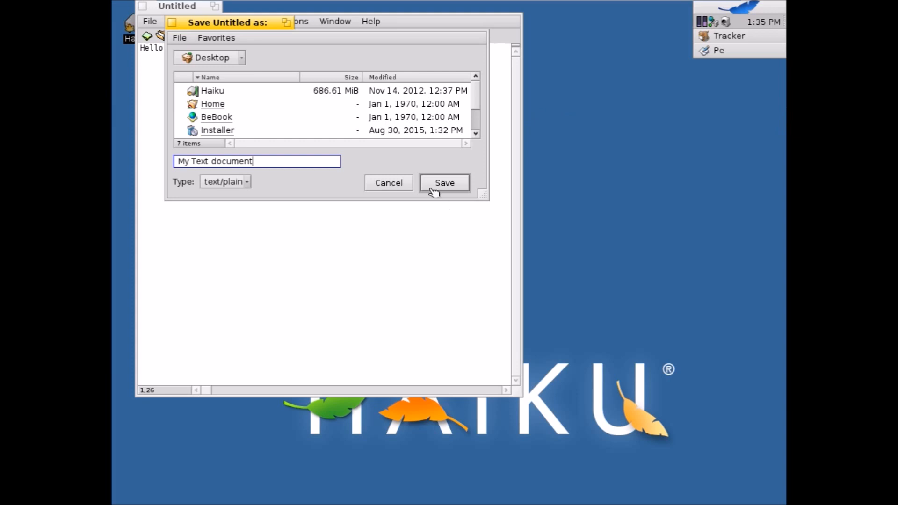
click(444, 183)
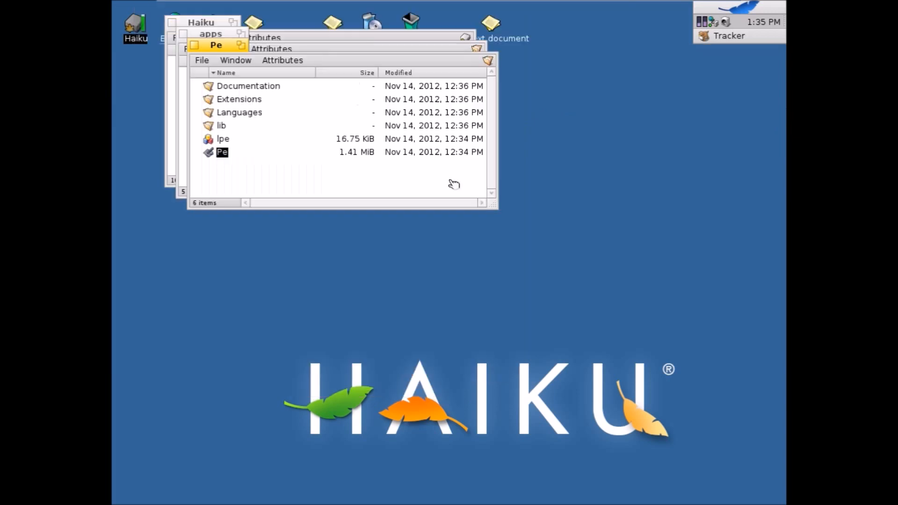
mouse_move(544, 102)
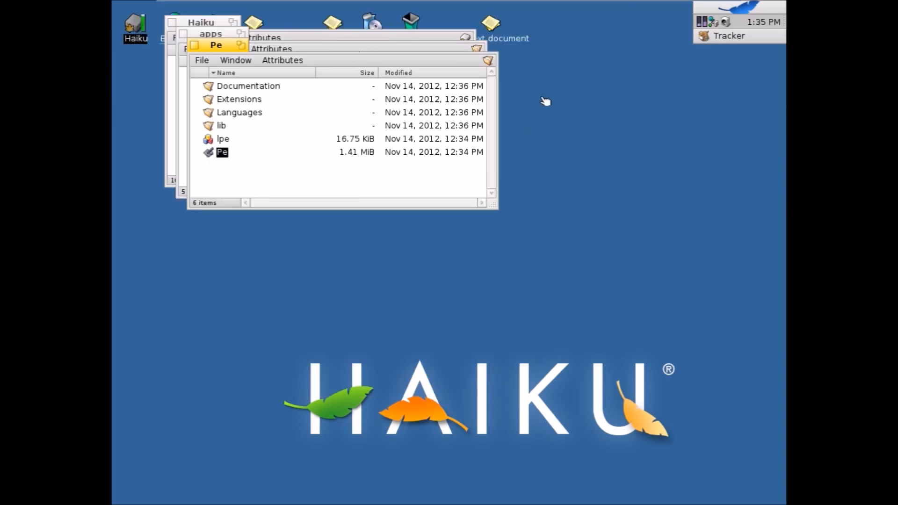
mouse_move(192, 54)
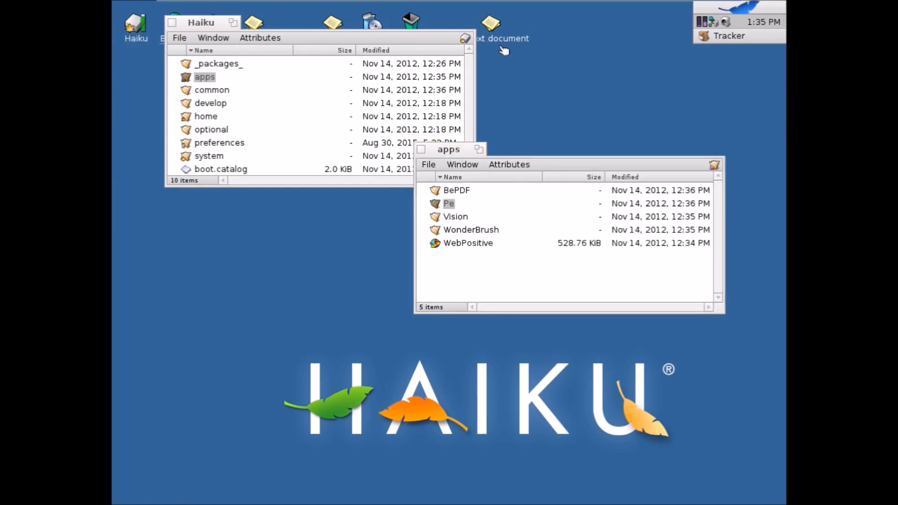
Open the saved My Text document from the desktop to check its contents
double_click(491, 24)
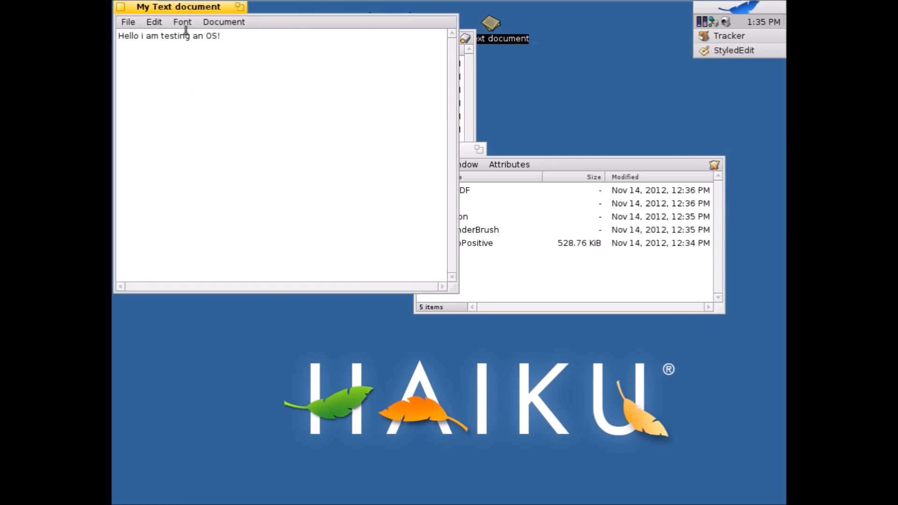
mouse_move(773, 6)
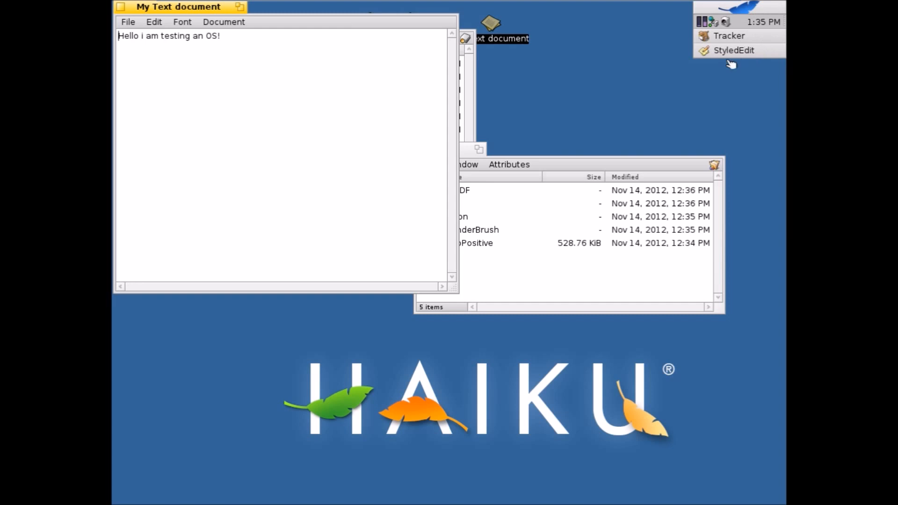
mouse_move(248, 29)
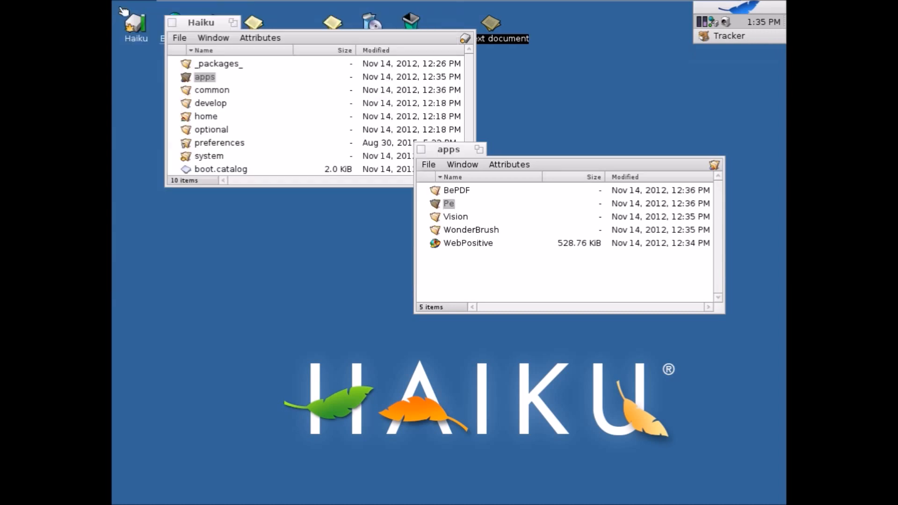
mouse_move(296, 74)
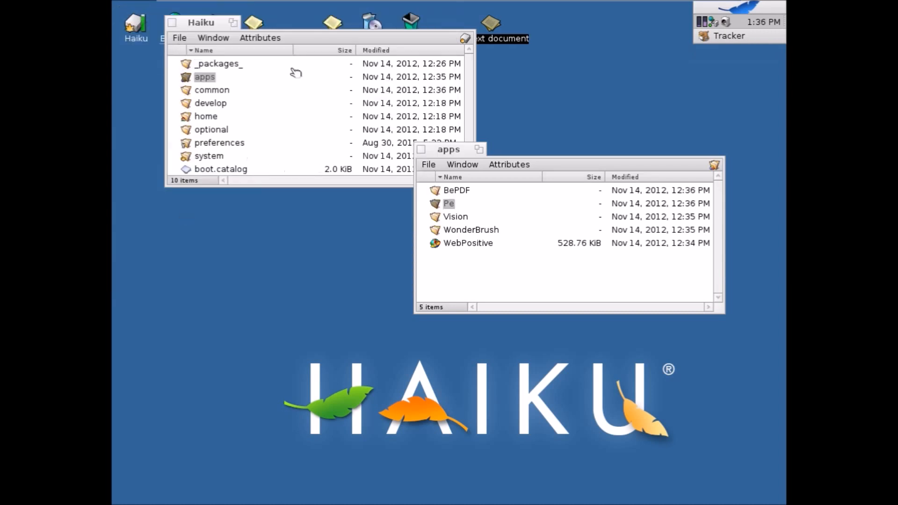
Open the home folder, then launch BePDF from its apps folder
double_click(206, 117)
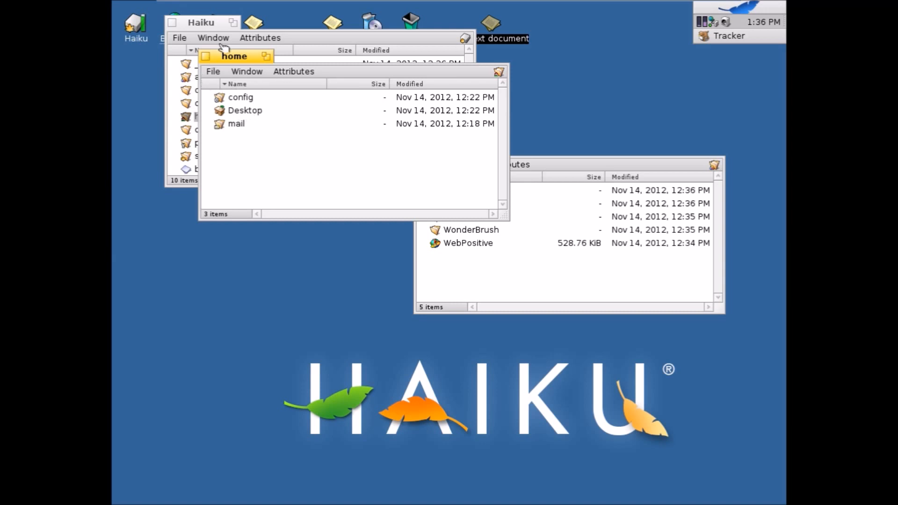
mouse_move(194, 66)
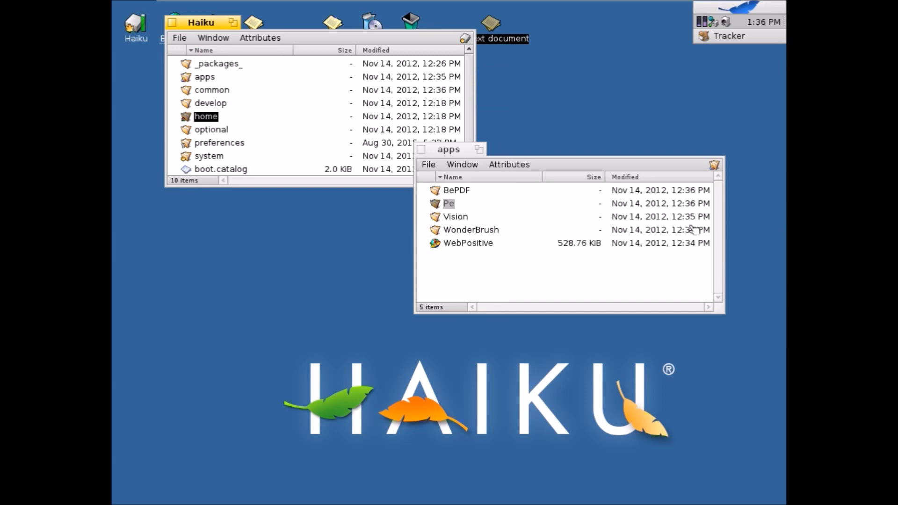
double_click(456, 189)
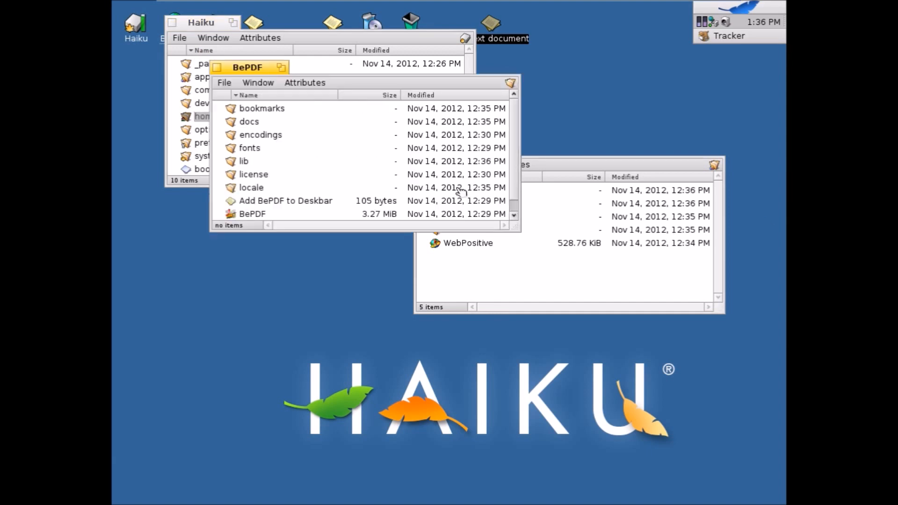
scroll(down, 3)
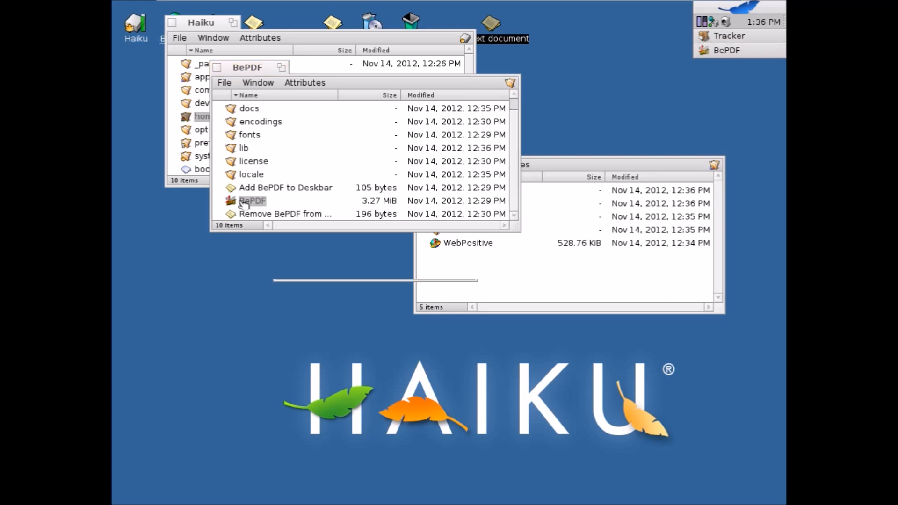
double_click(252, 200)
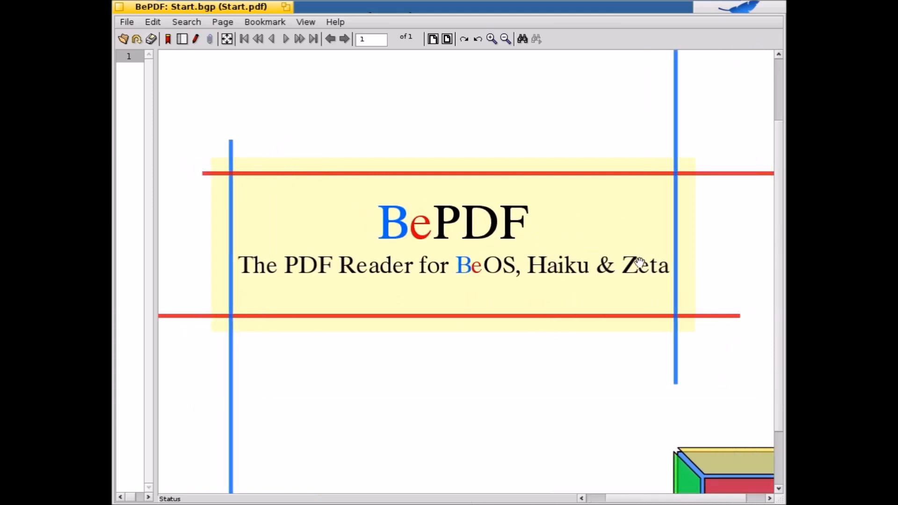
mouse_move(637, 290)
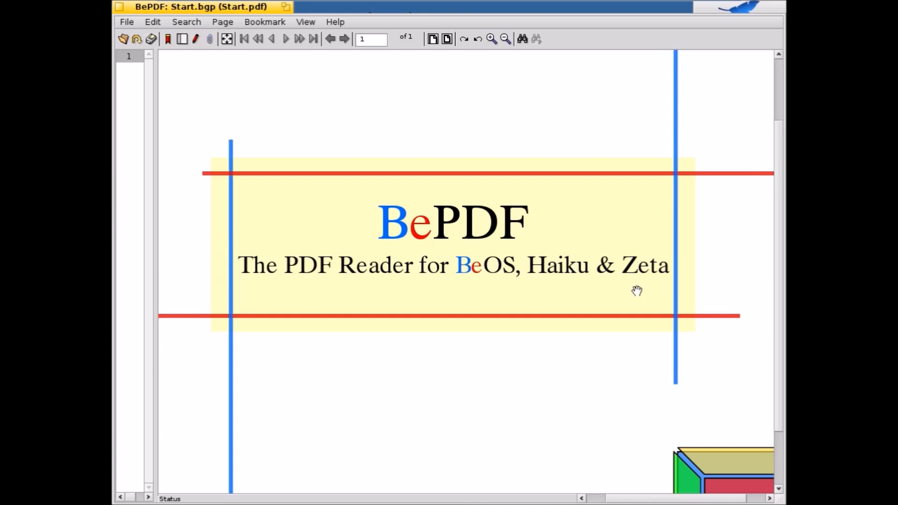
Scroll the Start.pdf welcome page in BePDF
scroll(up, 3)
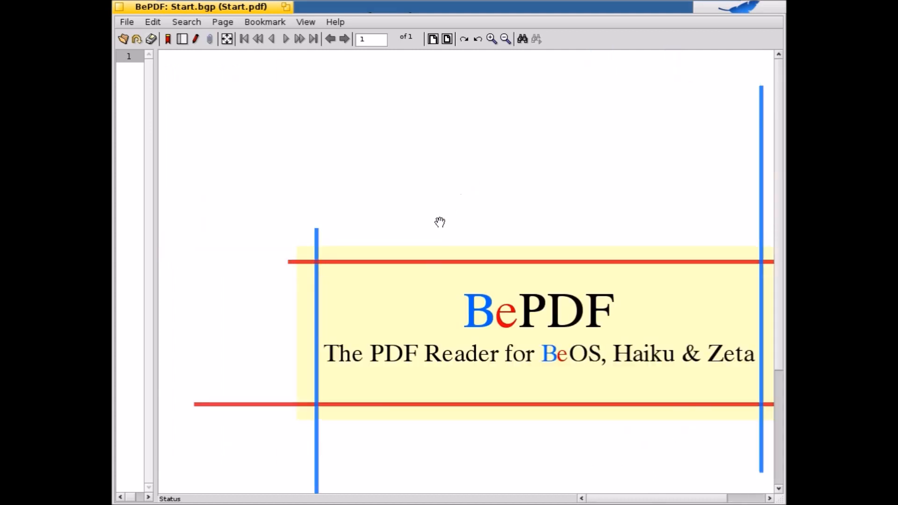
mouse_move(137, 26)
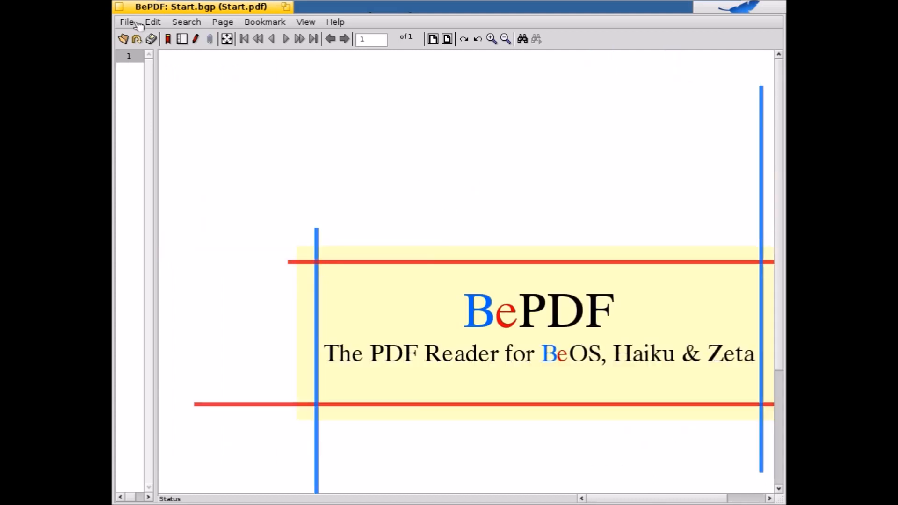
mouse_move(384, 10)
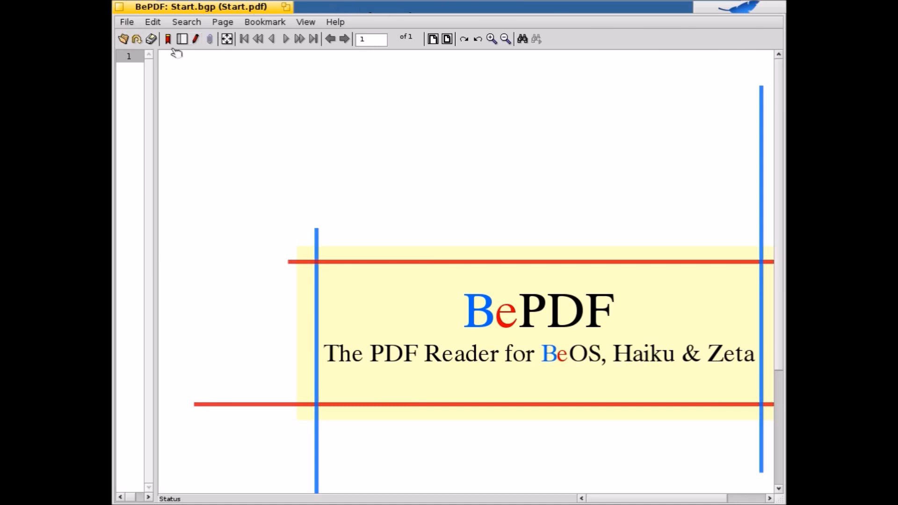
Quit BePDF from its File menu
click(126, 22)
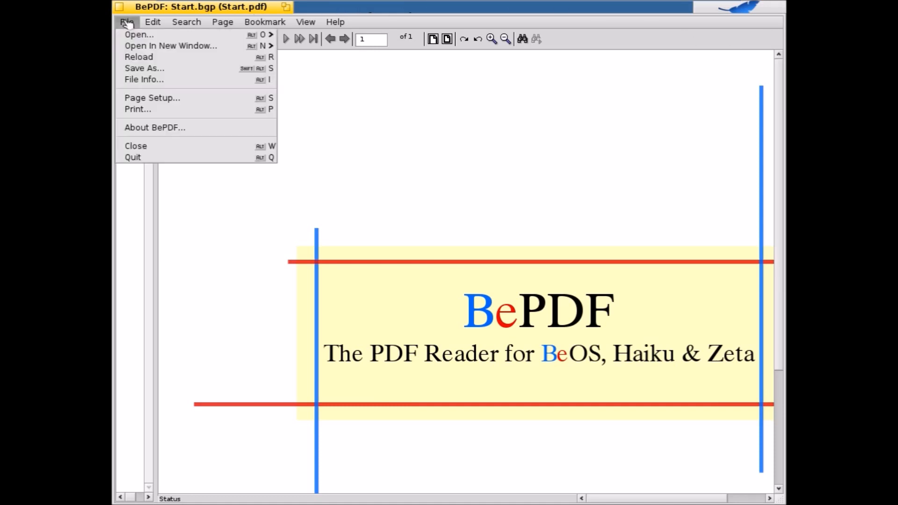
mouse_move(213, 141)
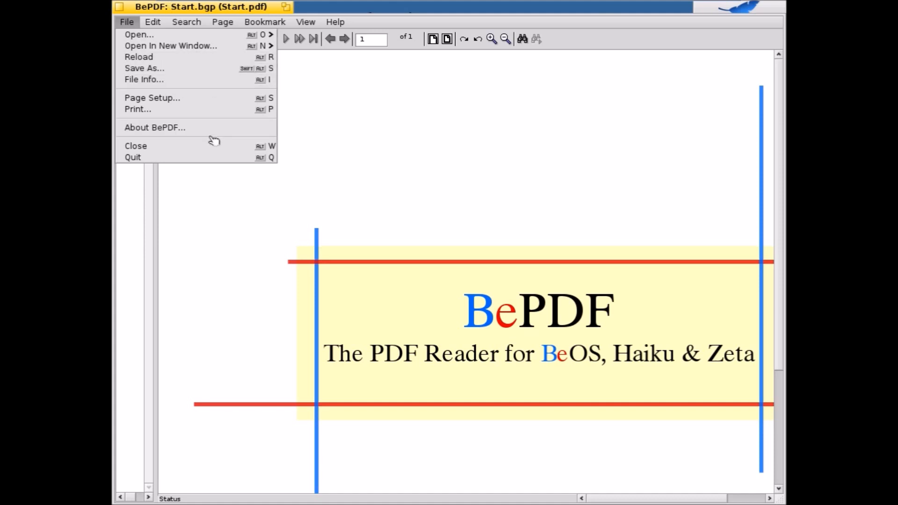
mouse_move(166, 157)
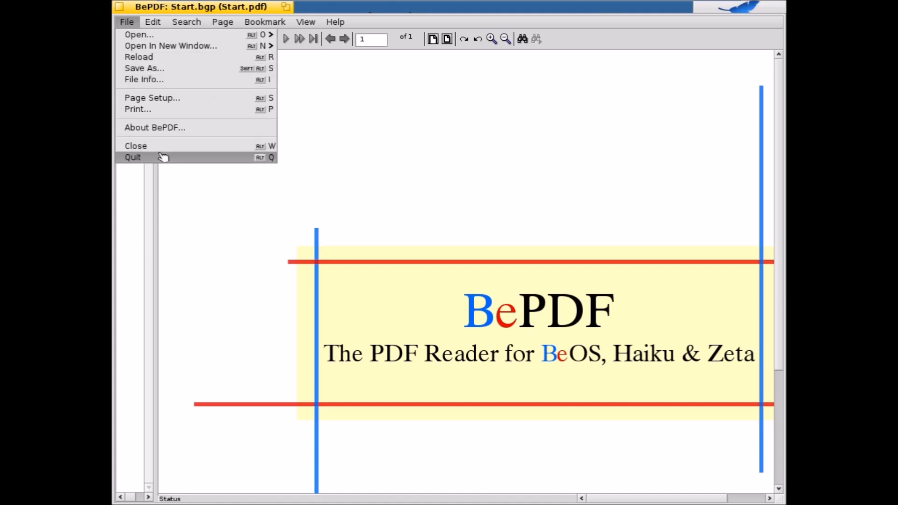
click(133, 157)
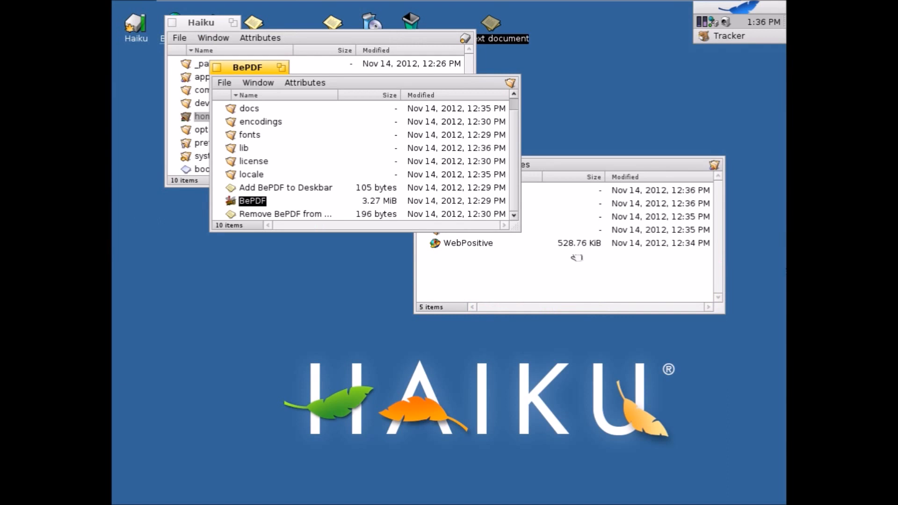
Close the BePDF folder, then browse develop, sample-code and pdflib and close pdflib
click(304, 82)
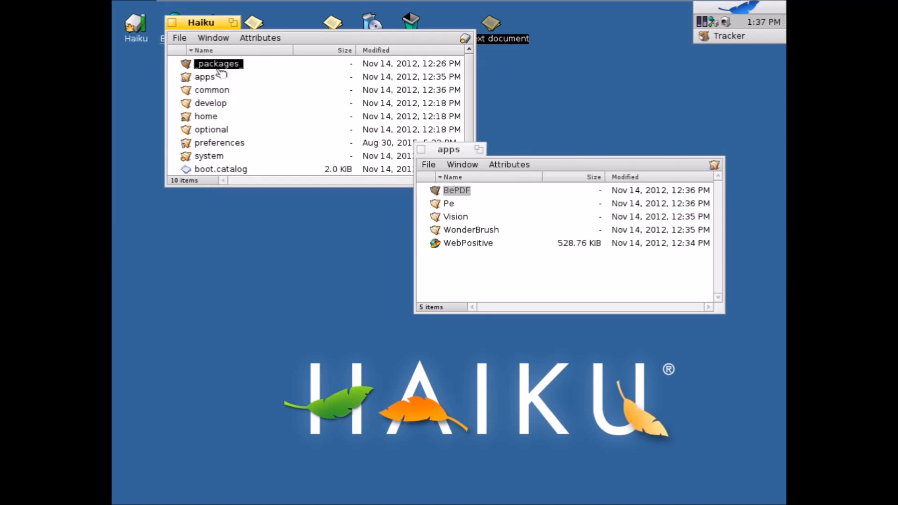
mouse_move(216, 144)
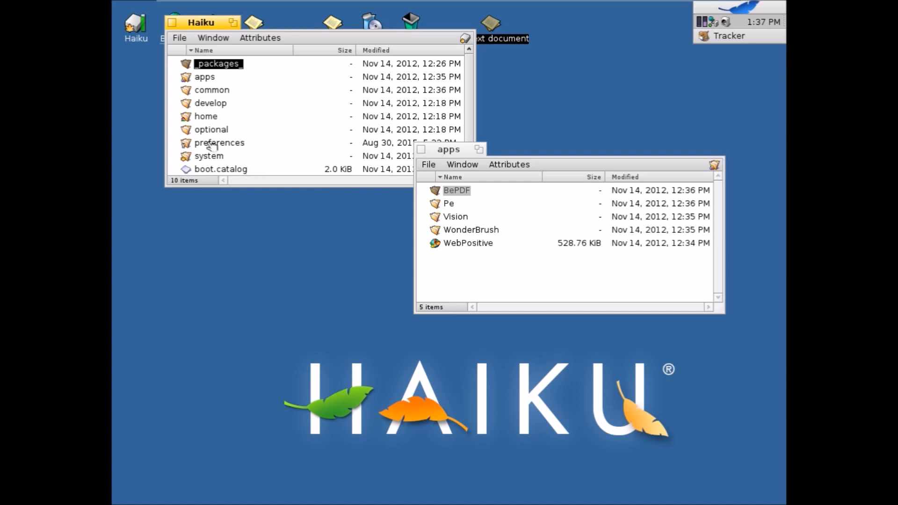
mouse_move(211, 103)
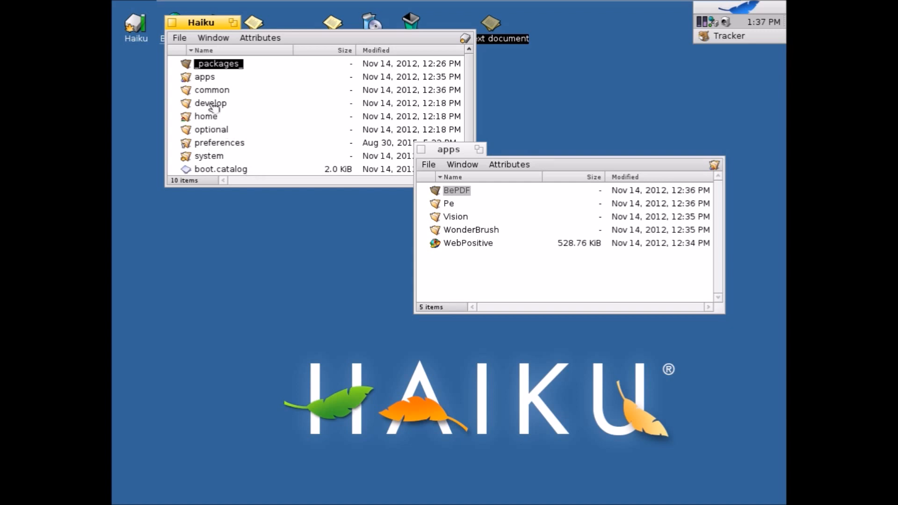
double_click(210, 103)
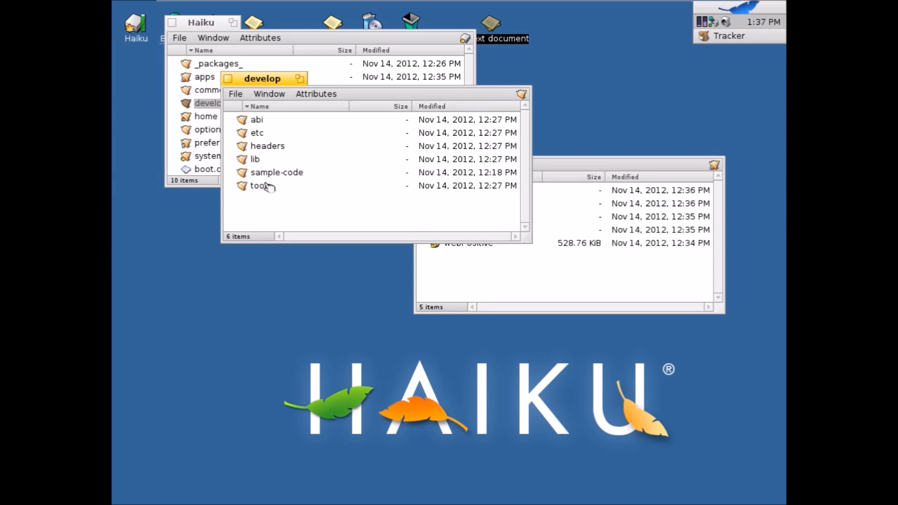
double_click(276, 172)
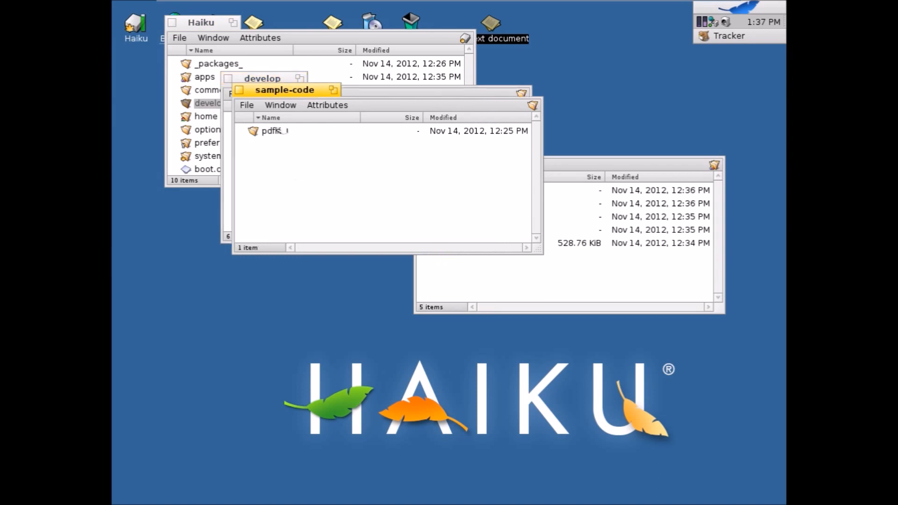
double_click(273, 130)
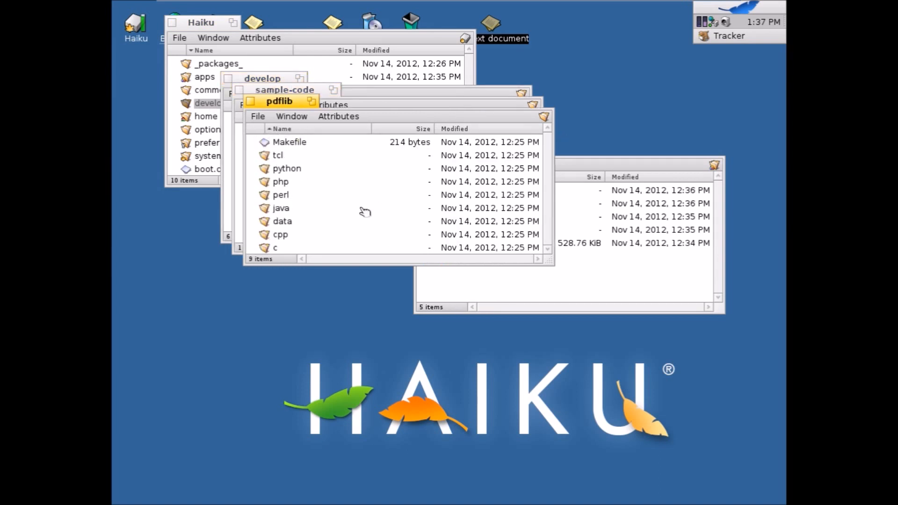
click(286, 168)
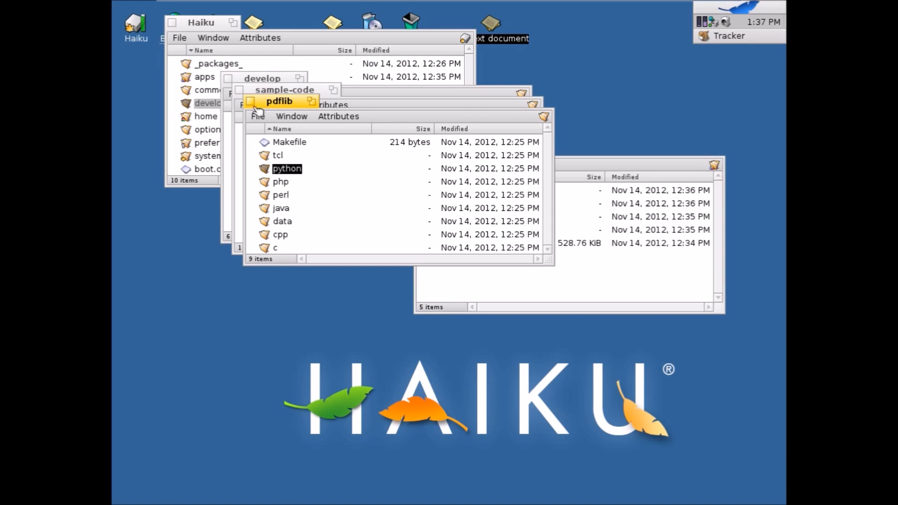
click(284, 90)
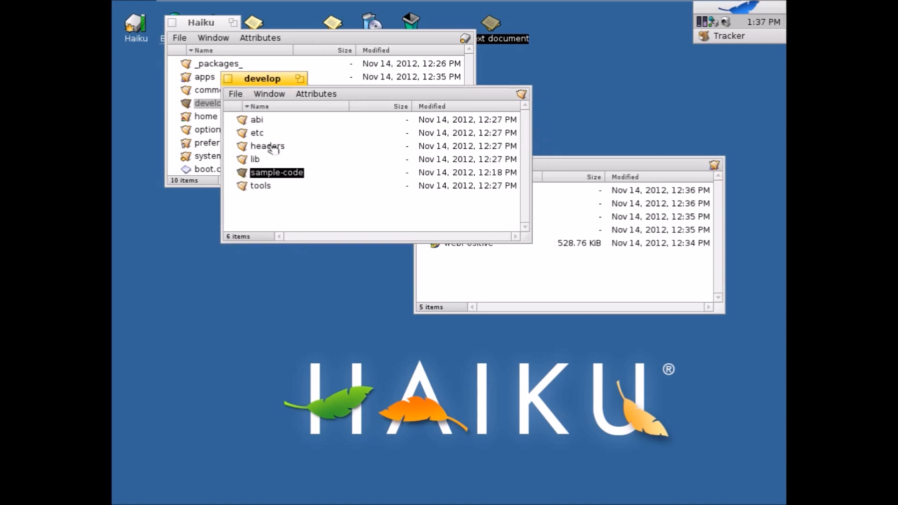
mouse_move(254, 265)
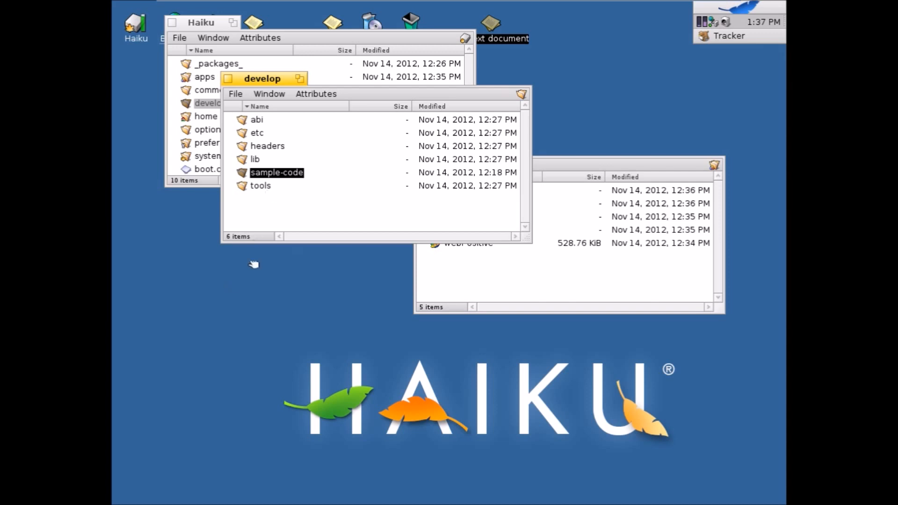
Browse and close the tools folder, open headers, then open the system folder
click(260, 185)
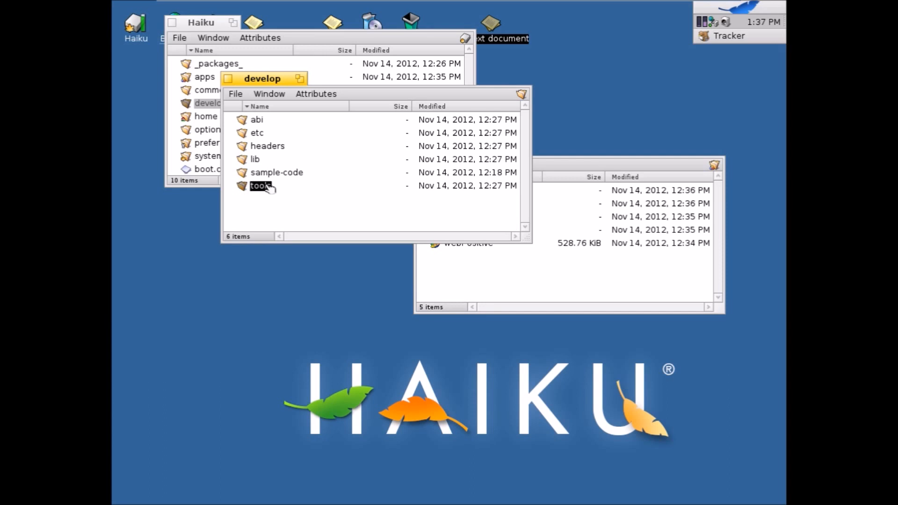
double_click(261, 185)
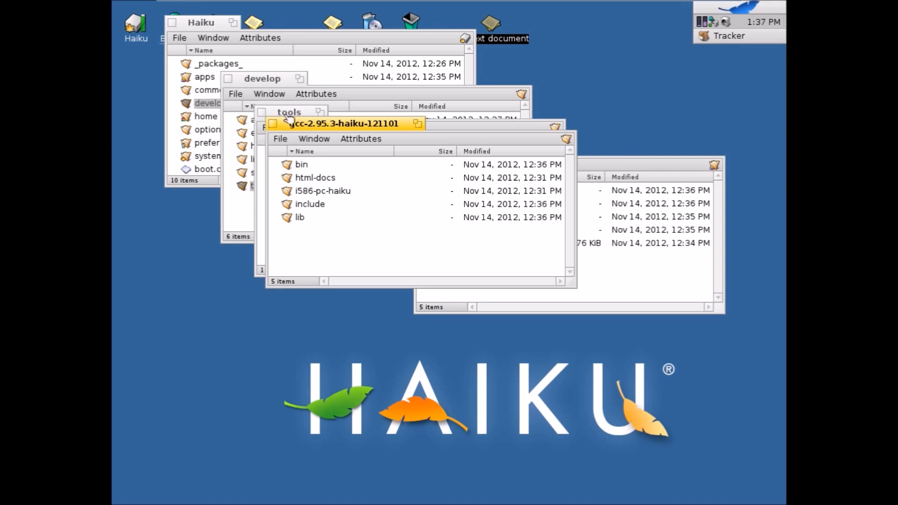
click(289, 112)
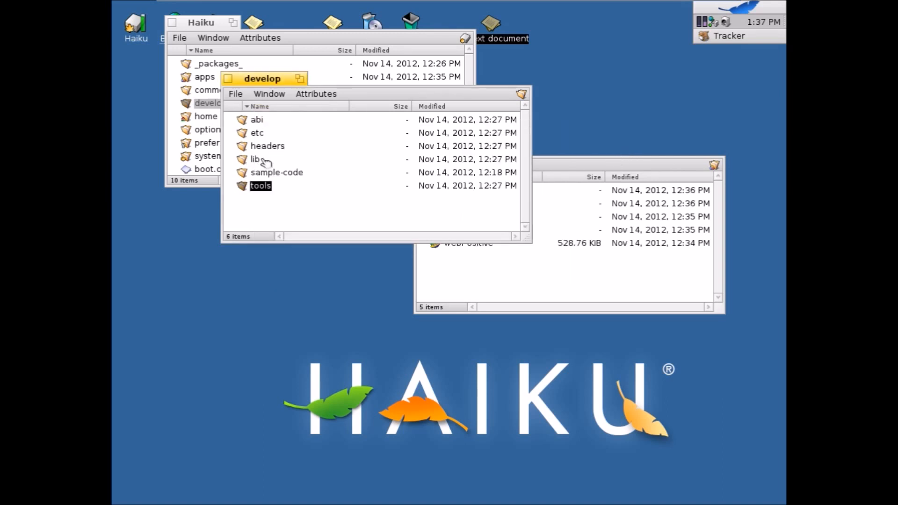
double_click(267, 146)
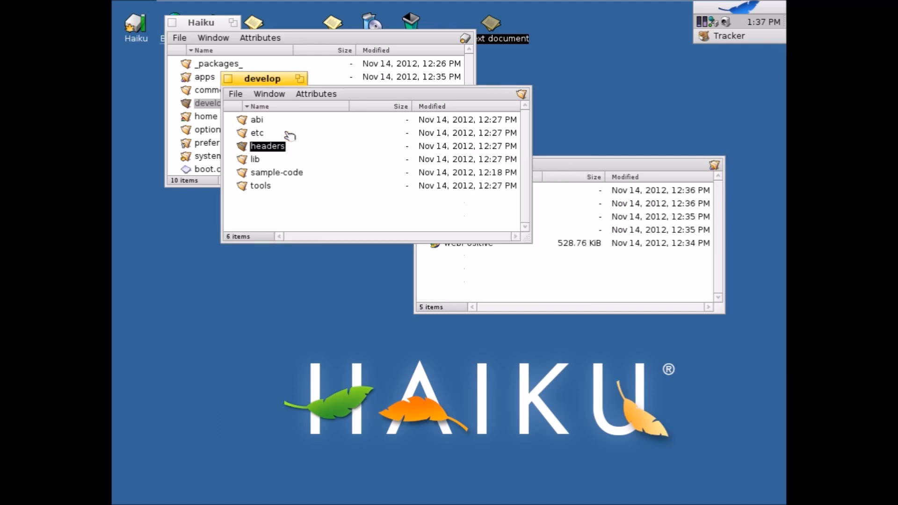
mouse_move(258, 123)
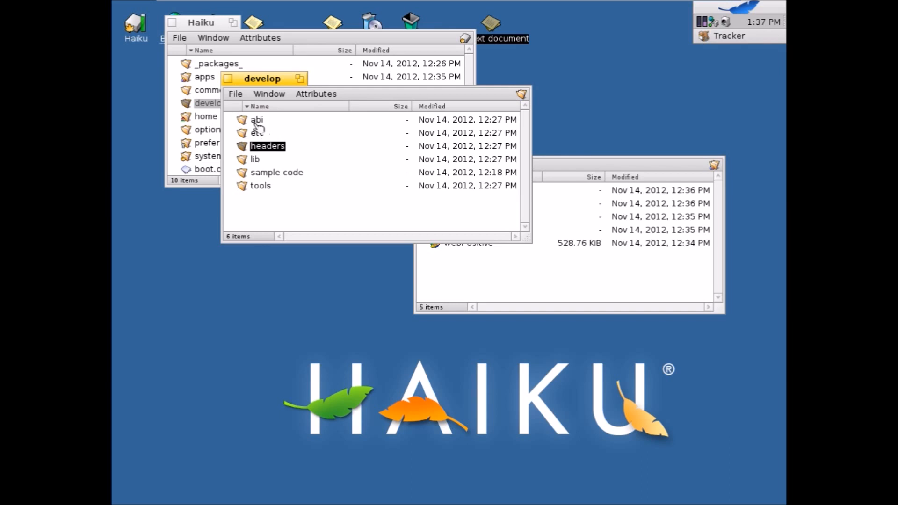
mouse_move(206, 106)
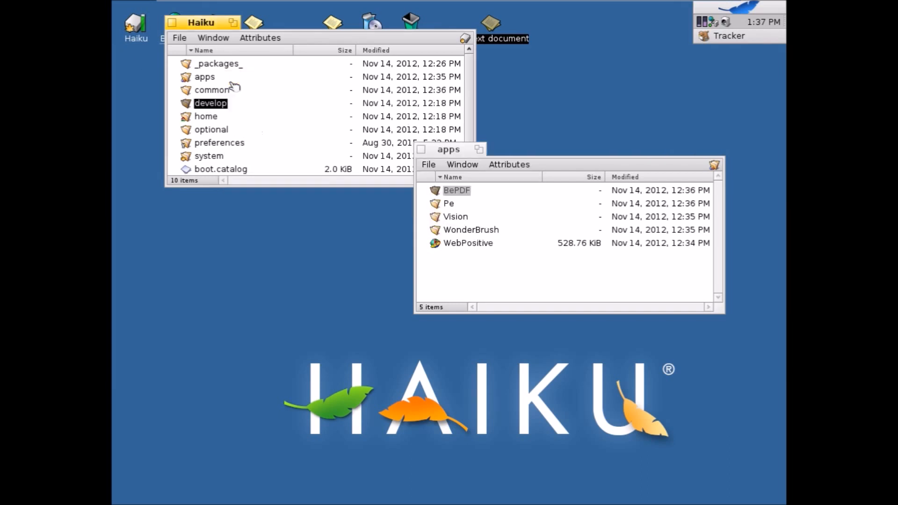
double_click(209, 155)
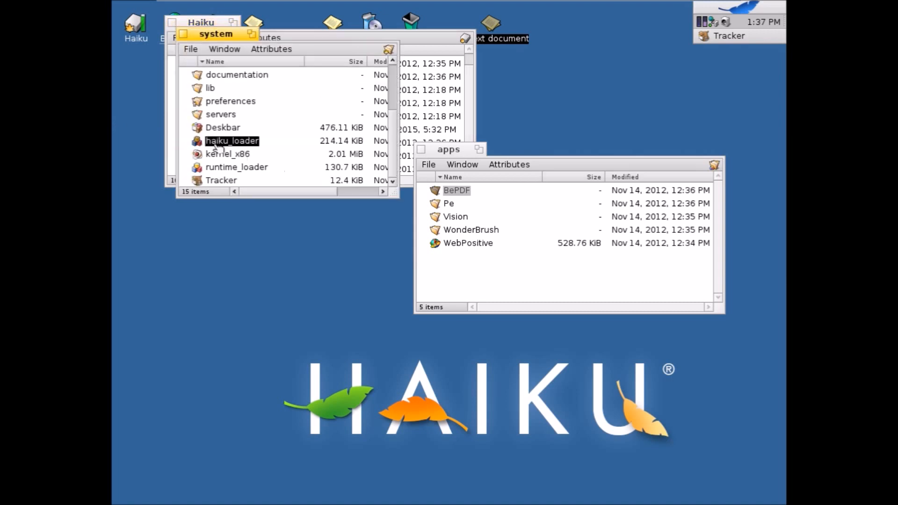
mouse_move(191, 160)
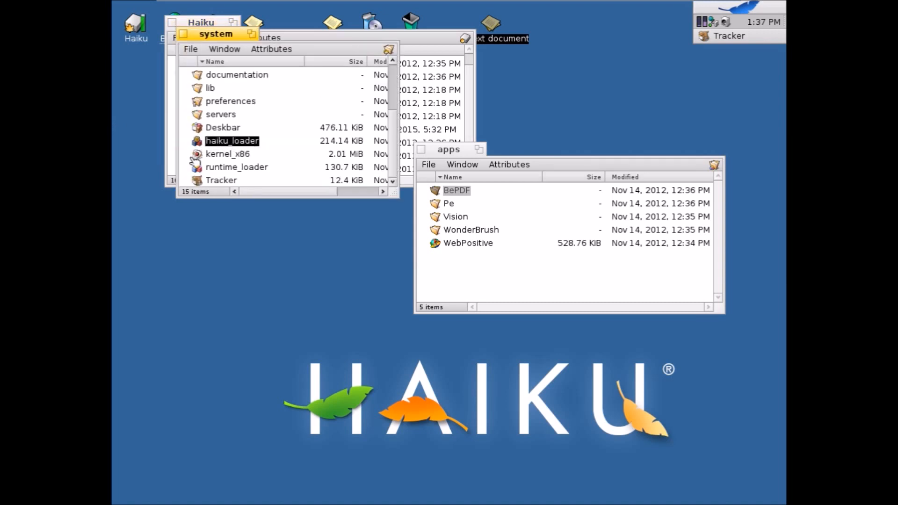
mouse_move(227, 152)
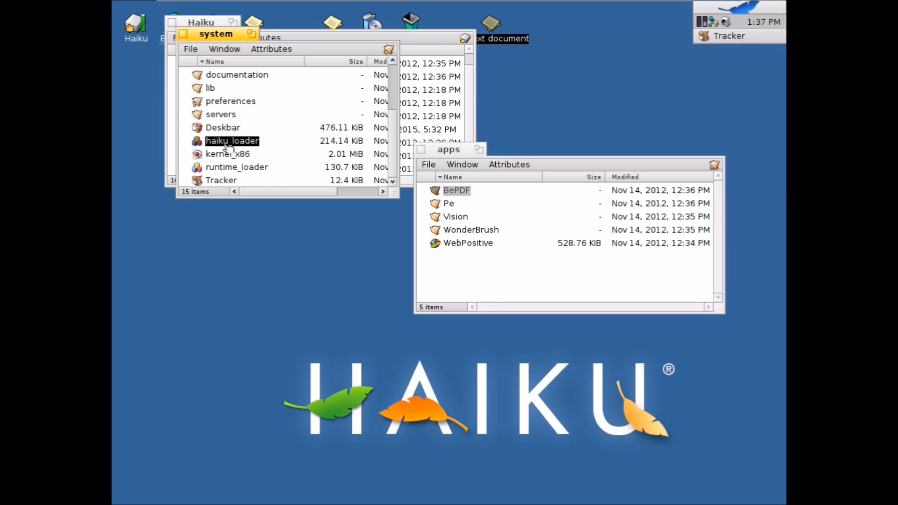
mouse_move(214, 129)
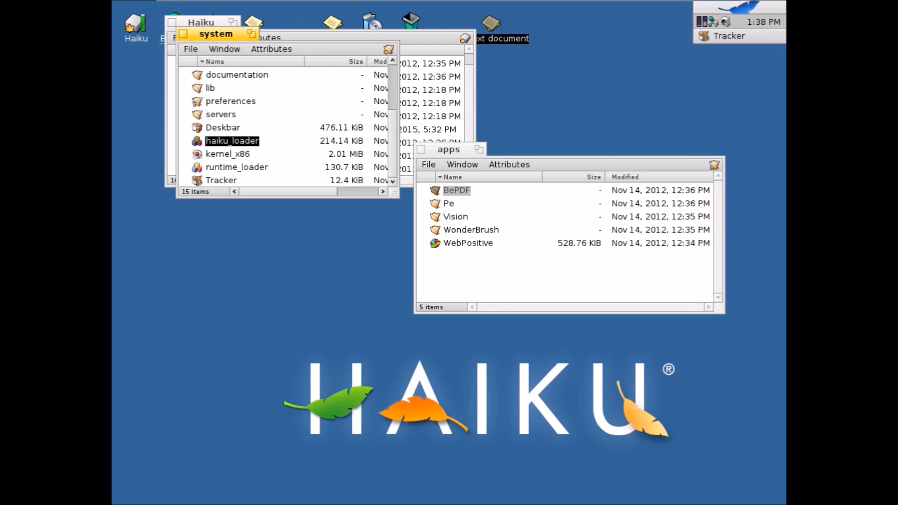
mouse_move(257, 169)
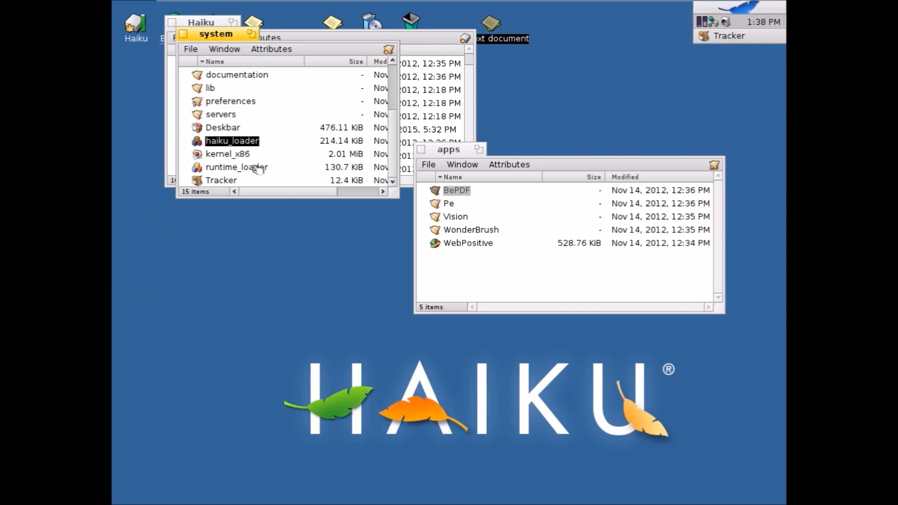
Select the Tracker file and scroll the system folder list to the top
click(222, 180)
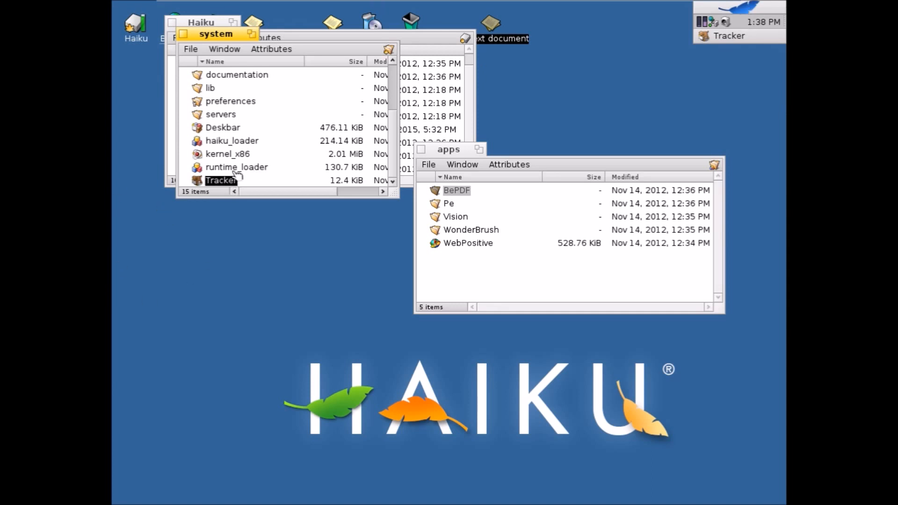
scroll(up, 3)
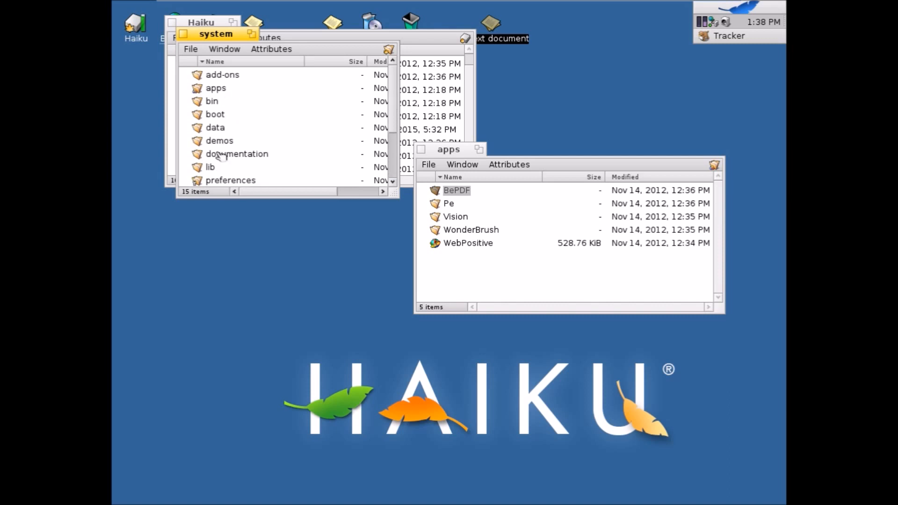
Open the demos folder, launch Sudoku, and close its puzzle window
double_click(219, 140)
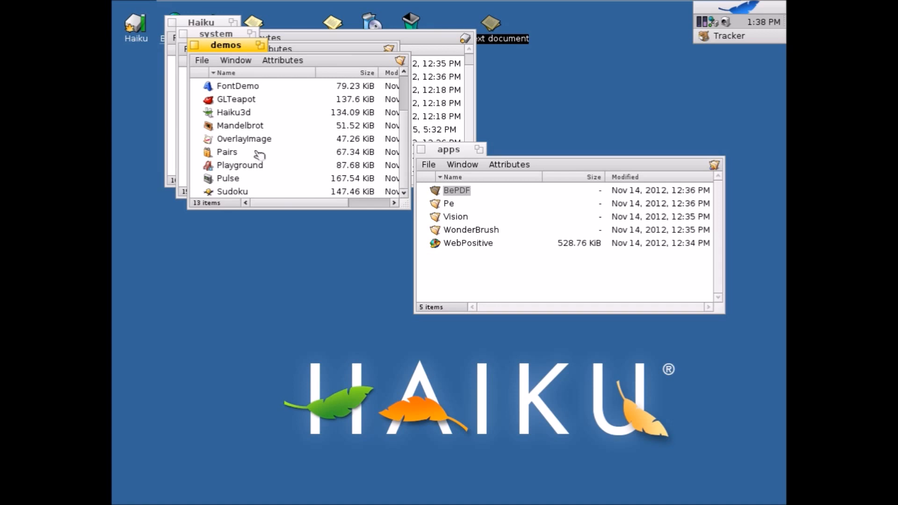
mouse_move(255, 182)
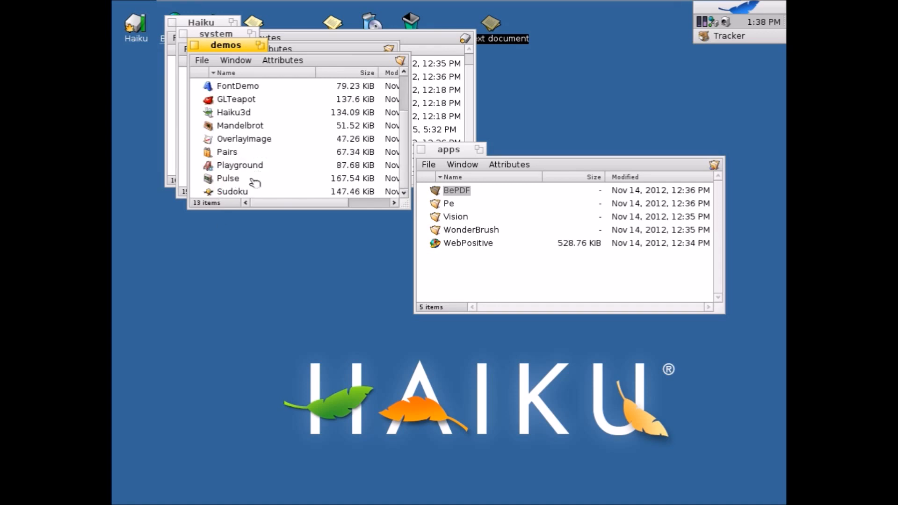
double_click(232, 191)
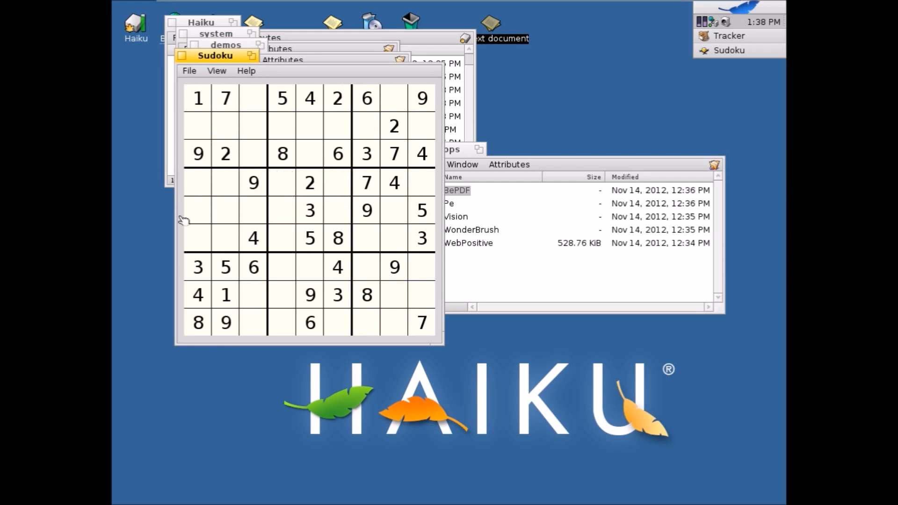
mouse_move(200, 71)
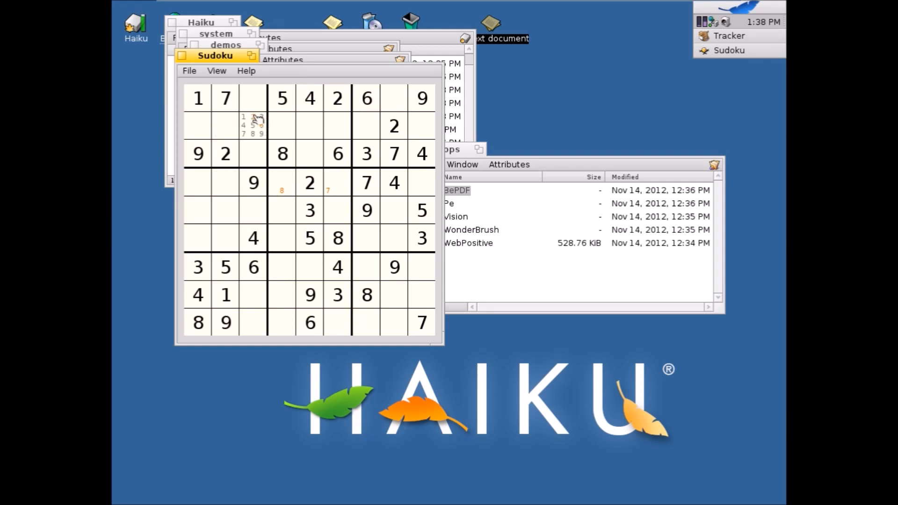
click(309, 126)
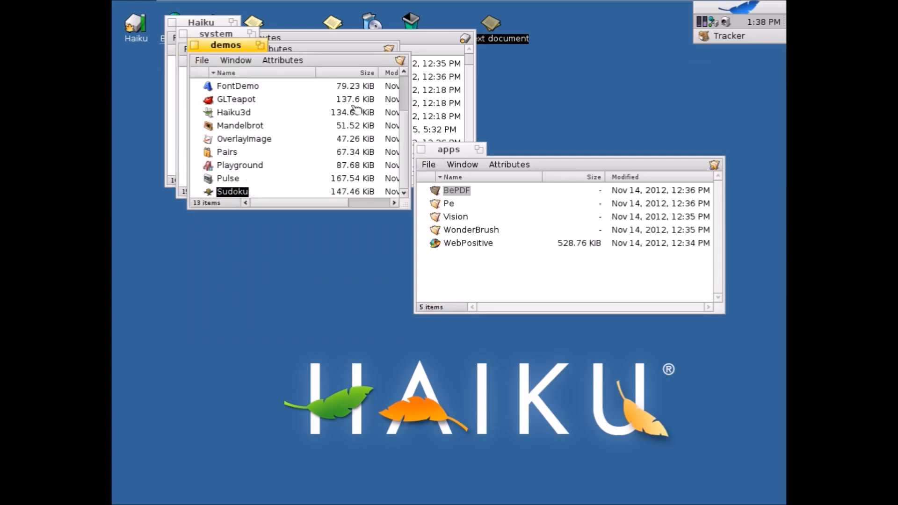
Launch Playground from demos, draw a magenta line and rectangle, then quit it
scroll(up, 3)
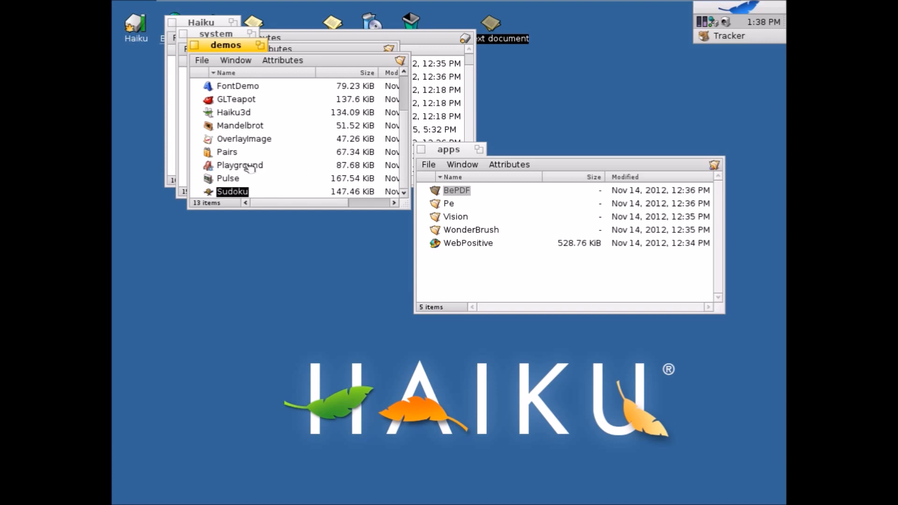
double_click(240, 165)
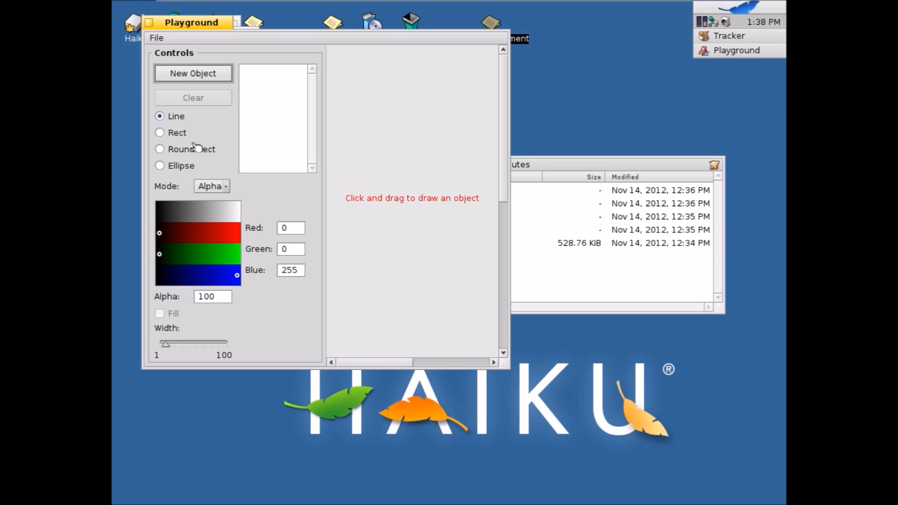
mouse_move(395, 166)
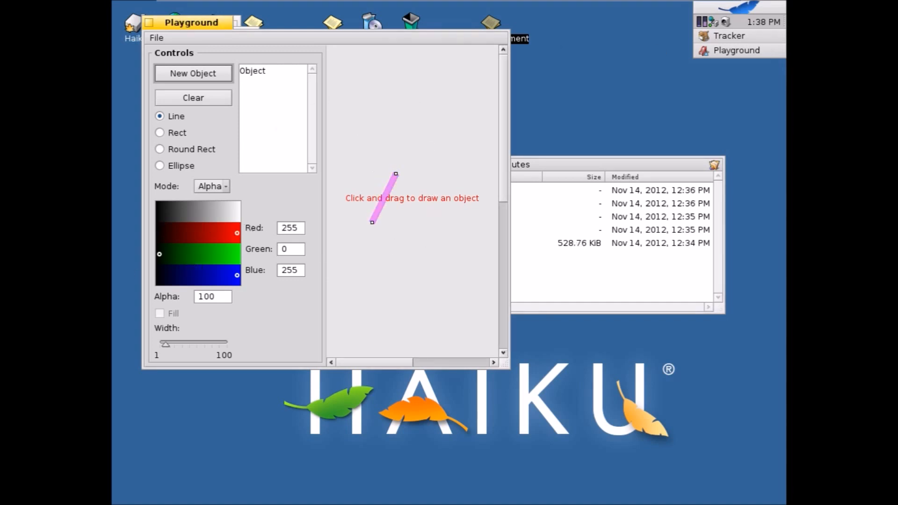
mouse_move(176, 313)
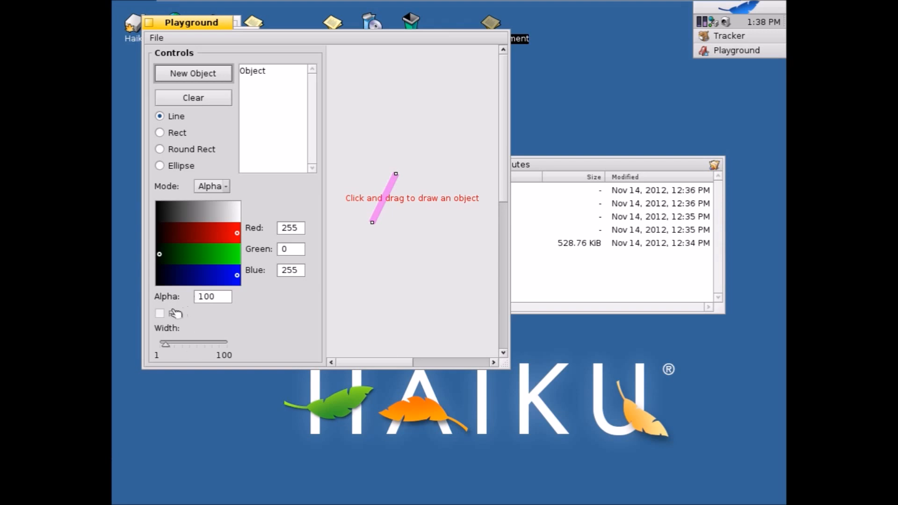
click(192, 73)
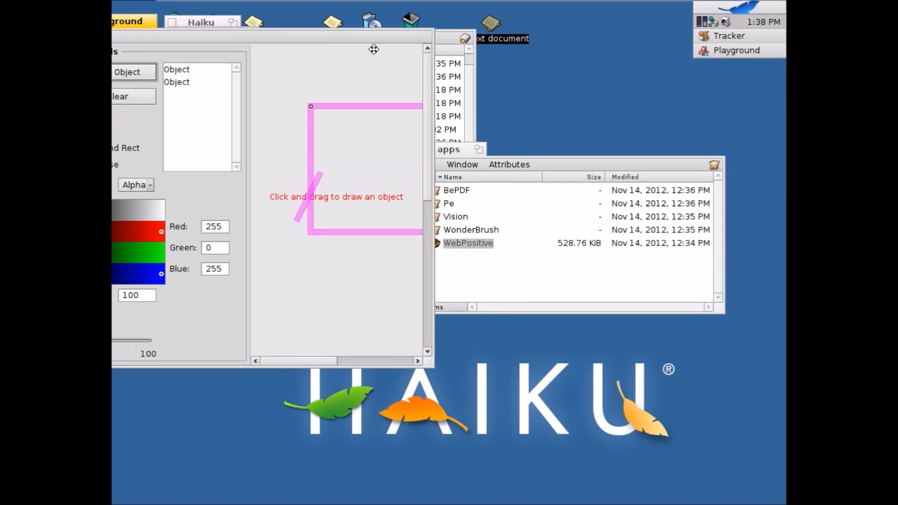
mouse_move(377, 44)
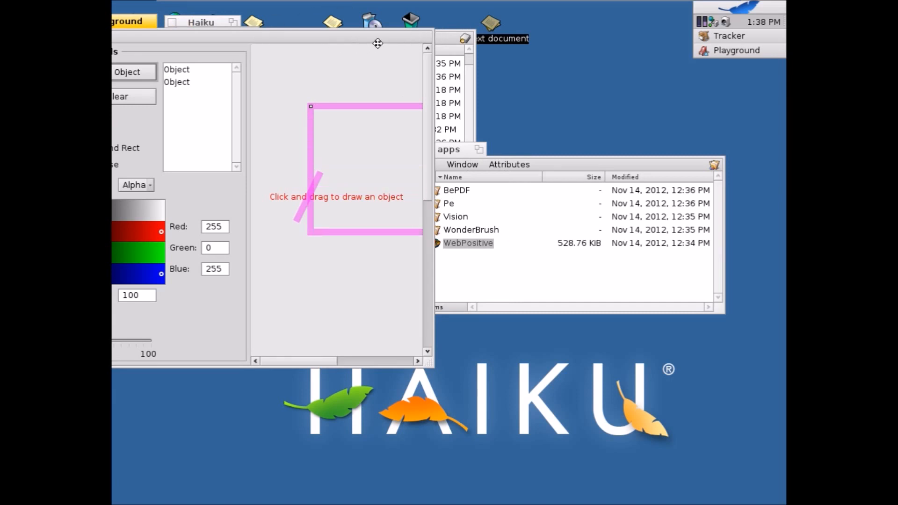
mouse_move(379, 80)
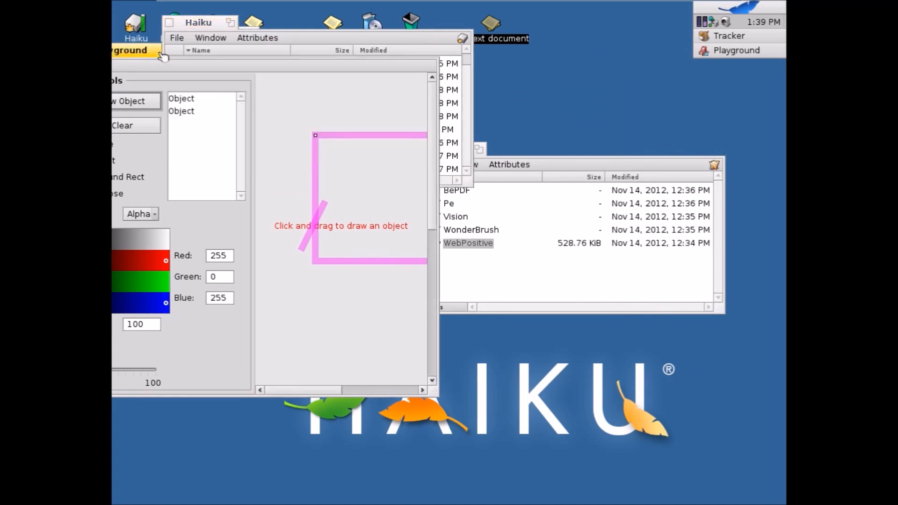
click(280, 36)
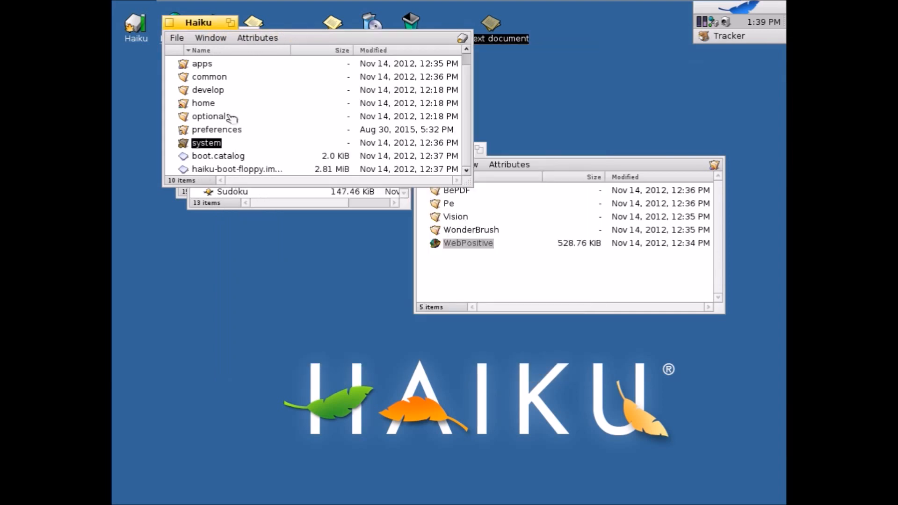
Open the common folder from the Haiku window and scroll through its subfolders
scroll(up, 3)
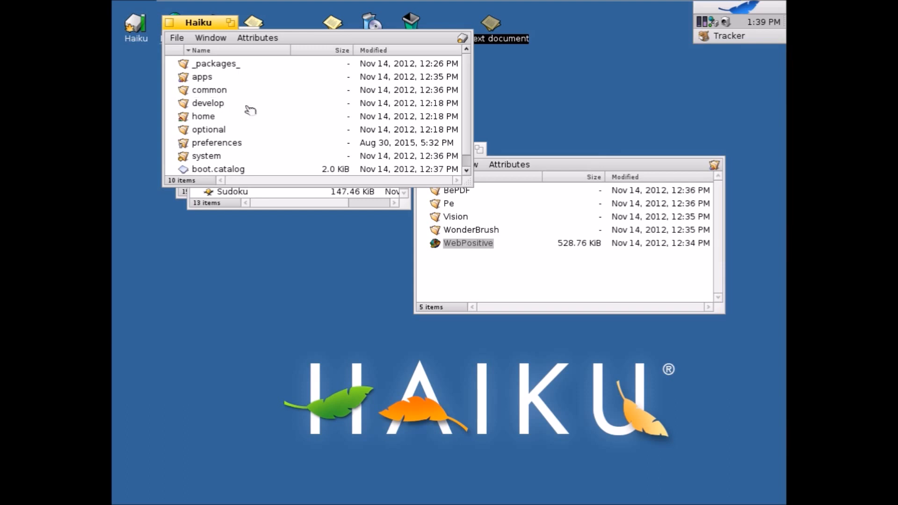
double_click(209, 89)
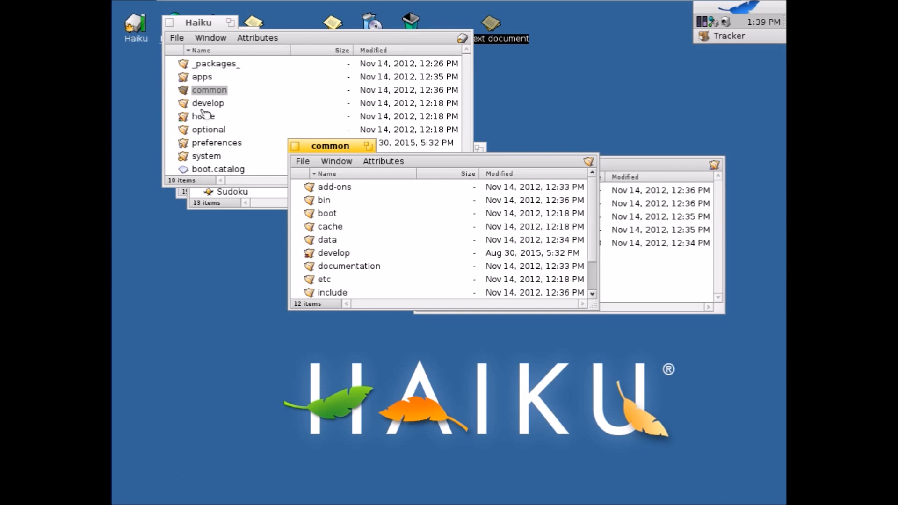
scroll(down, 3)
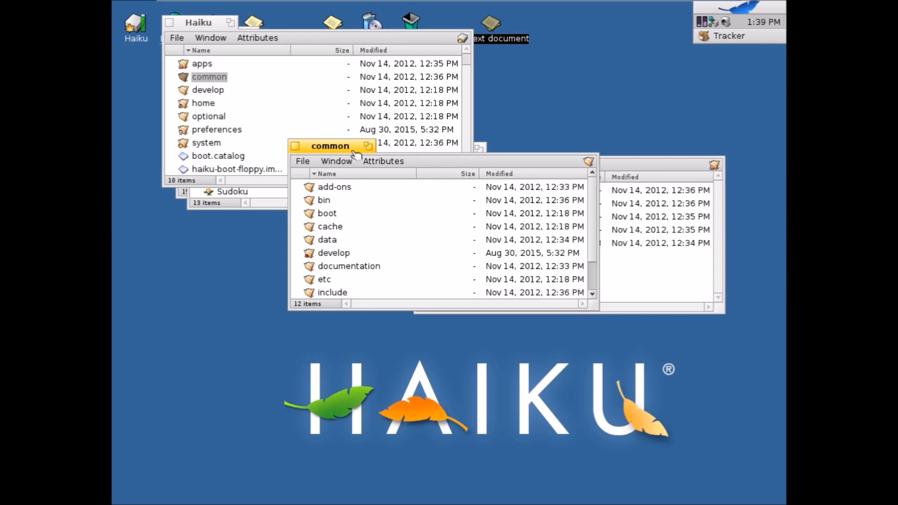
mouse_move(301, 145)
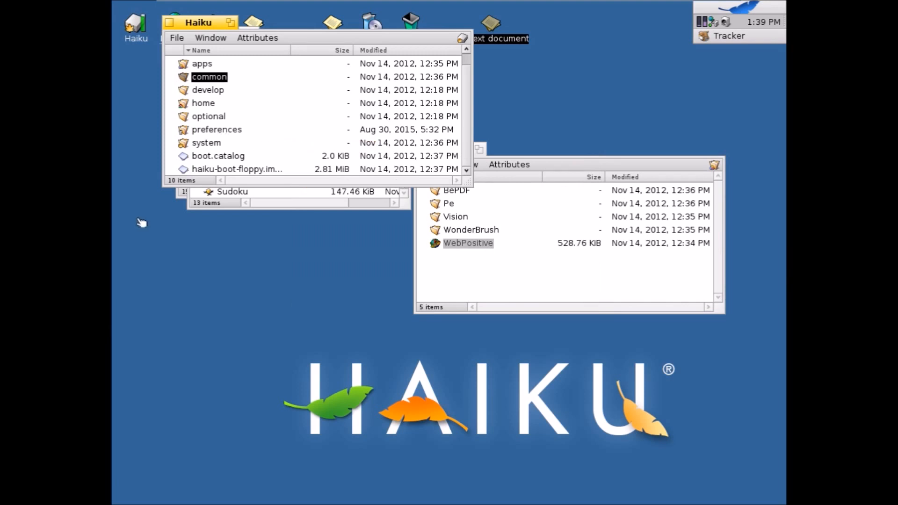
mouse_move(293, 213)
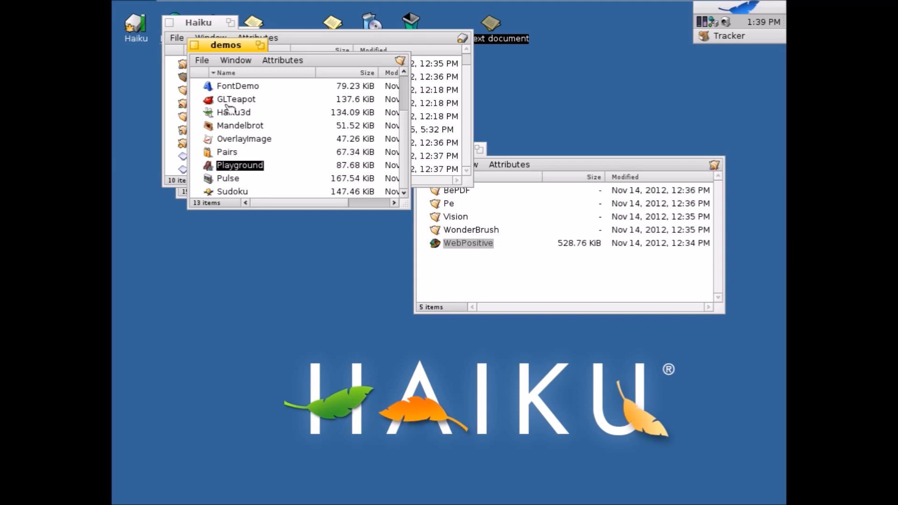
mouse_move(189, 161)
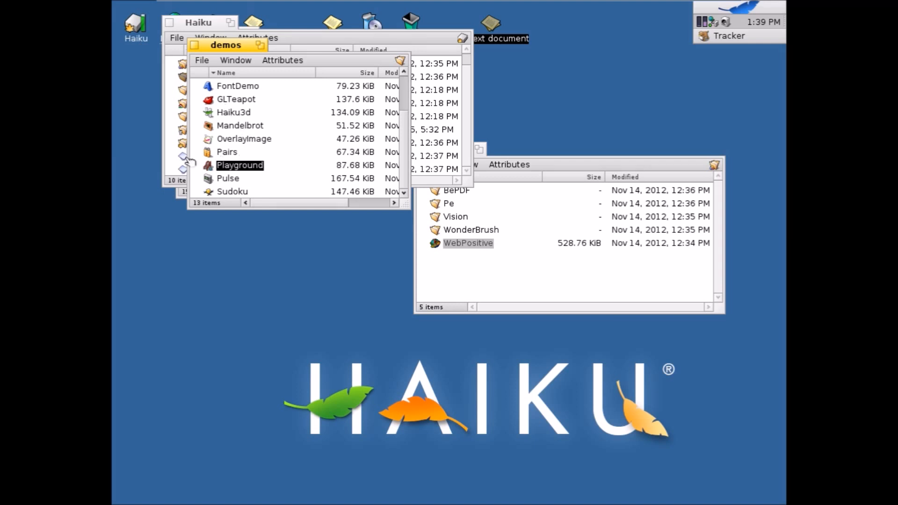
Launch Pairs, match all the cards in 32 clicks, and quit the game
double_click(227, 152)
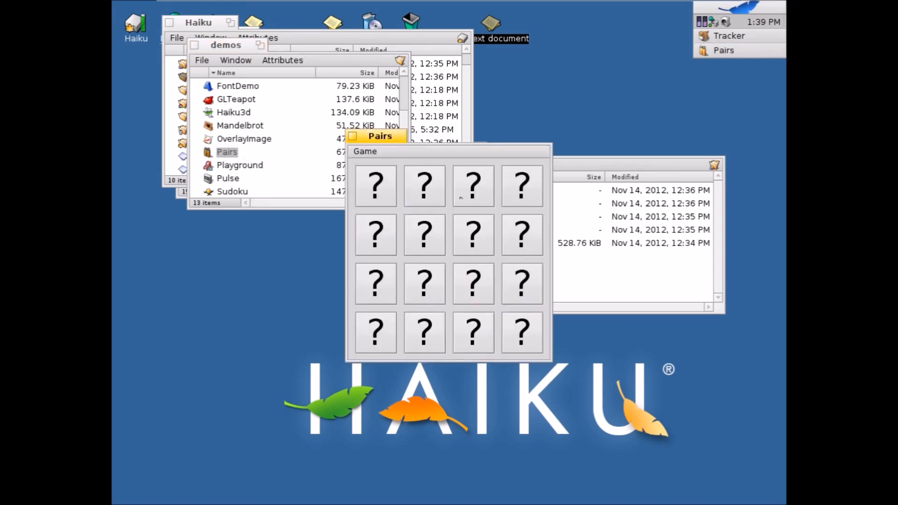
mouse_move(372, 212)
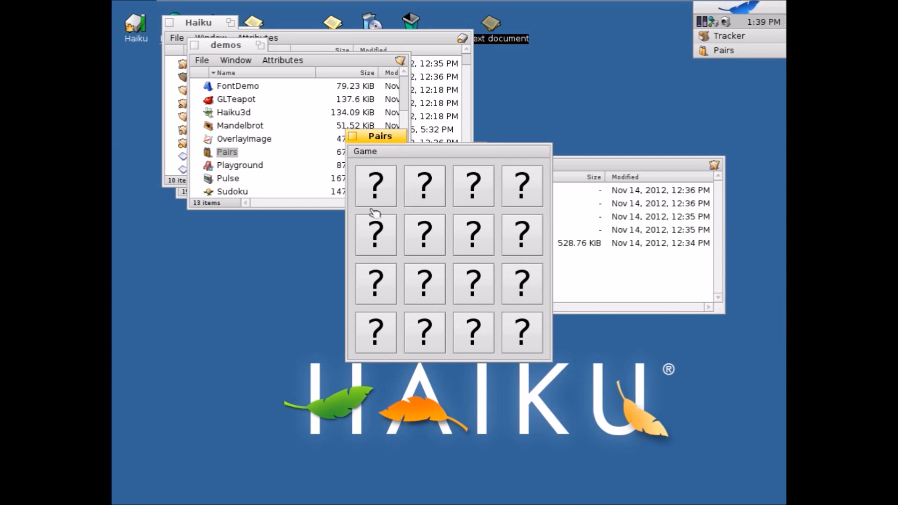
click(375, 186)
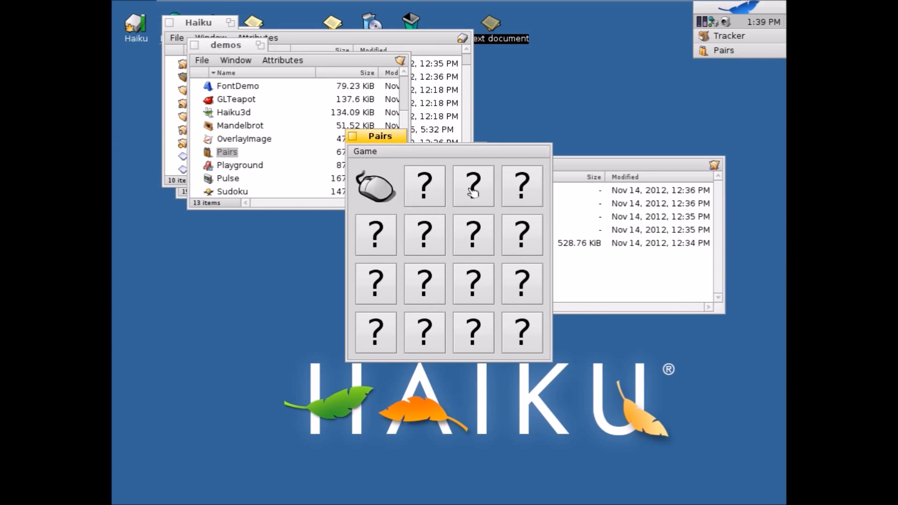
mouse_move(515, 201)
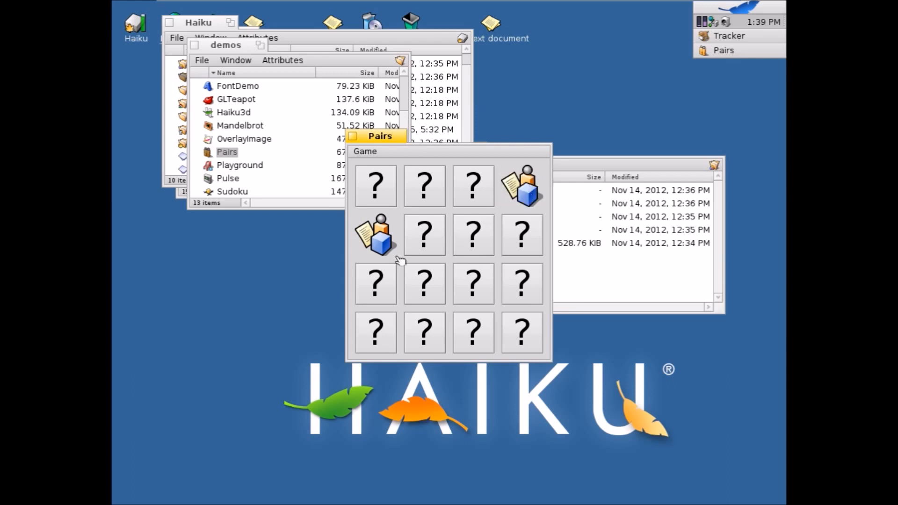
click(375, 285)
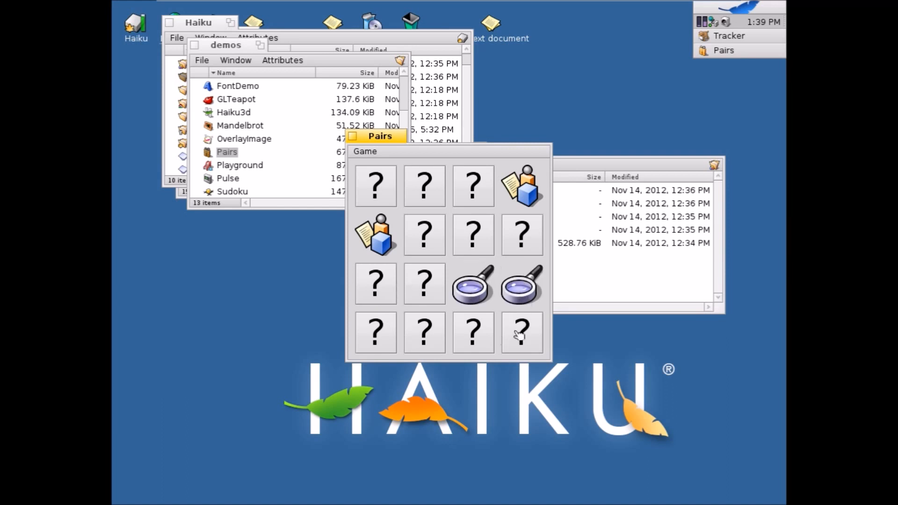
click(521, 332)
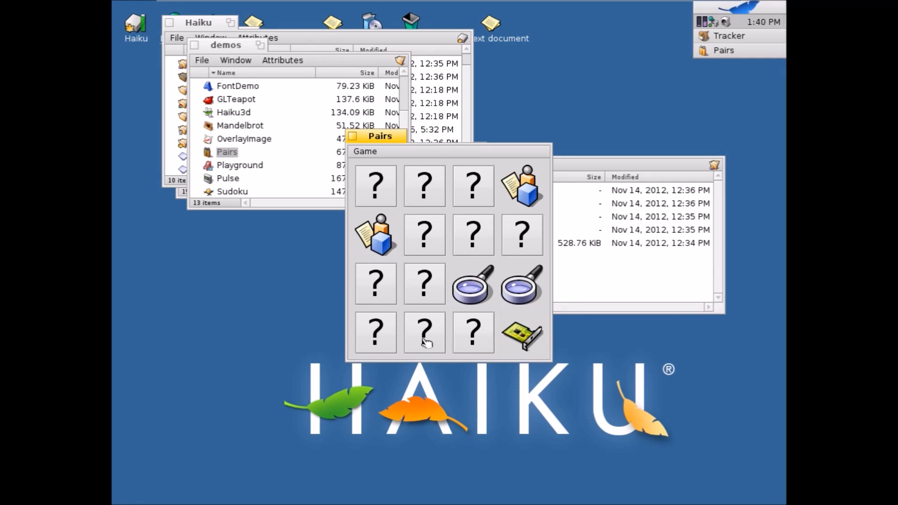
click(520, 332)
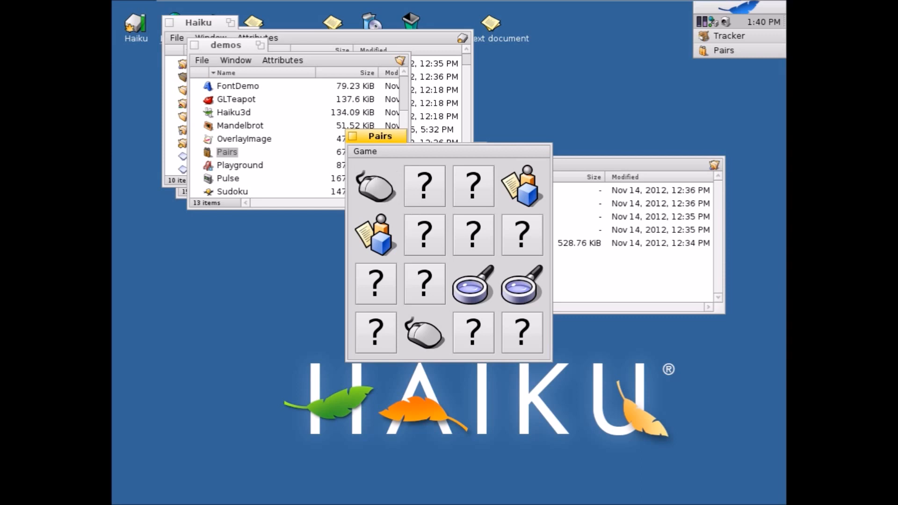
click(375, 332)
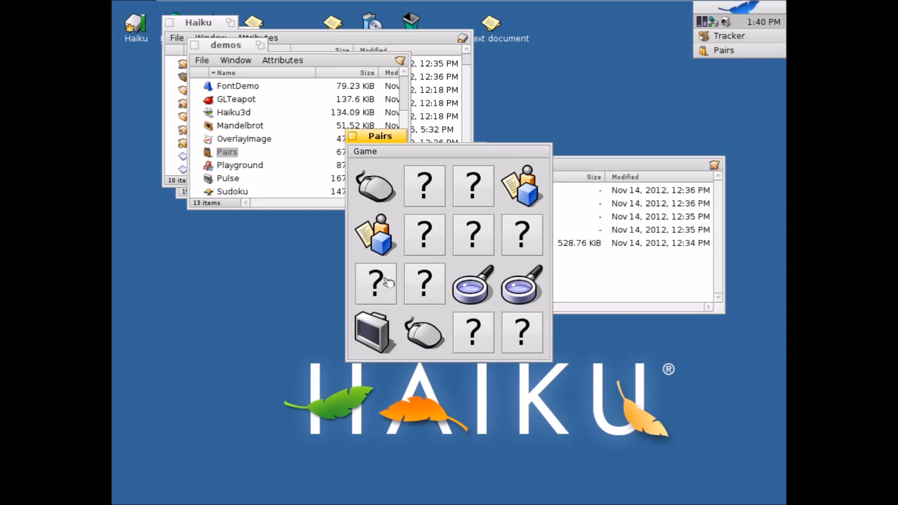
click(375, 285)
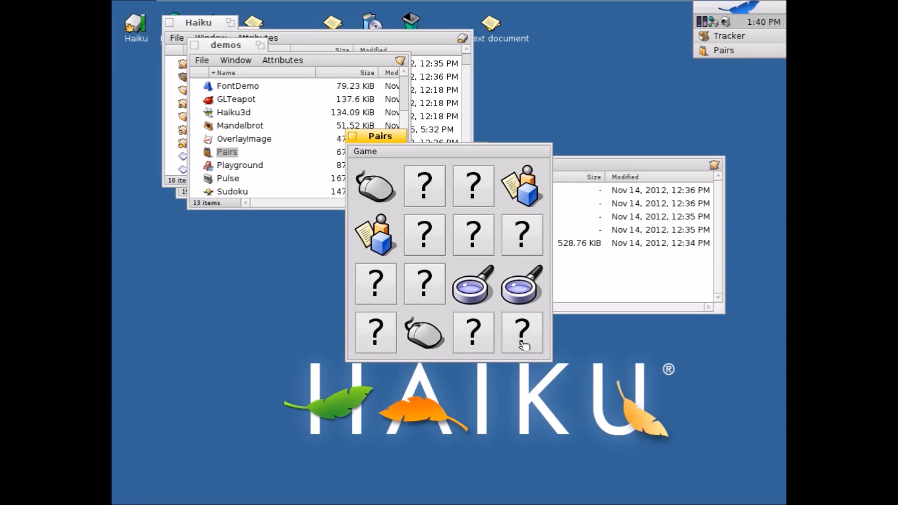
click(521, 333)
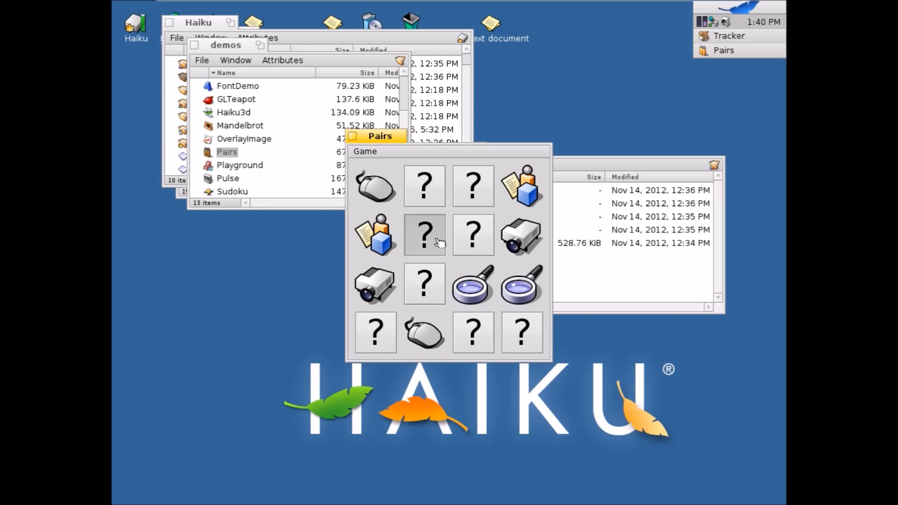
click(423, 235)
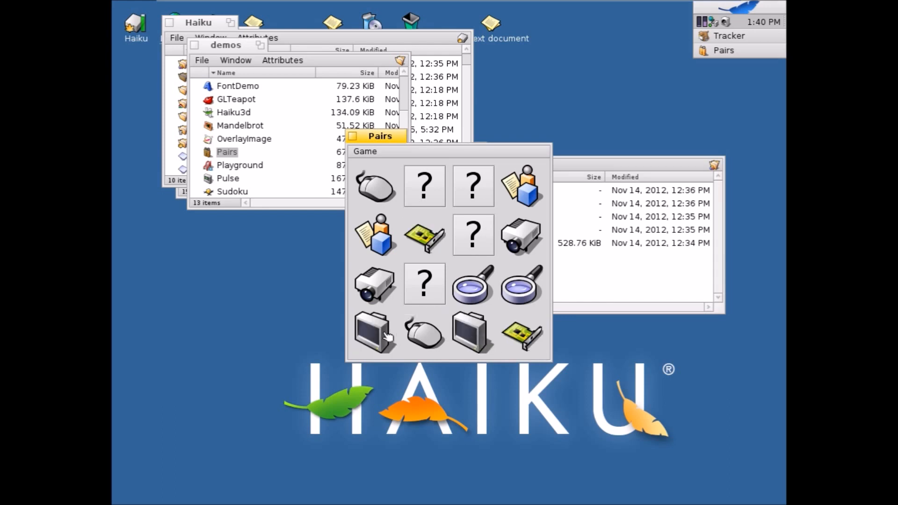
click(424, 283)
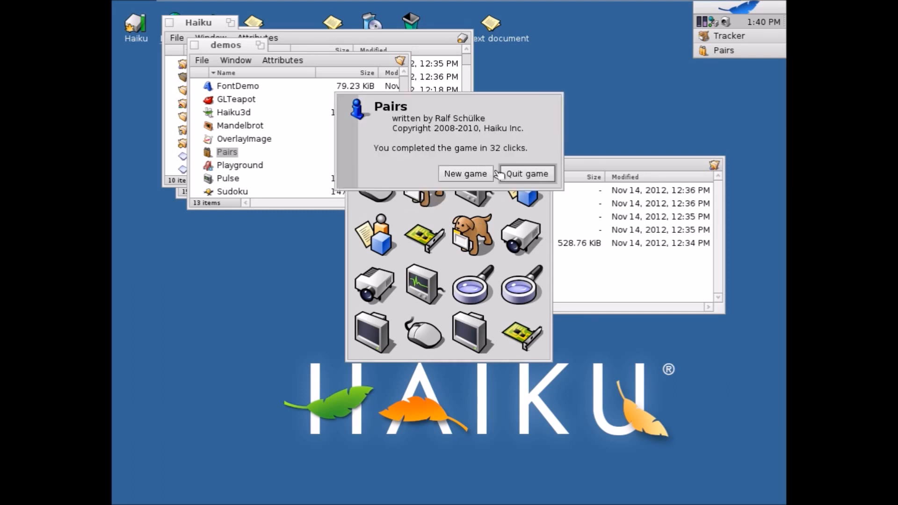
mouse_move(489, 127)
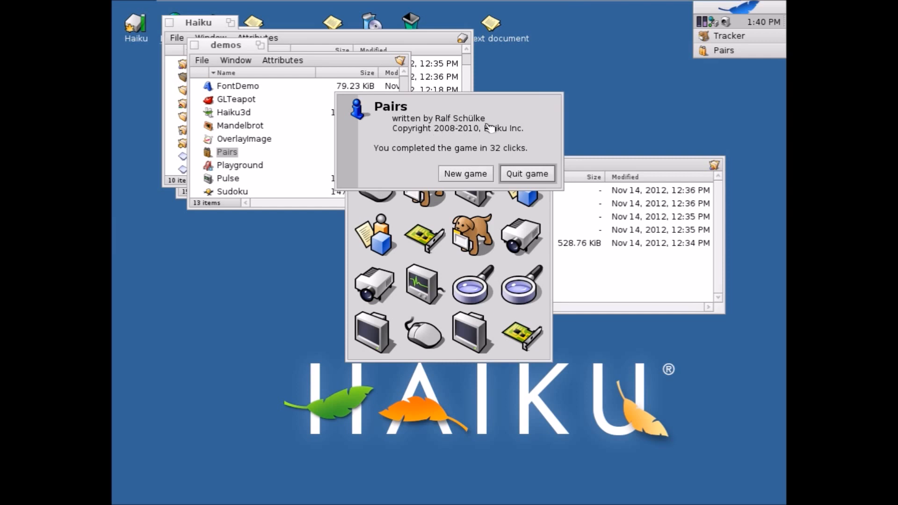
mouse_move(529, 182)
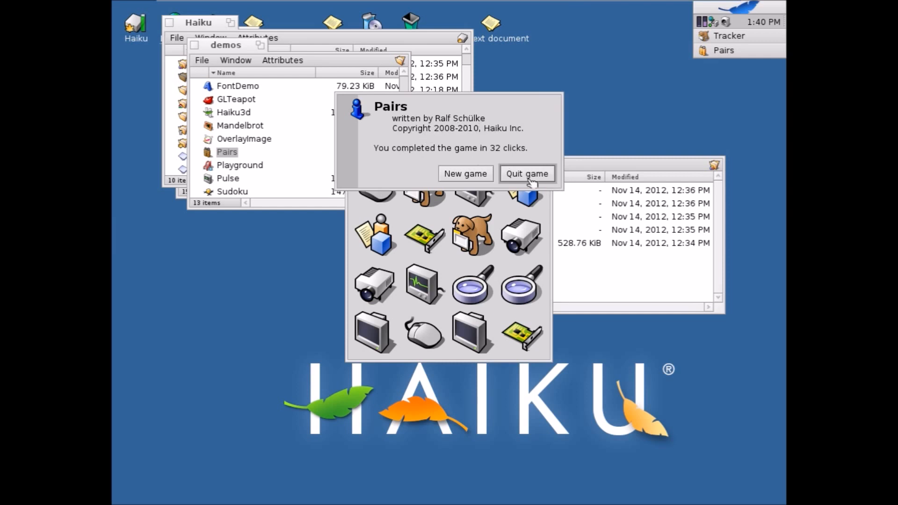
click(525, 173)
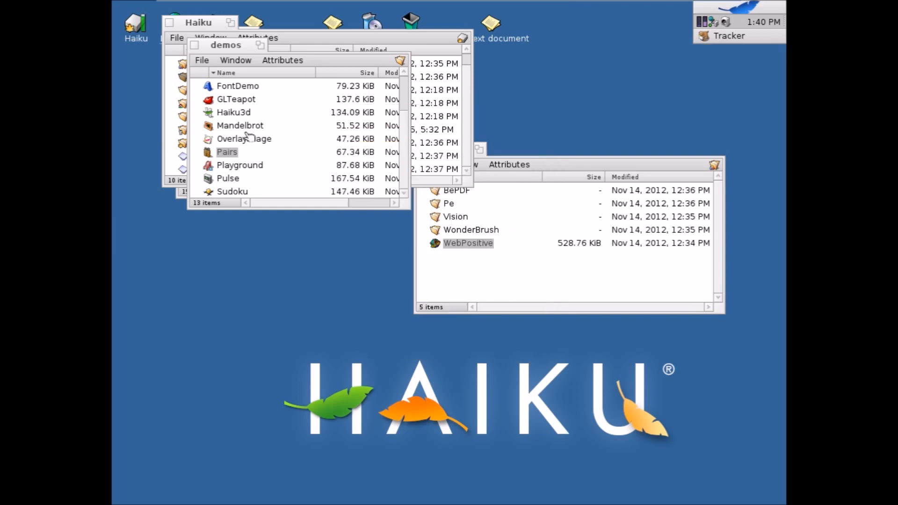
double_click(228, 179)
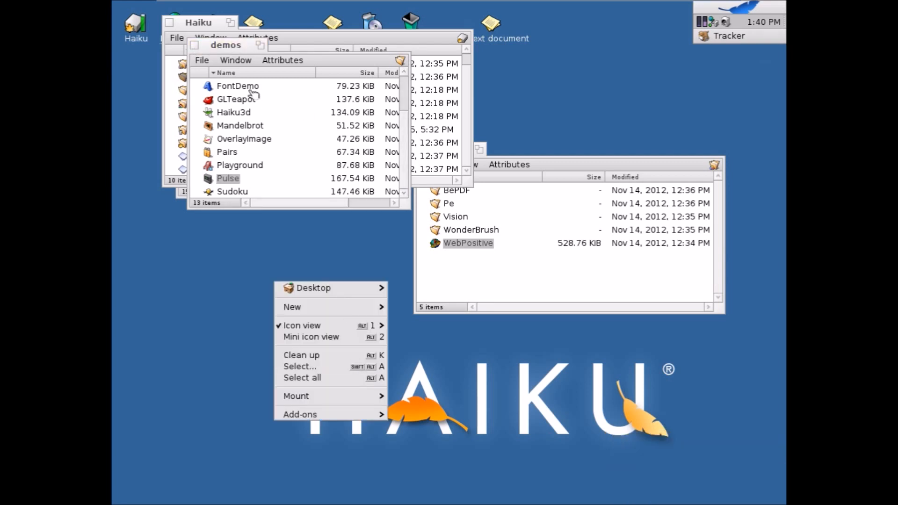
double_click(237, 86)
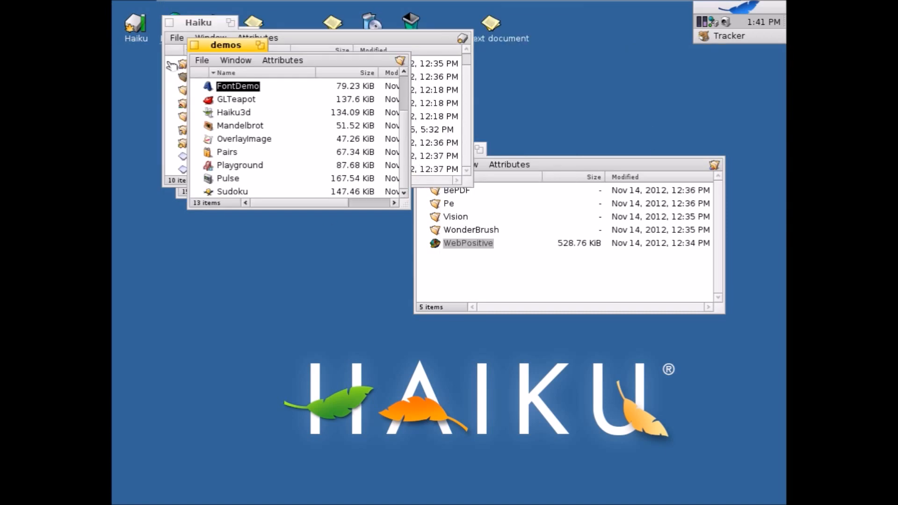
click(236, 99)
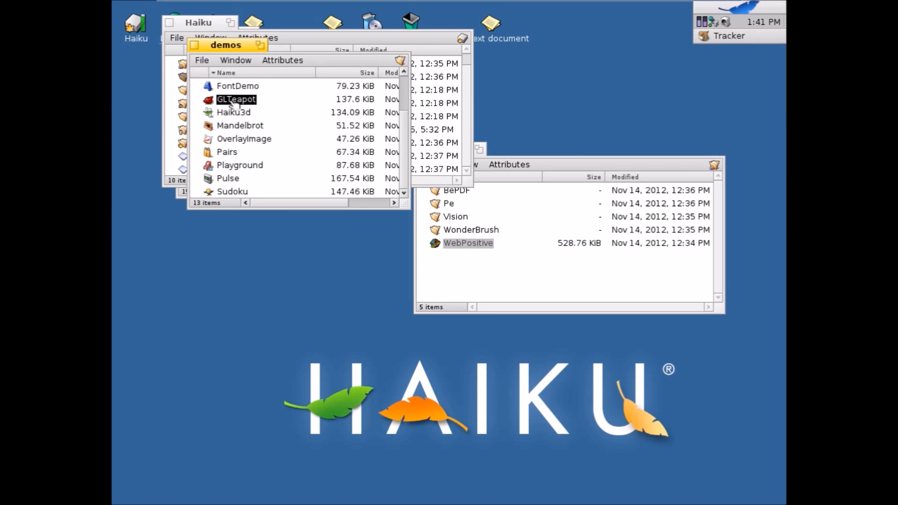
Launch GLTeapot, add a second teapot from the File menu, and view Settings
double_click(236, 100)
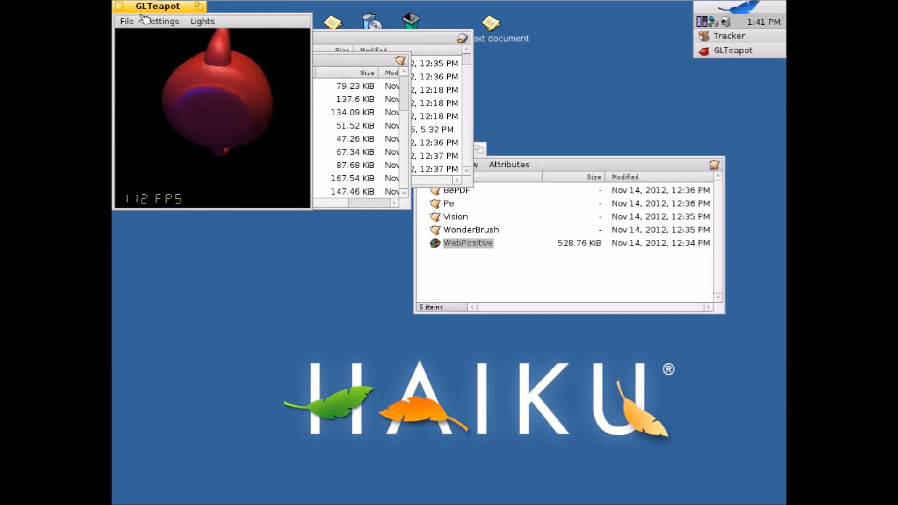
click(125, 22)
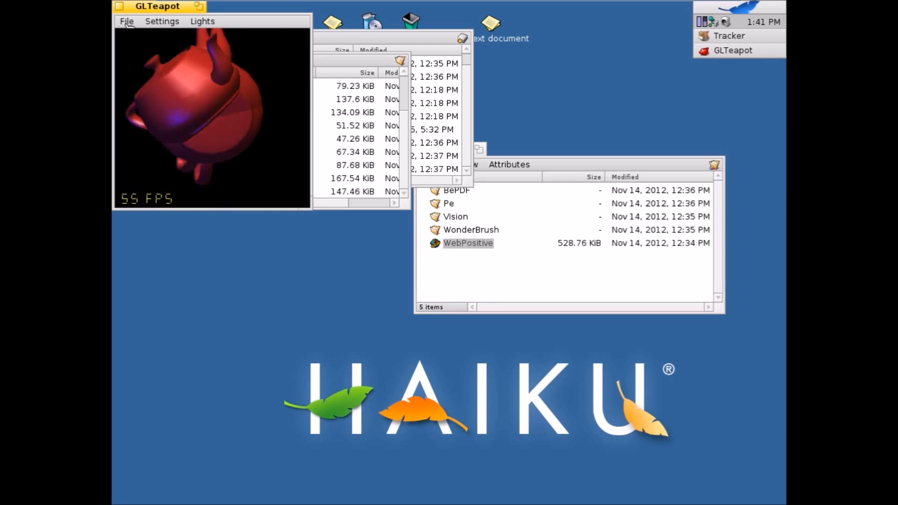
click(126, 21)
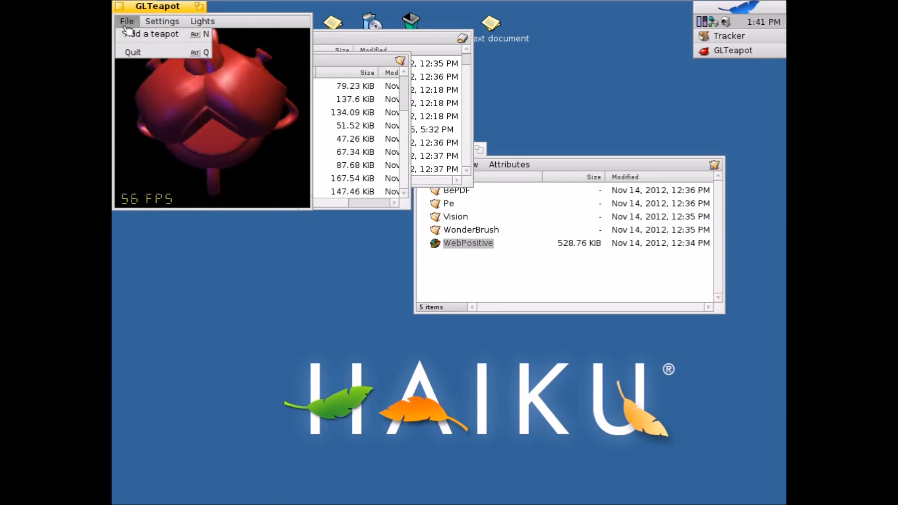
click(126, 21)
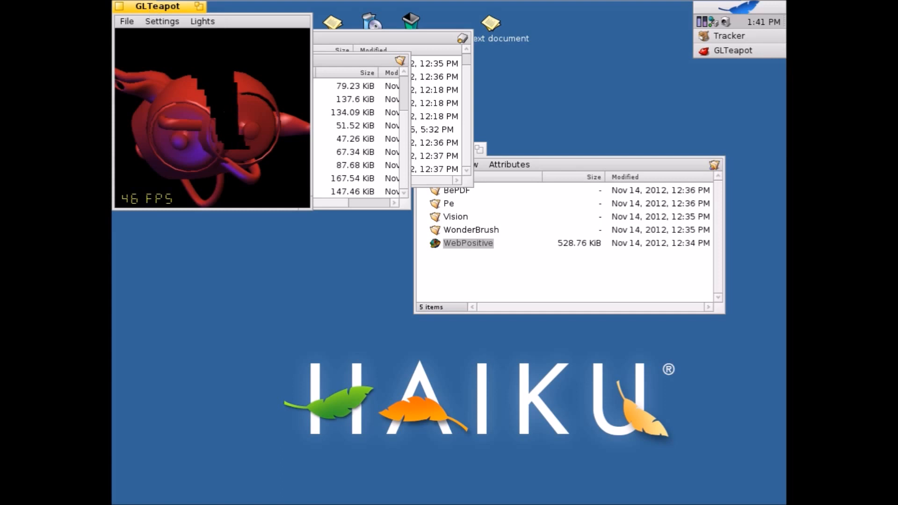
click(162, 21)
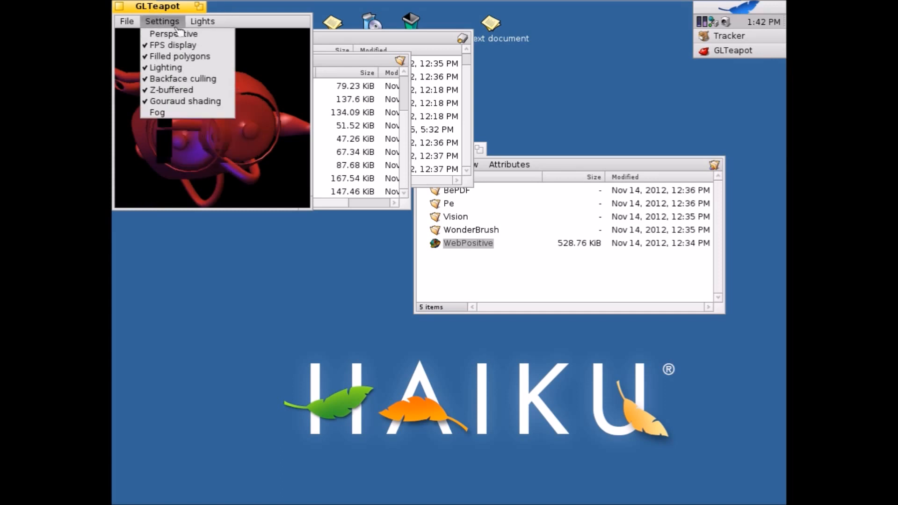
Colour the upper centre light red and turn on the right light in white
click(202, 21)
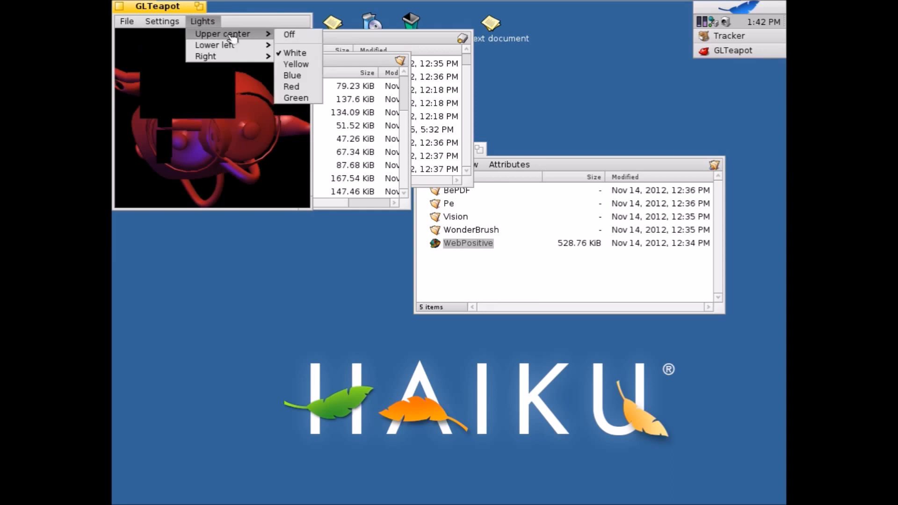
mouse_move(298, 110)
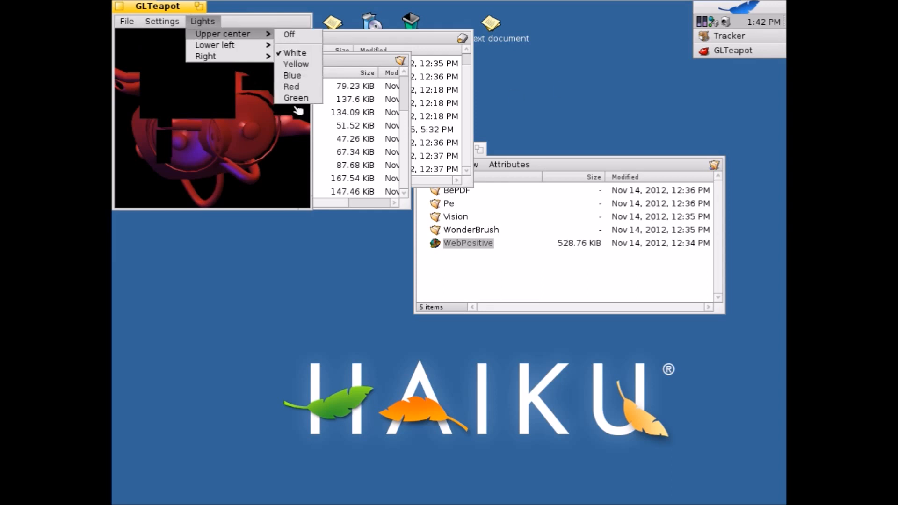
click(295, 98)
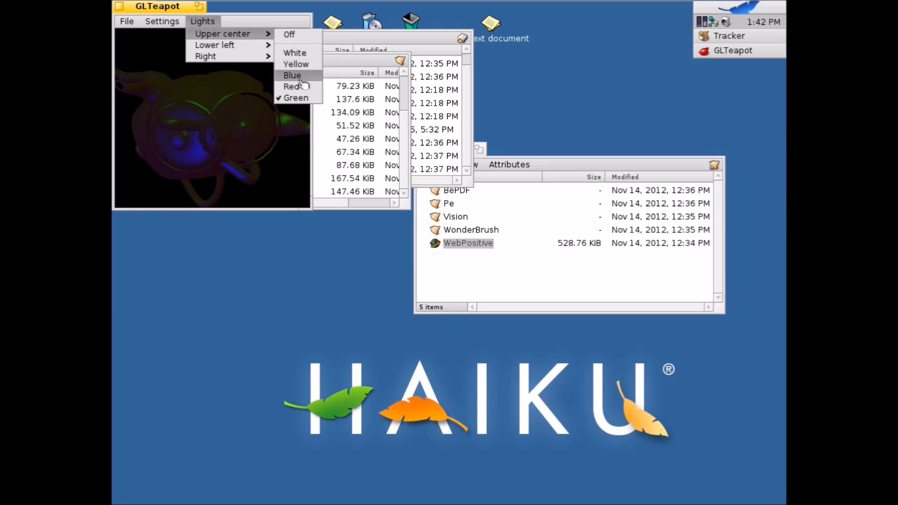
click(293, 86)
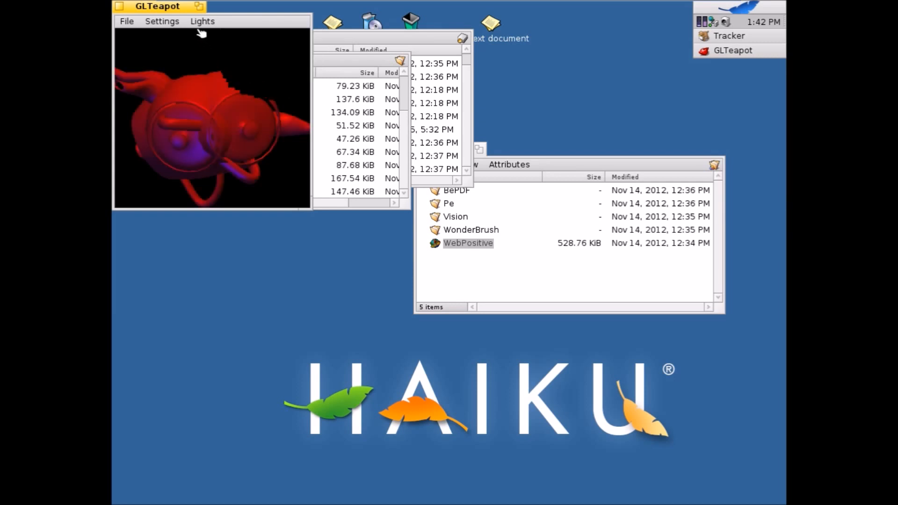
click(202, 21)
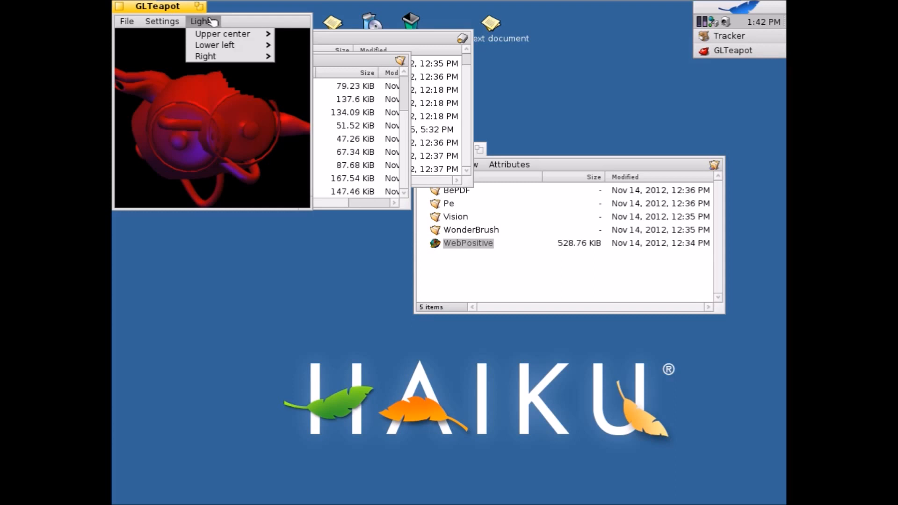
mouse_move(217, 73)
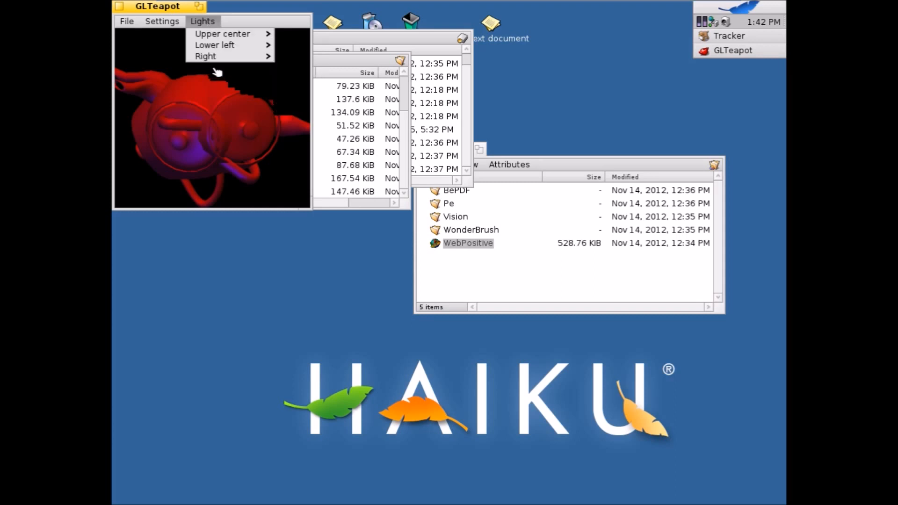
click(206, 56)
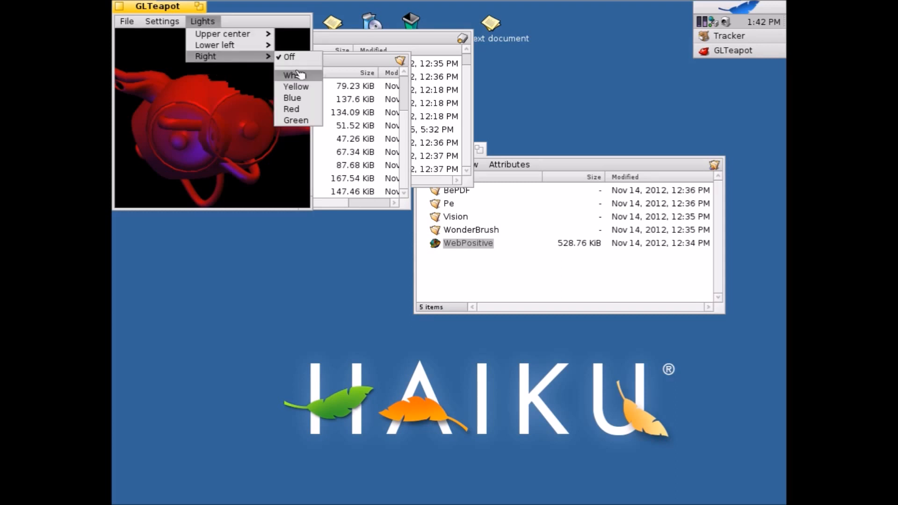
click(295, 75)
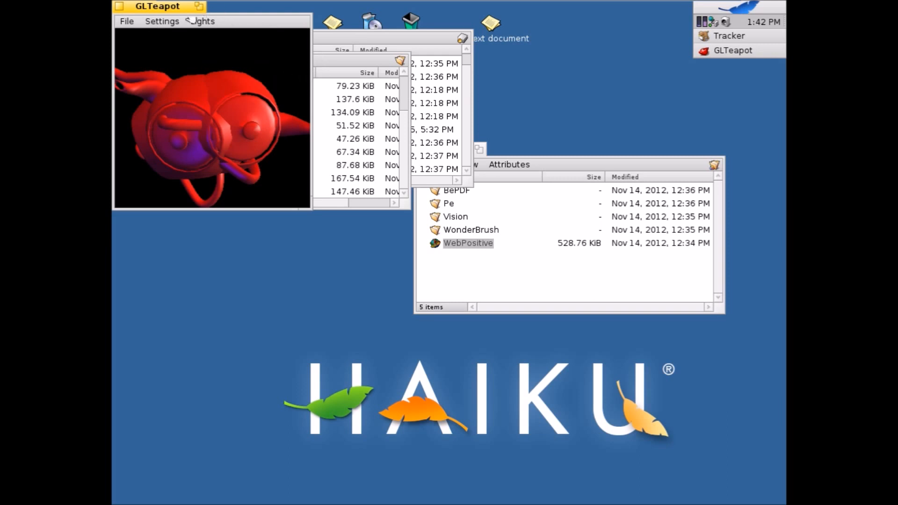
Enable fog, quit GLTeapot, and launch the Haiku3d demo
click(161, 21)
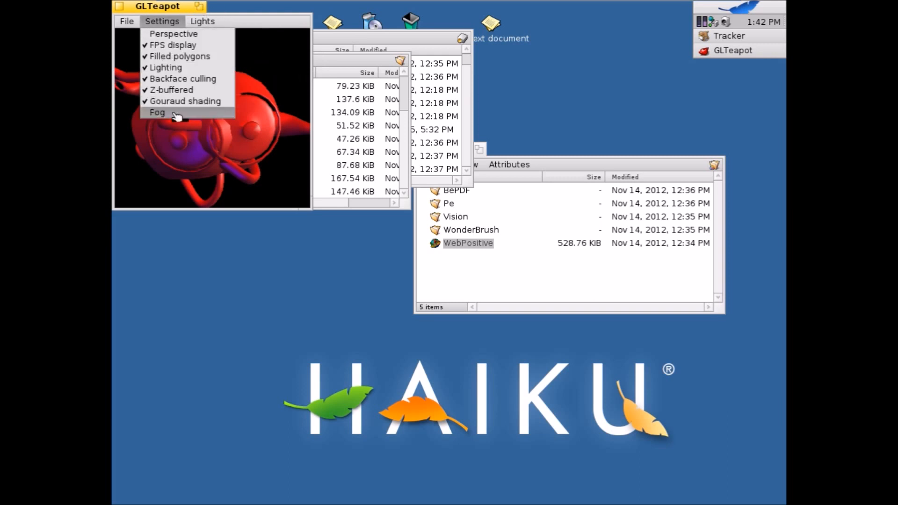
click(158, 112)
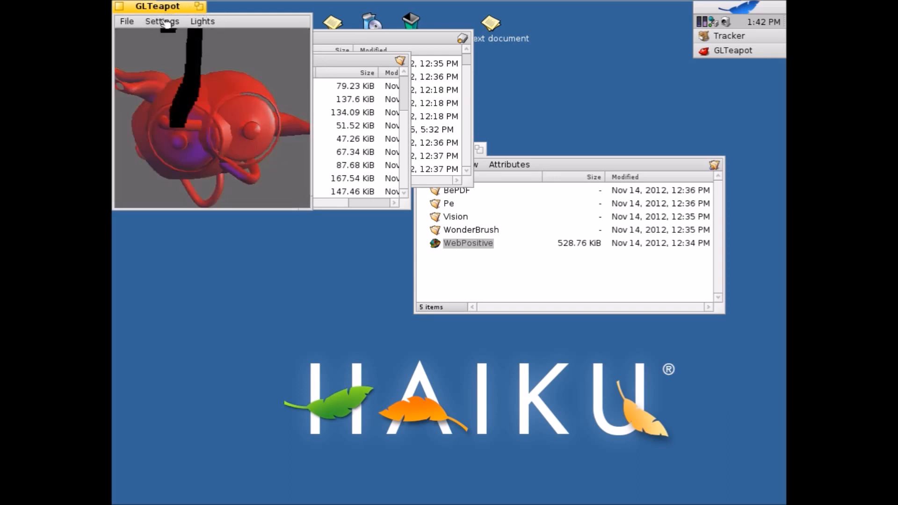
click(162, 21)
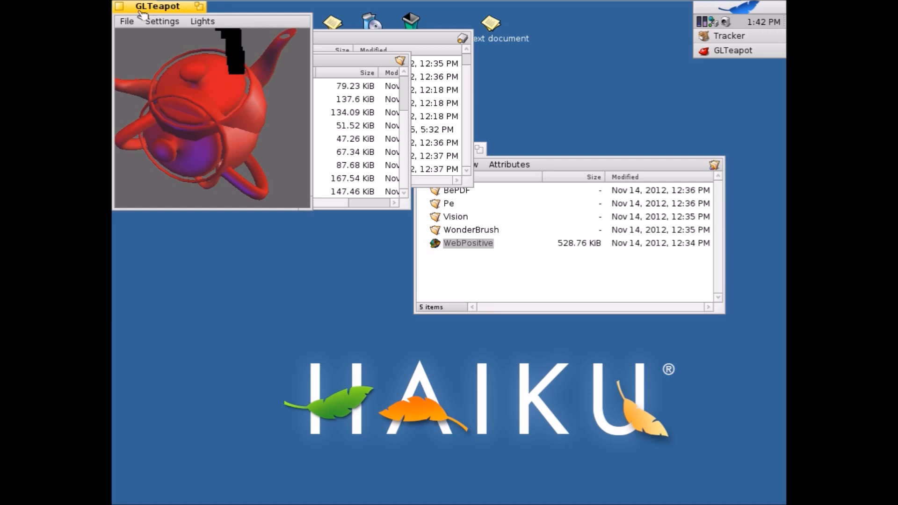
click(127, 21)
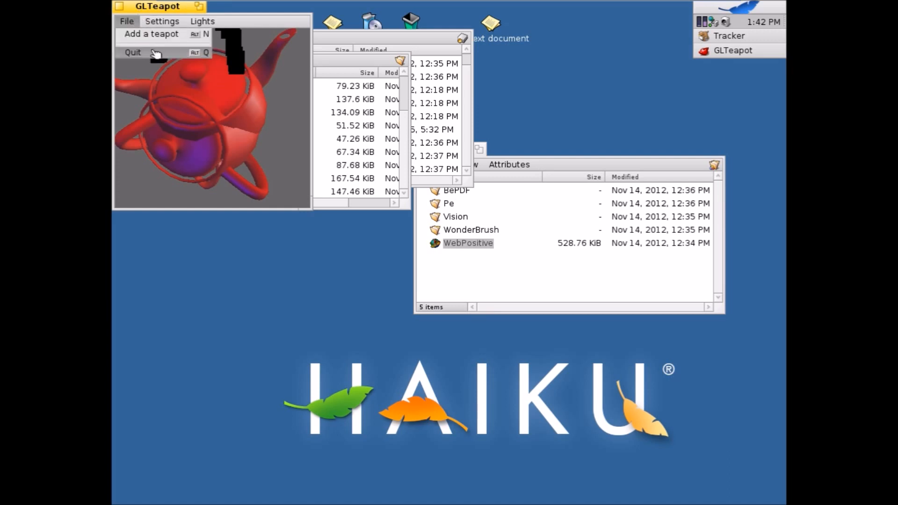
click(132, 52)
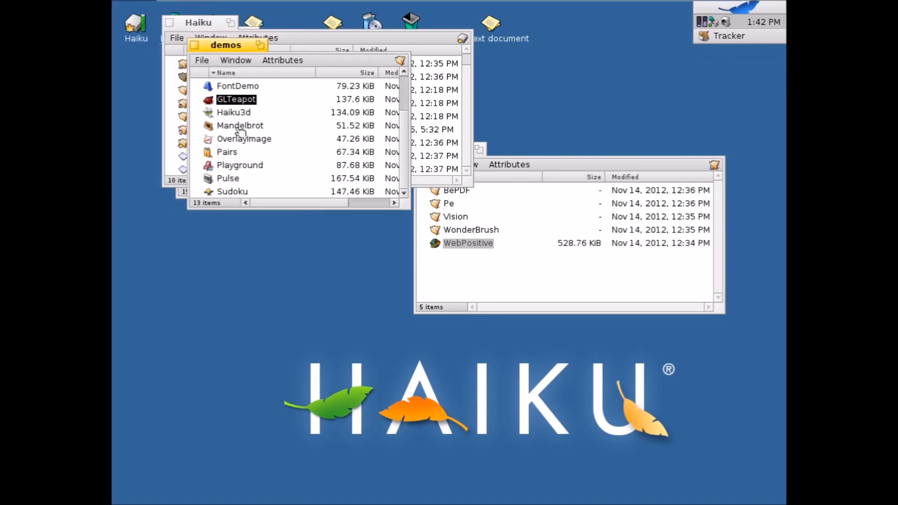
double_click(232, 113)
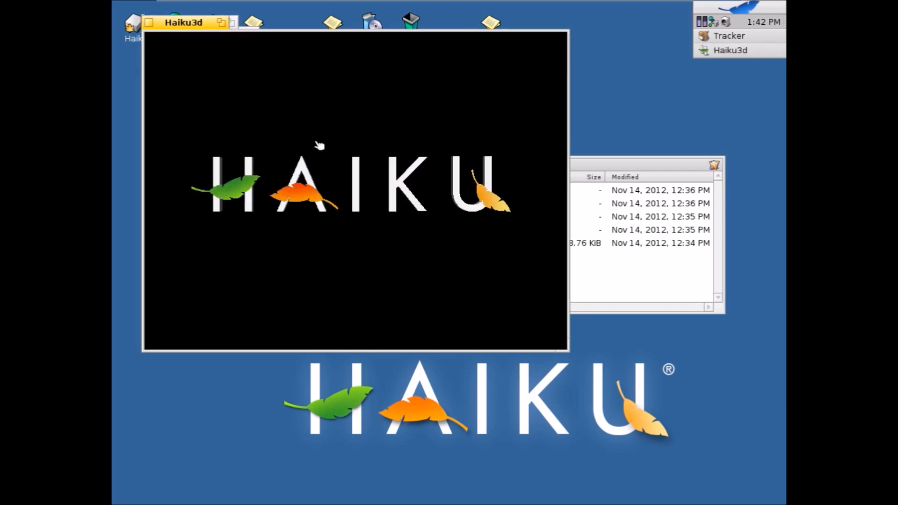